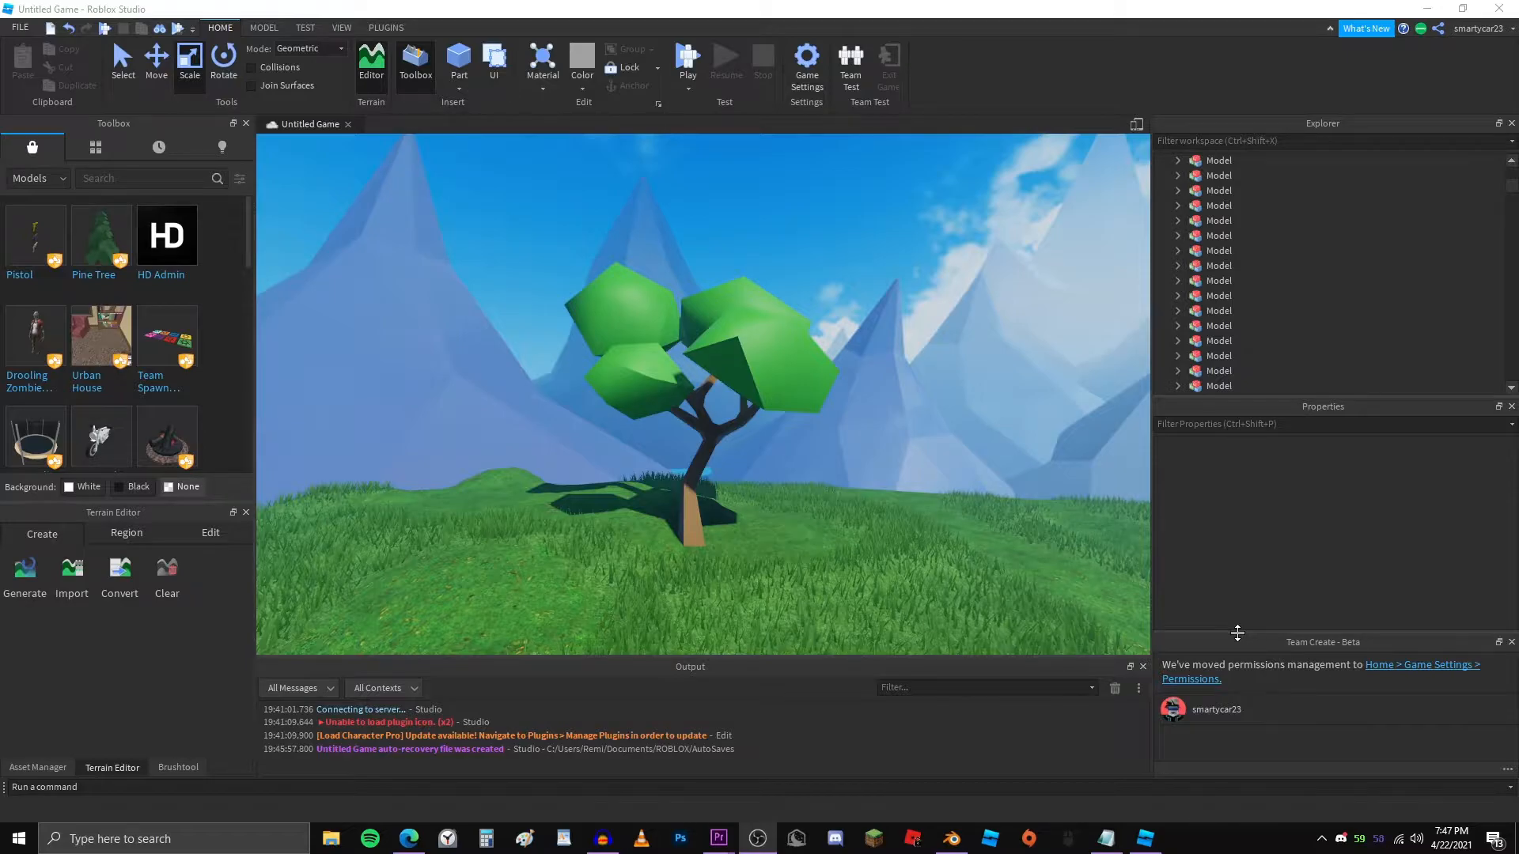
# Switch from the Roblox Studio tree scene over to Blender's default cube scene
pyautogui.click(949, 839)
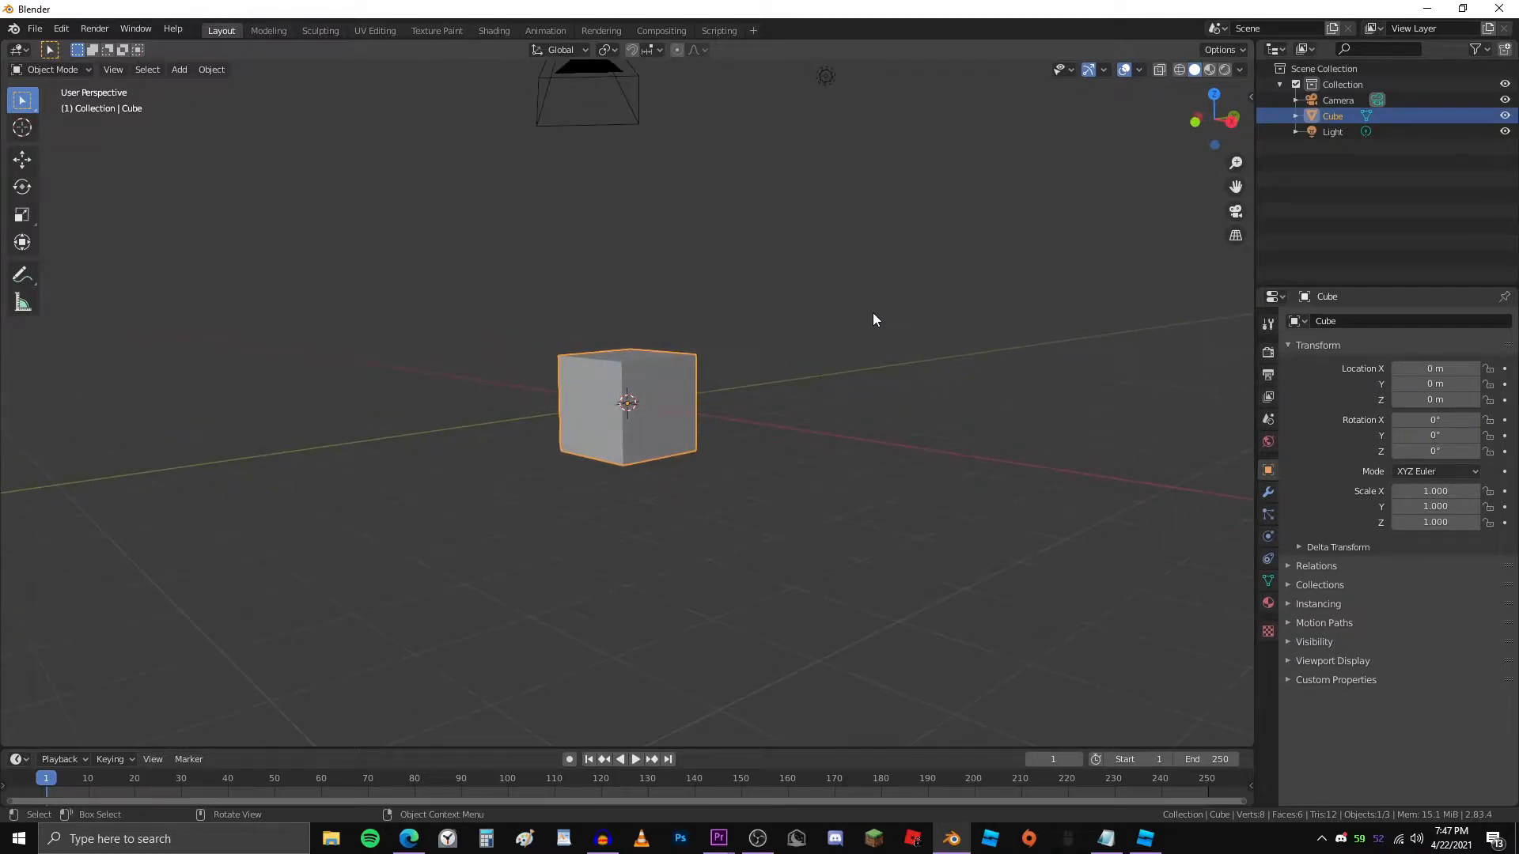
# Merge the cube to one vertex and extrude it into a branching trunk-and-limbs skeleton
pyautogui.press('Tab')
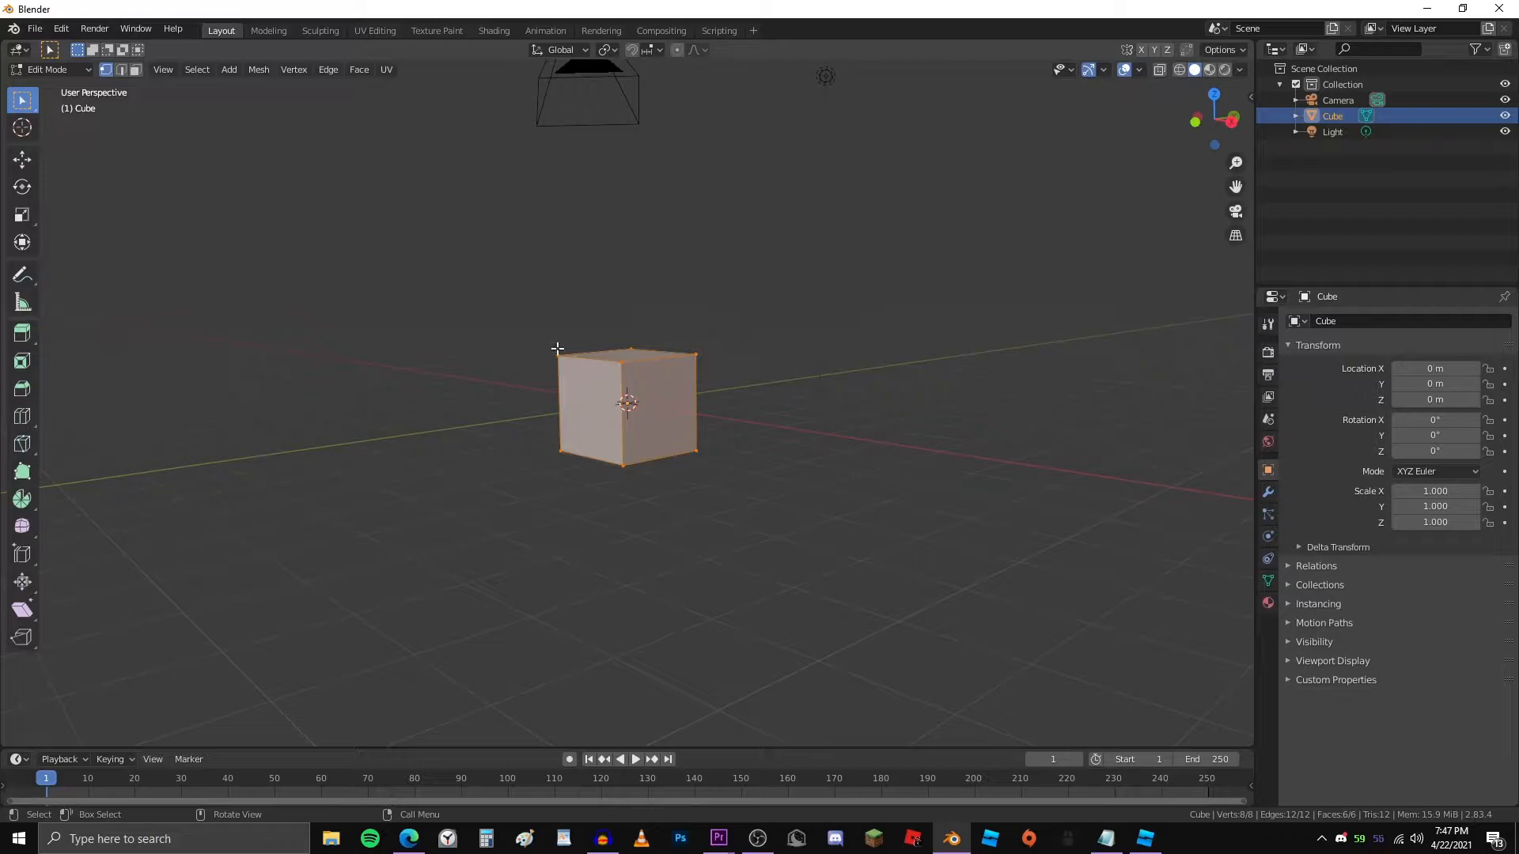
pyautogui.press('M')
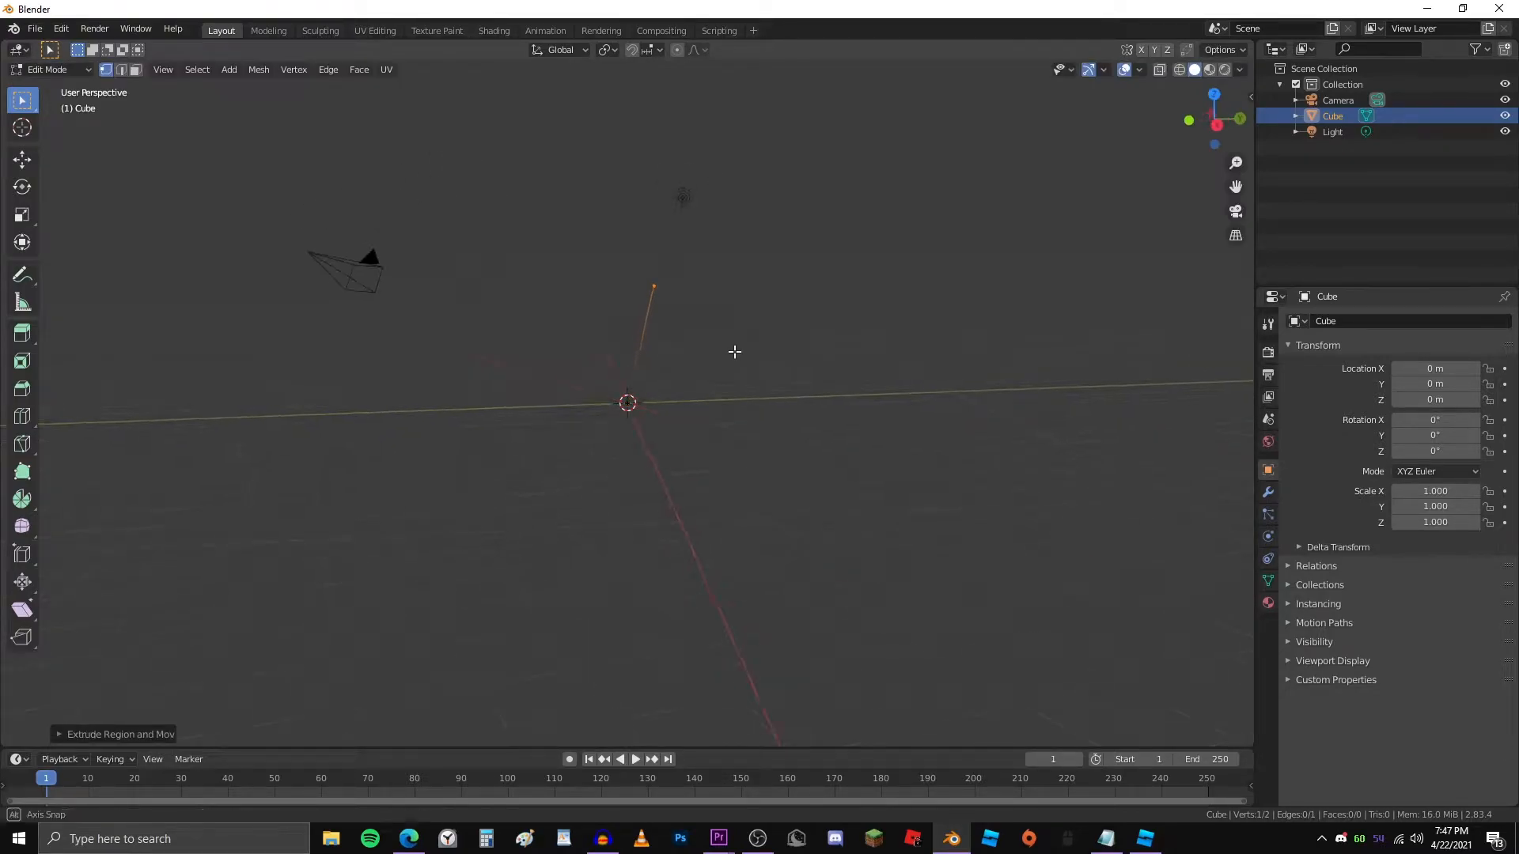
pyautogui.moveTo(732, 351); pyautogui.dragTo(751, 367)
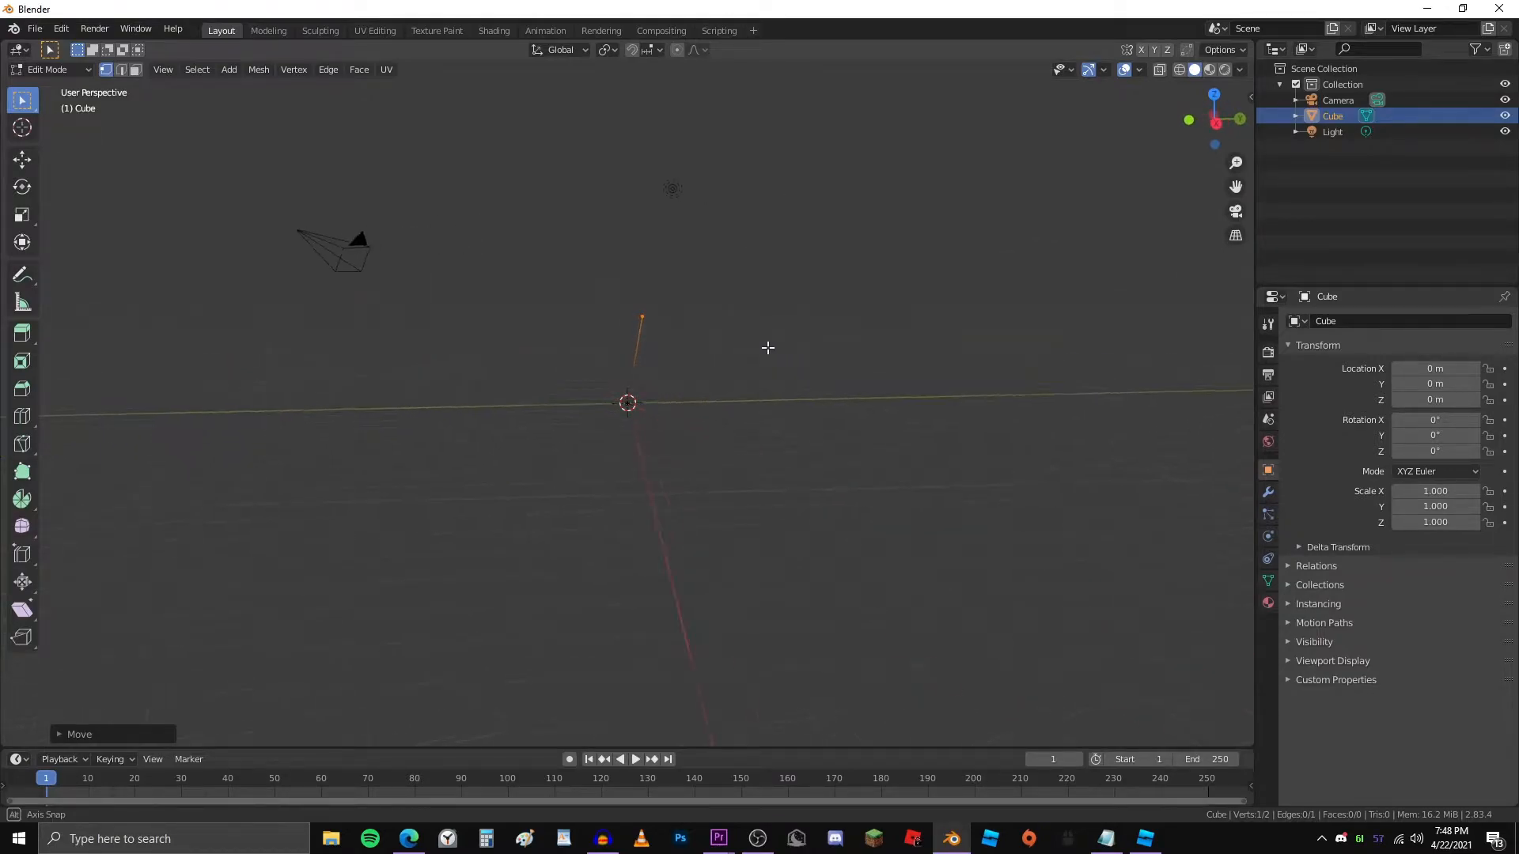
pyautogui.moveTo(769, 348); pyautogui.dragTo(666, 390)
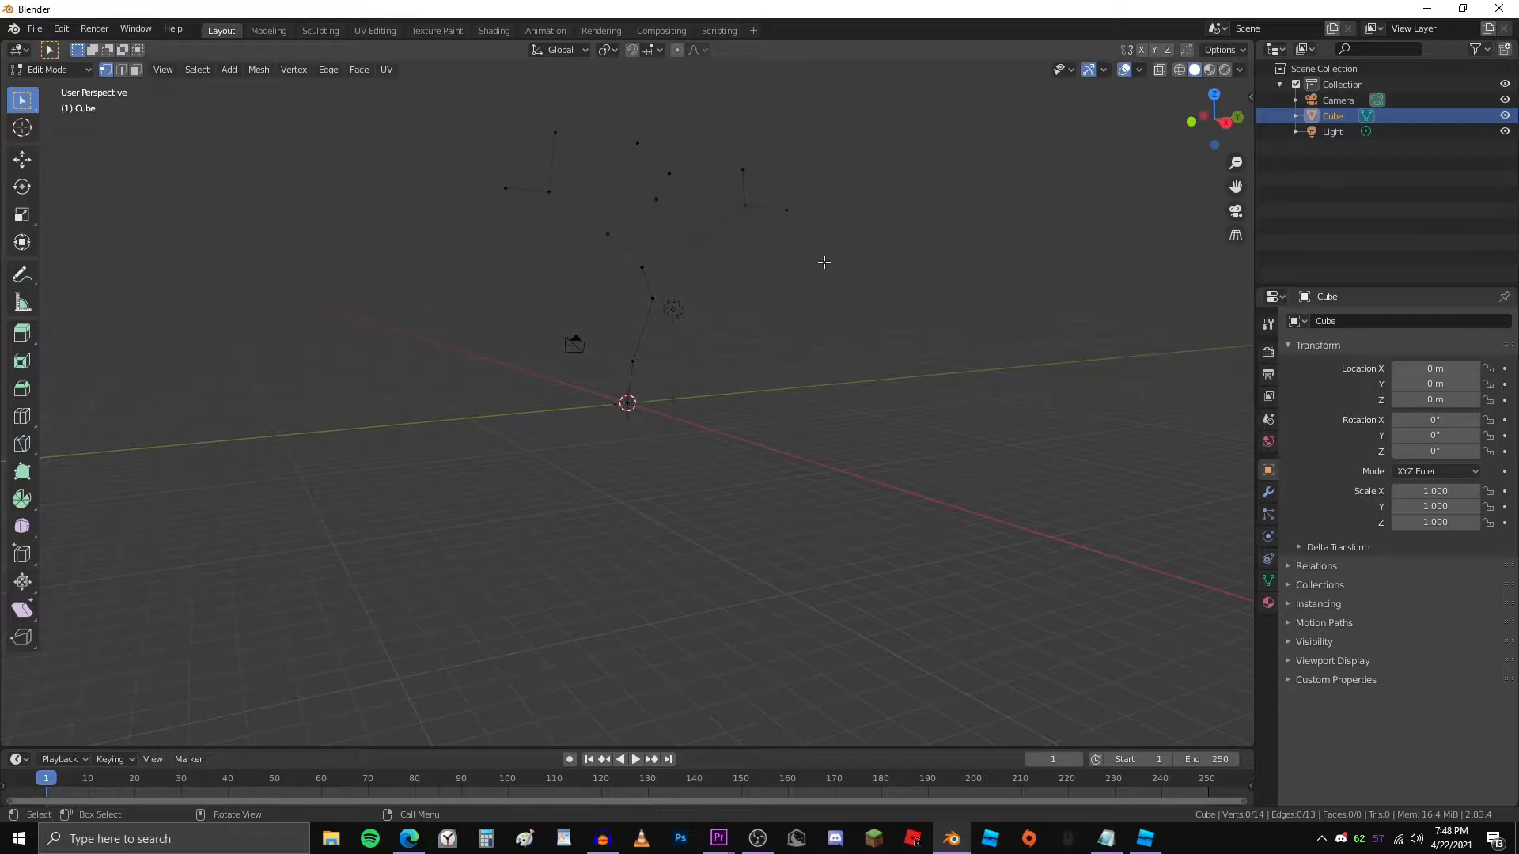
pyautogui.moveTo(822, 263); pyautogui.dragTo(580, 246)
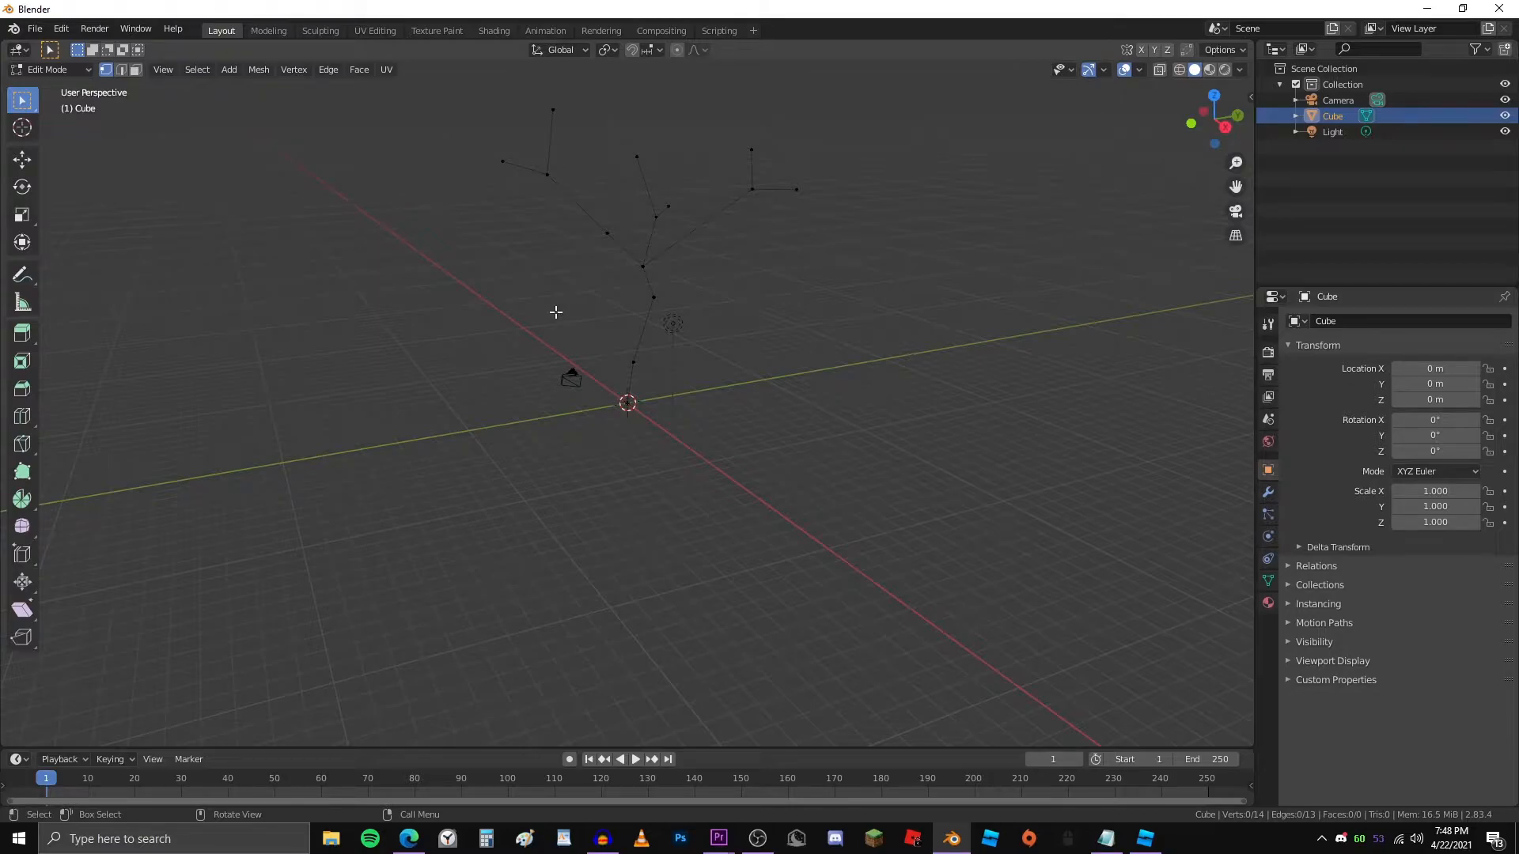
pyautogui.moveTo(816, 421)
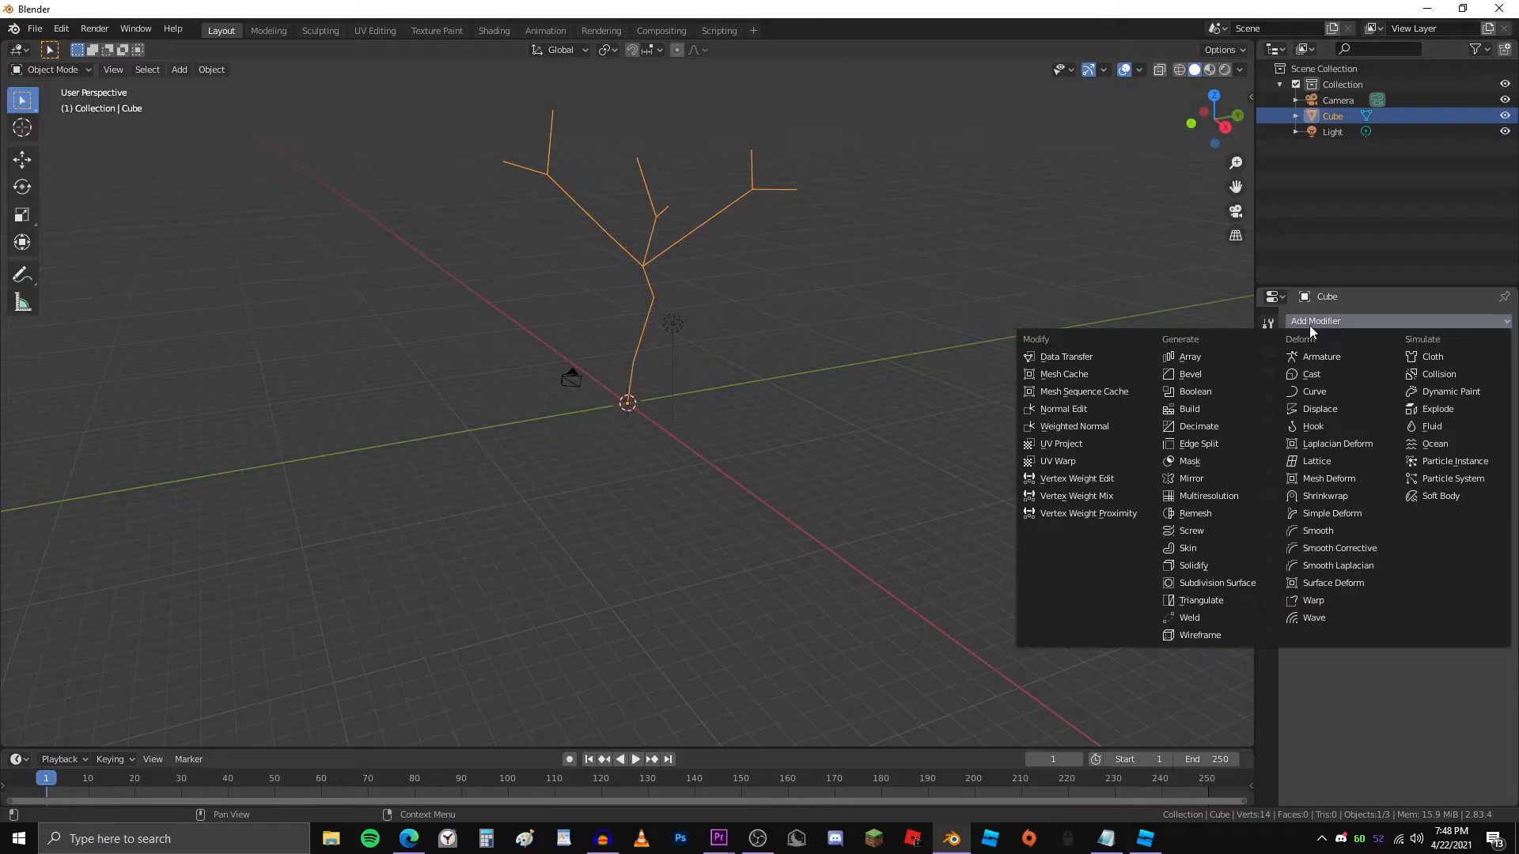
# Add a Skin modifier so the skeleton gets thick limbs, then return to vertex editing
pyautogui.click(1188, 547)
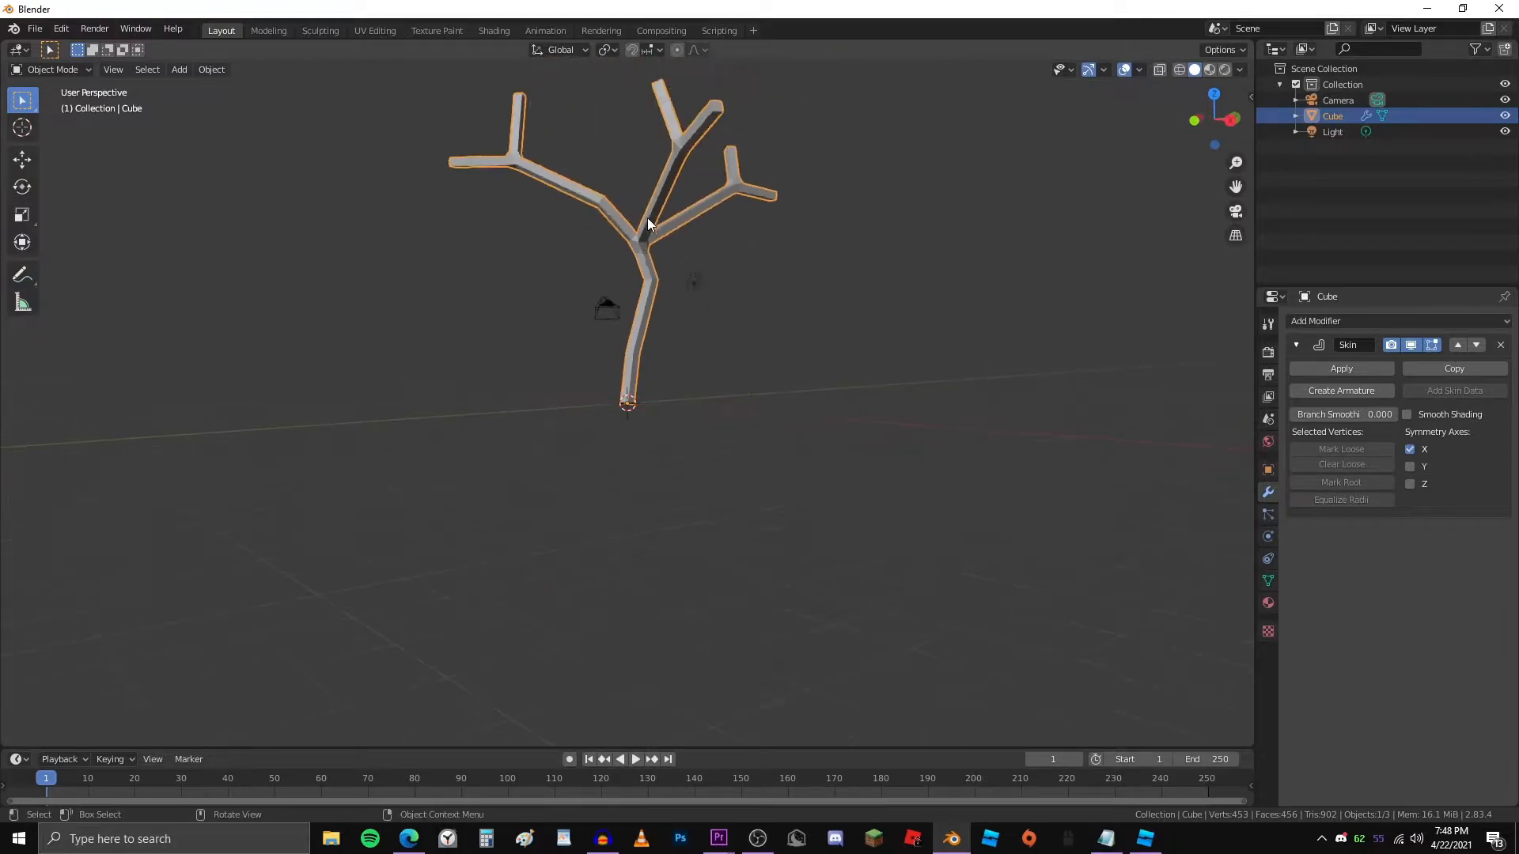
pyautogui.moveTo(647, 223); pyautogui.dragTo(337, 316)
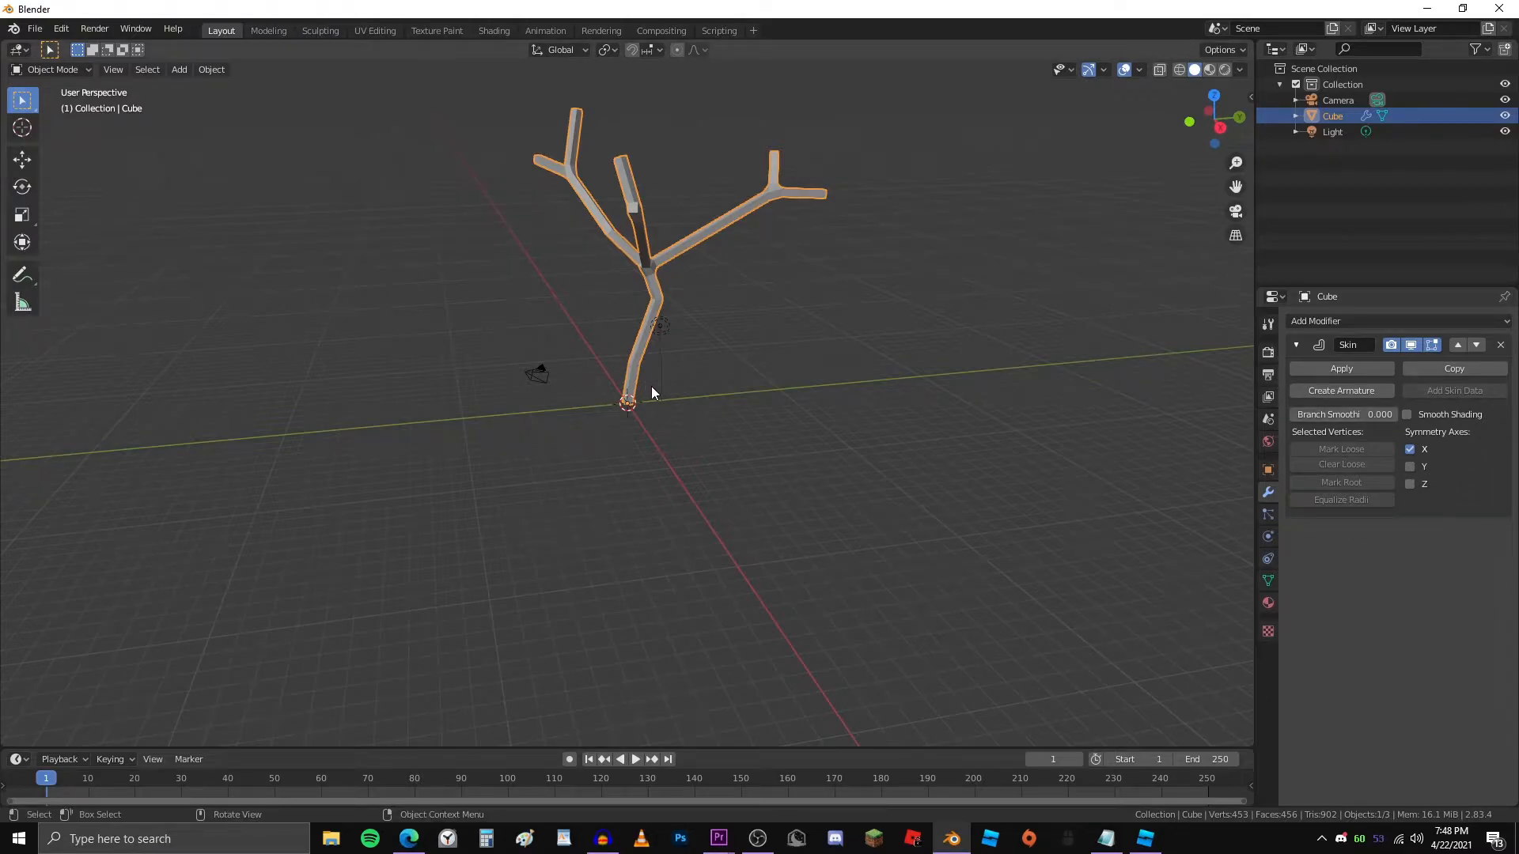
pyautogui.press('Tab')
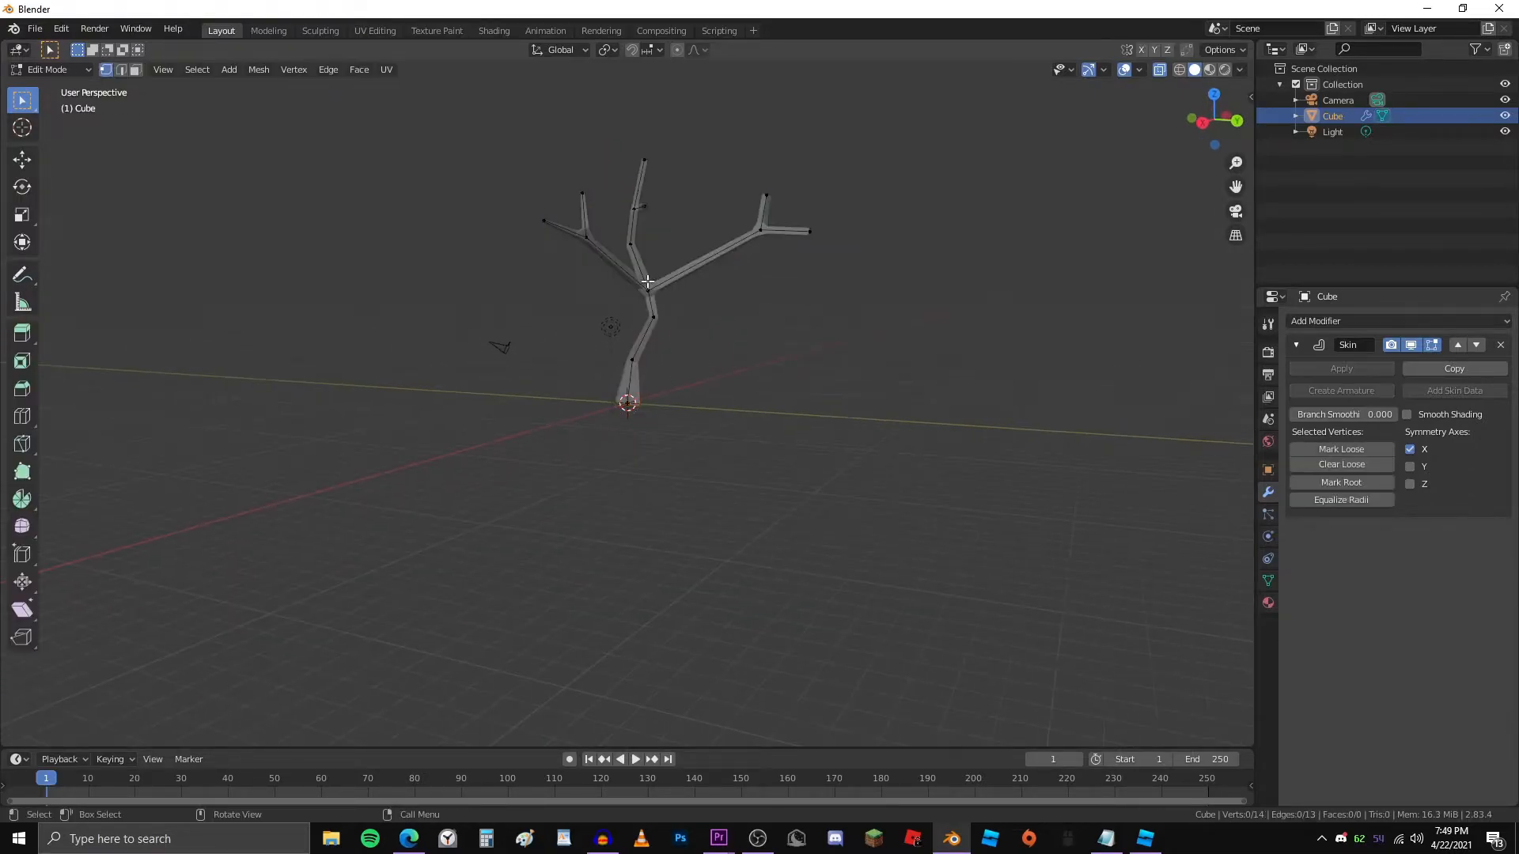
# Widen the skin radius at the trunk base for a tapered trunk and return to Object Mode
pyautogui.press('Tab')
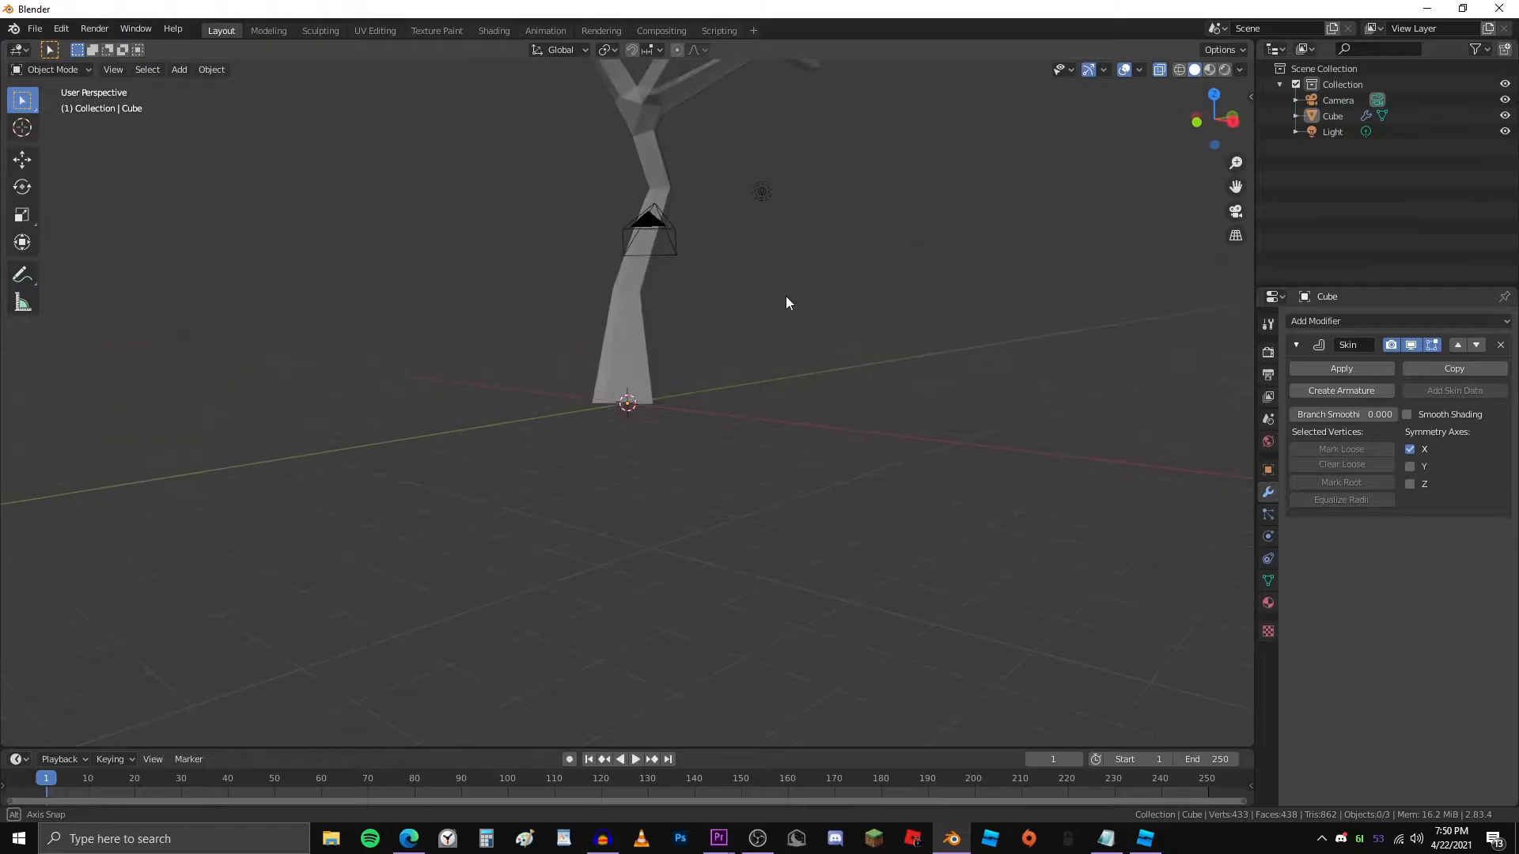
pyautogui.moveTo(786, 304); pyautogui.dragTo(968, 409)
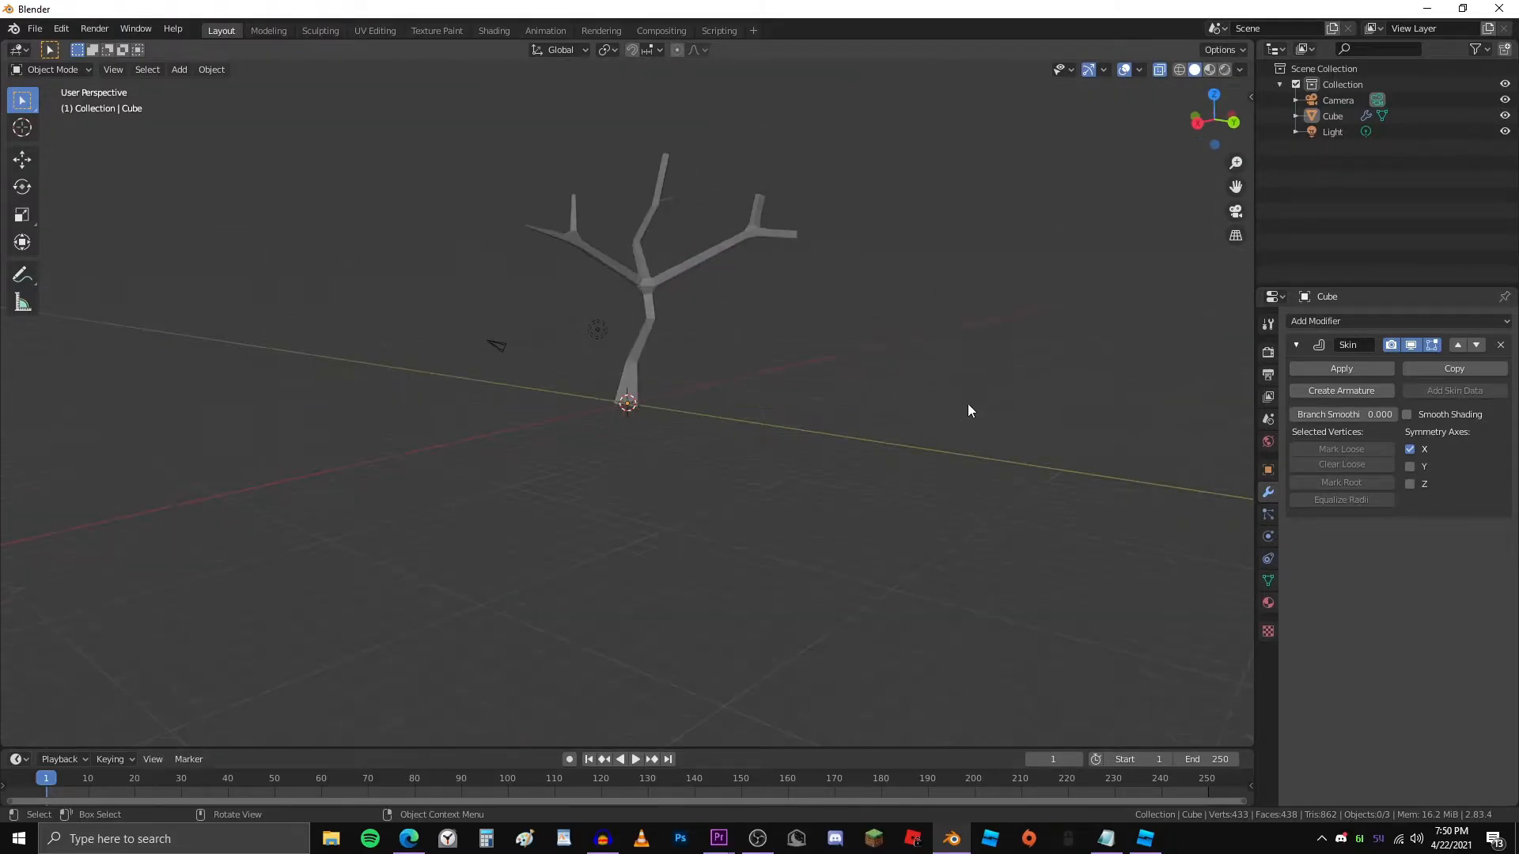
pyautogui.moveTo(968, 410); pyautogui.dragTo(1058, 395)
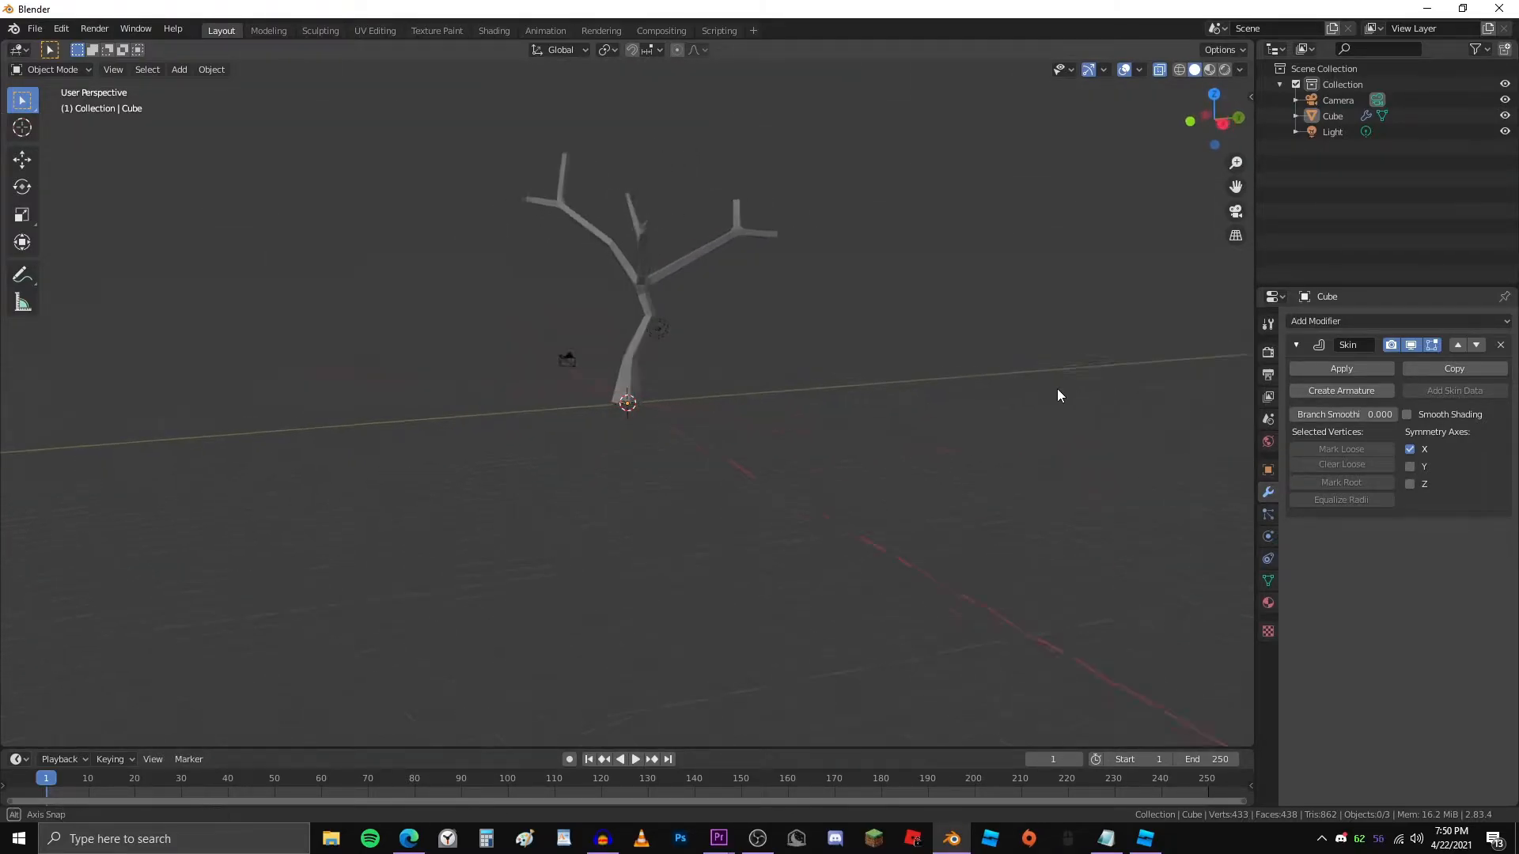
pyautogui.moveTo(1058, 396); pyautogui.dragTo(829, 416)
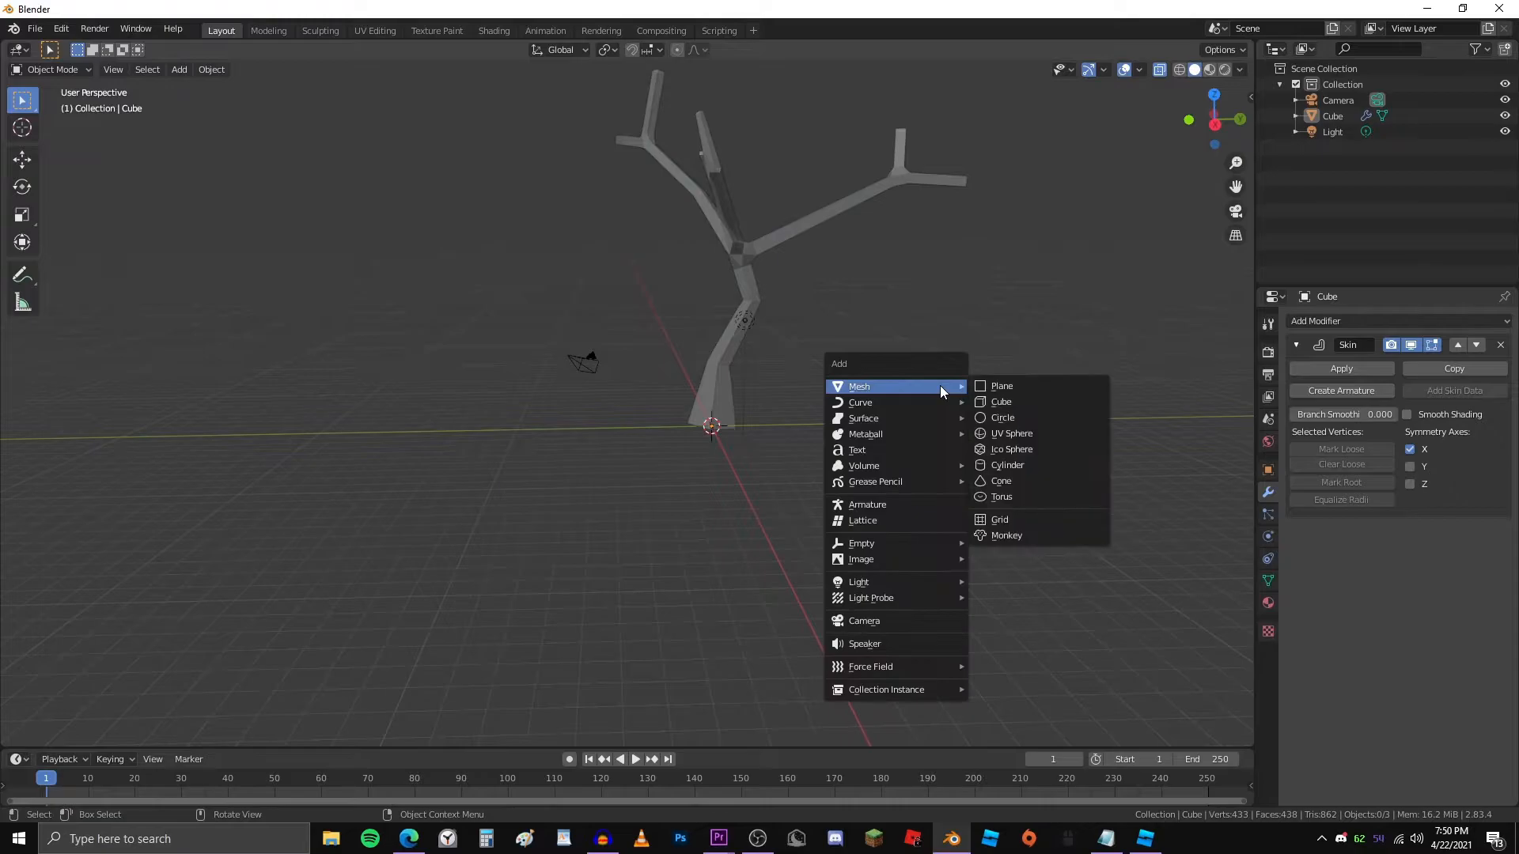
pyautogui.moveTo(1014, 481)
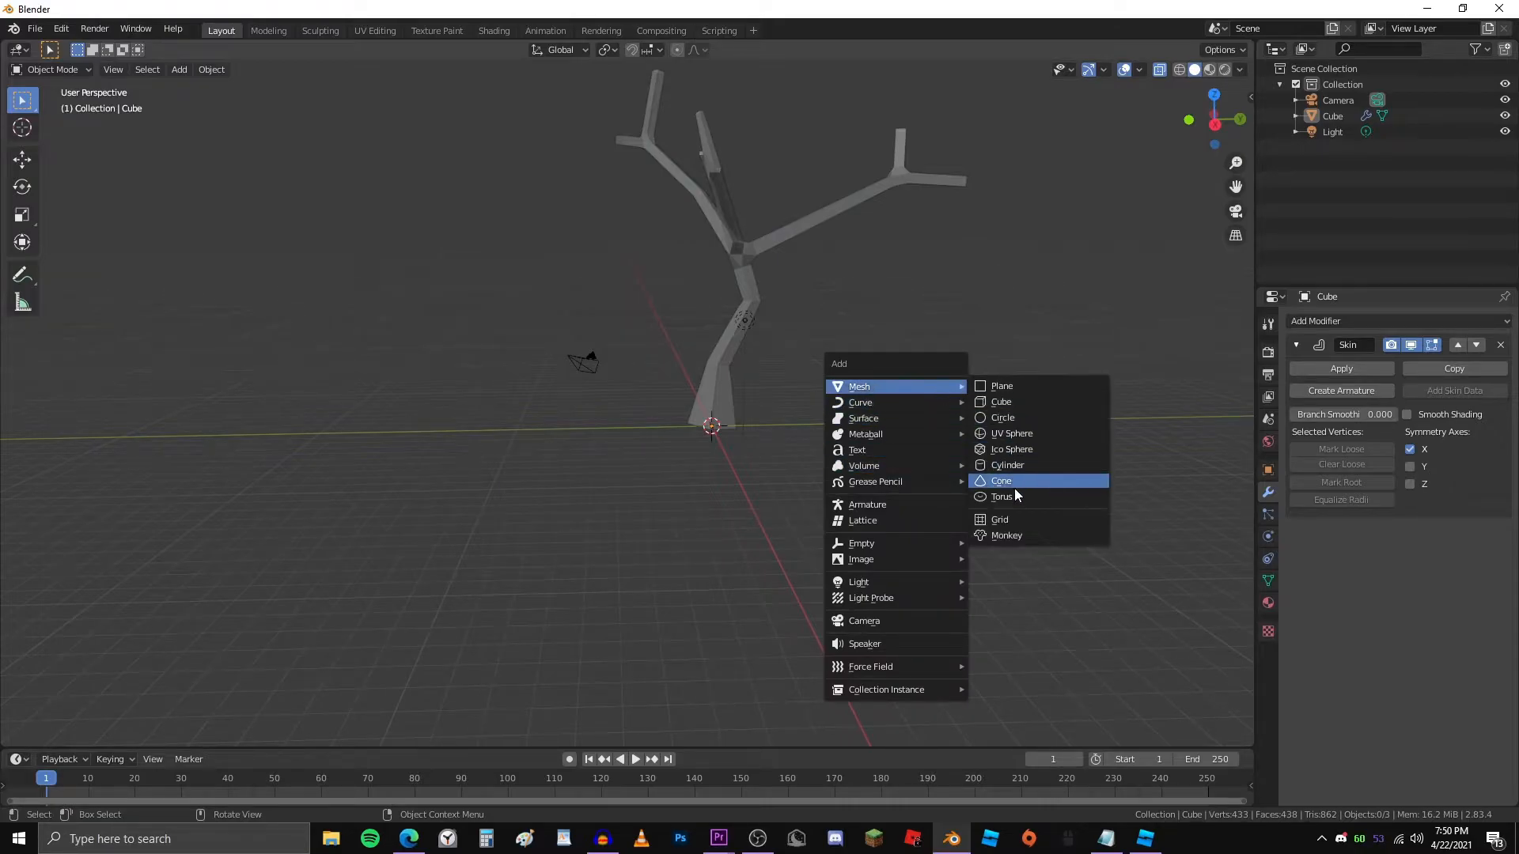
# Add a cylinder mesh and move it away from the tree to stand on its own
pyautogui.click(1006, 465)
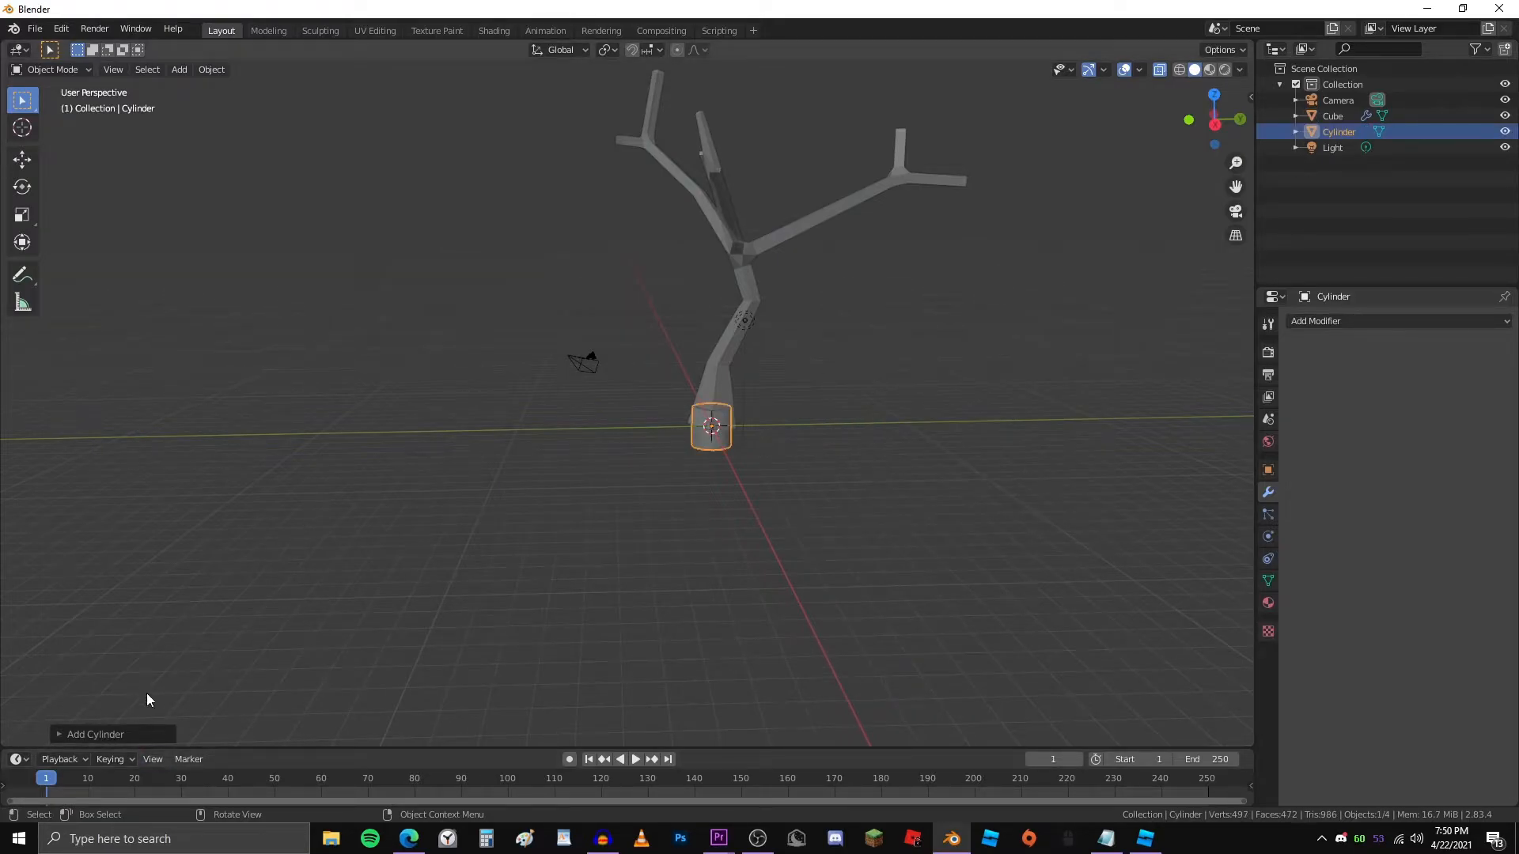
pyautogui.moveTo(725, 395)
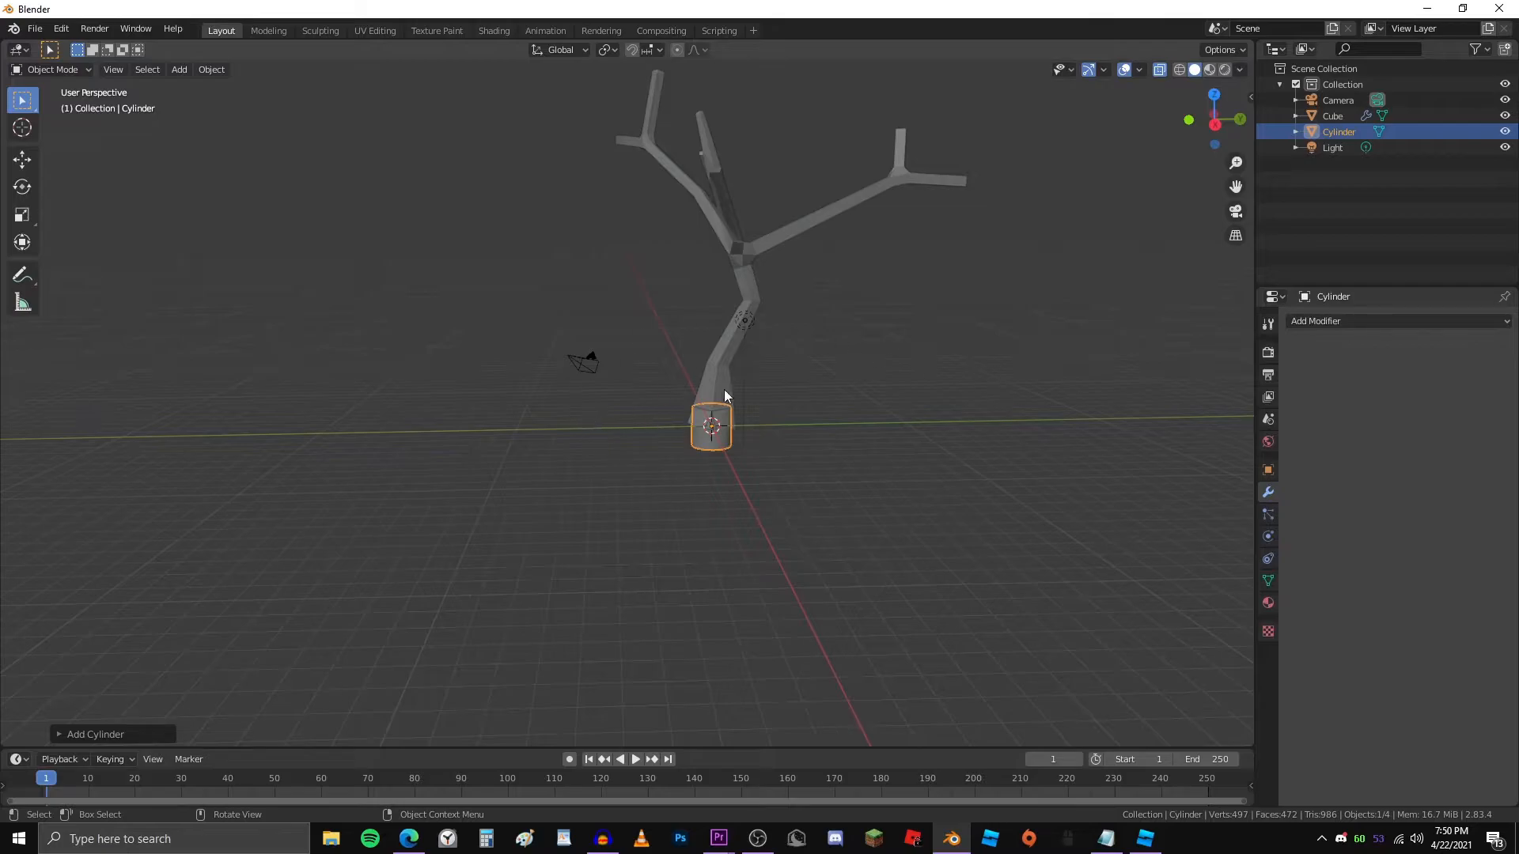
pyautogui.moveTo(89, 740)
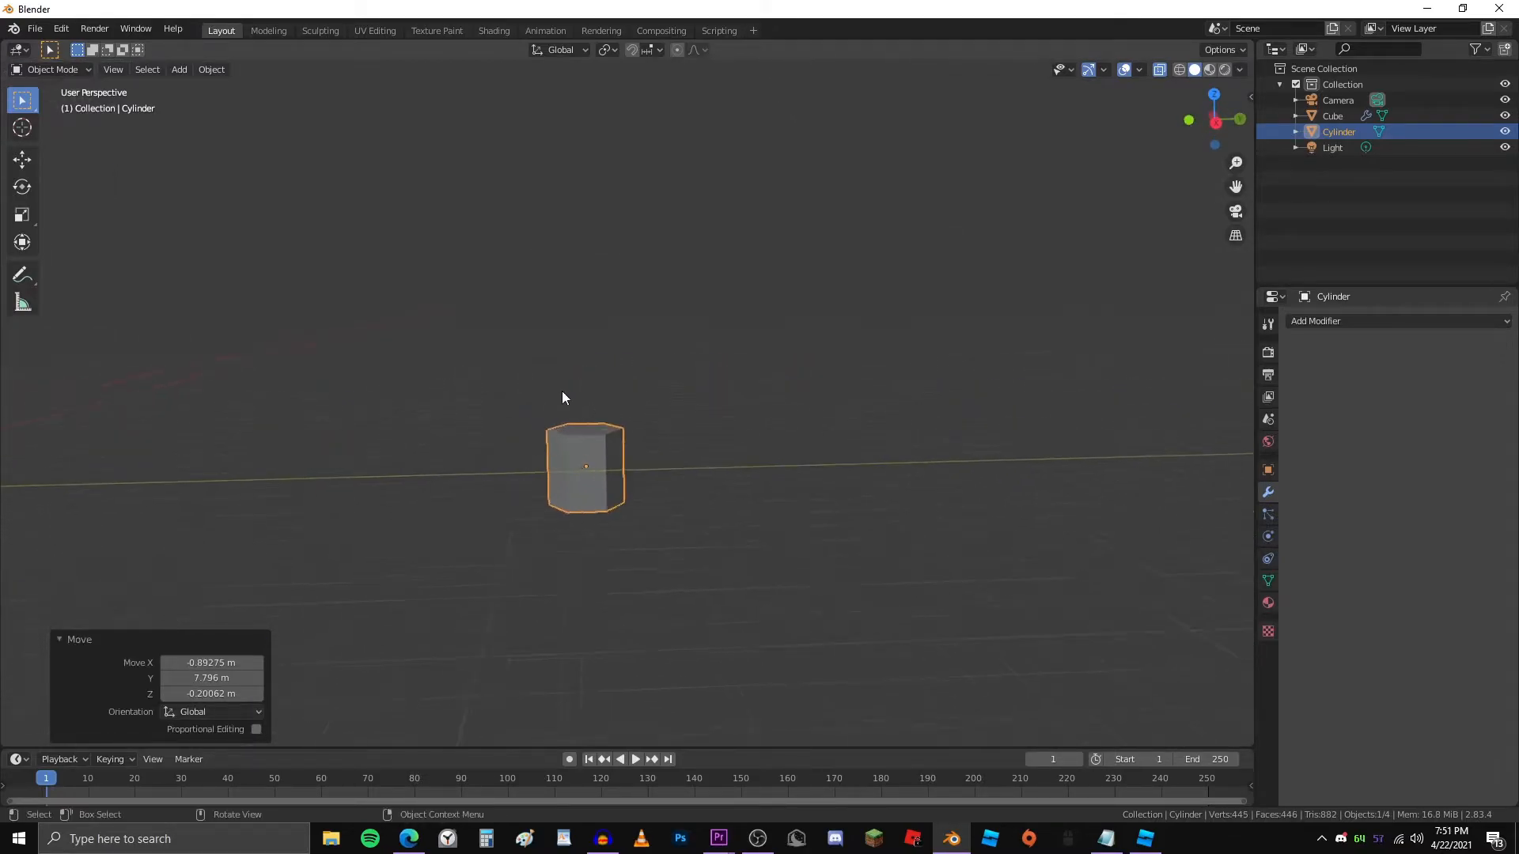
pyautogui.moveTo(564, 397); pyautogui.dragTo(626, 404)
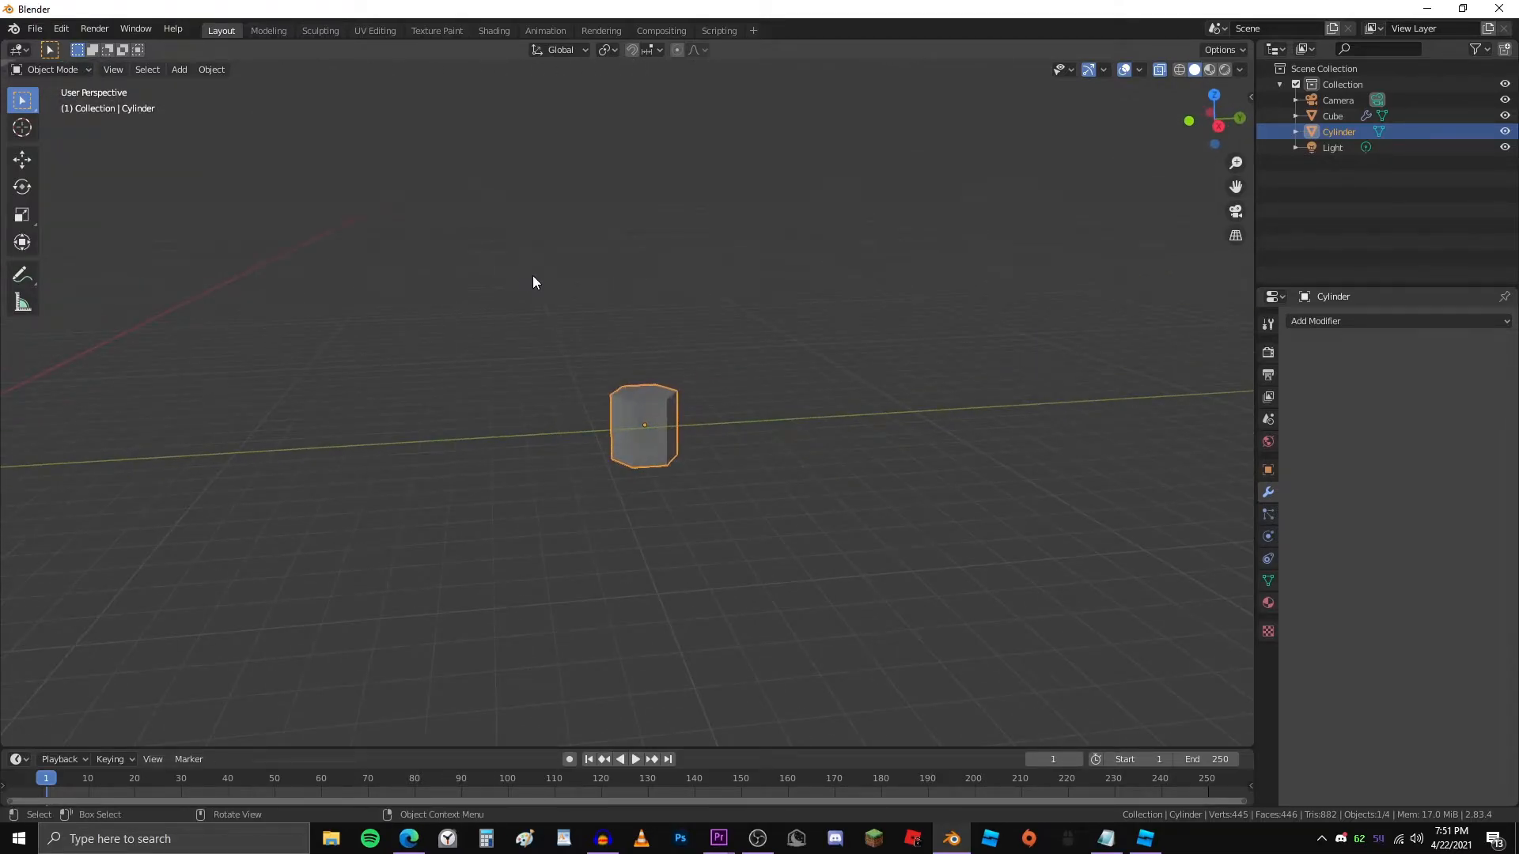
pyautogui.moveTo(158, 57)
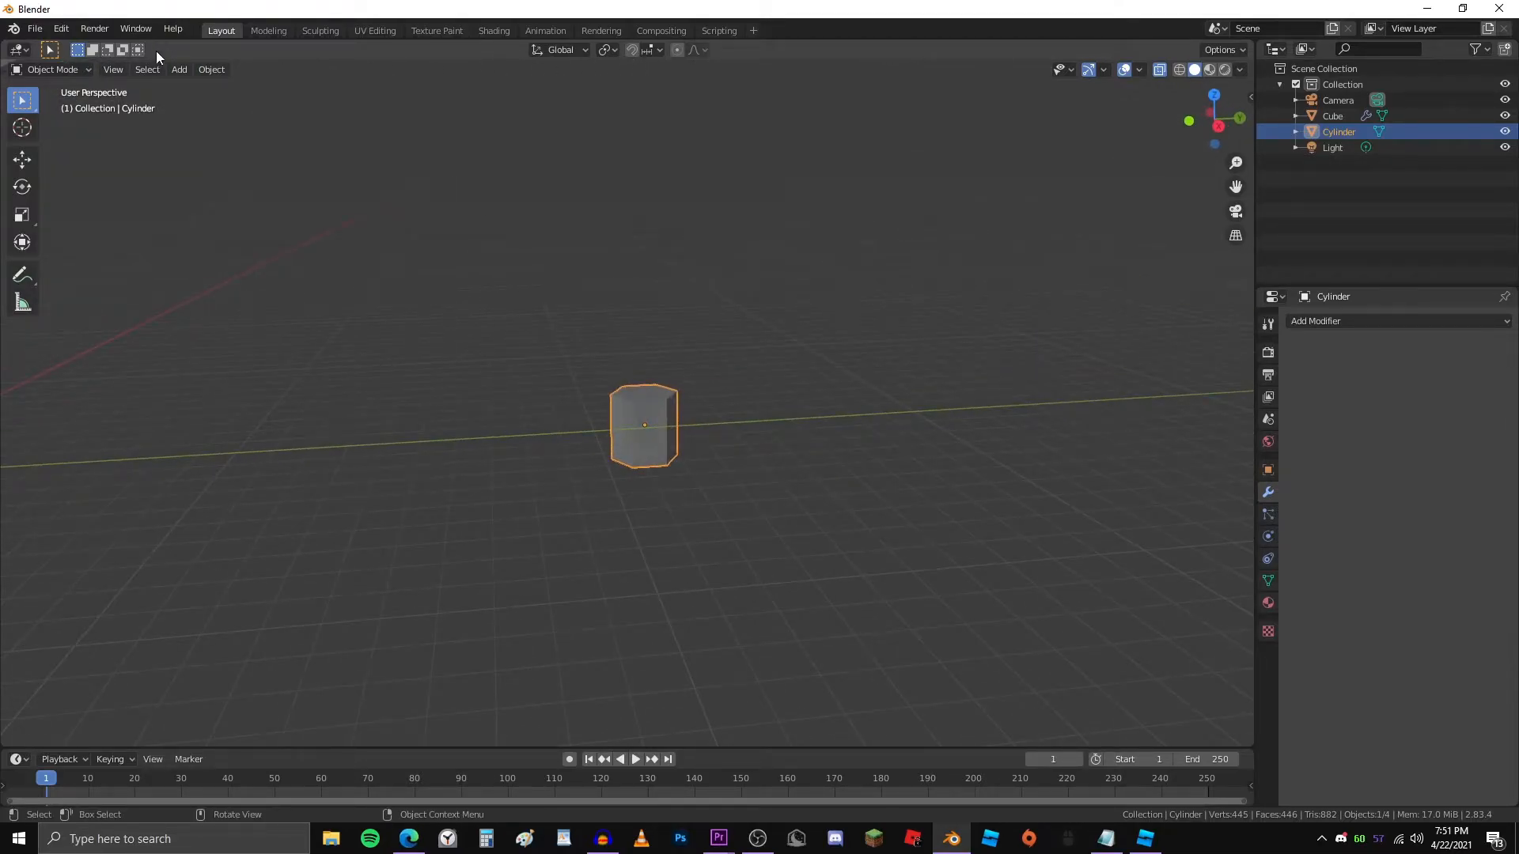
# From side view, taper the cylinder top and extrude it into a thin bending stalk
pyautogui.press('Tab')
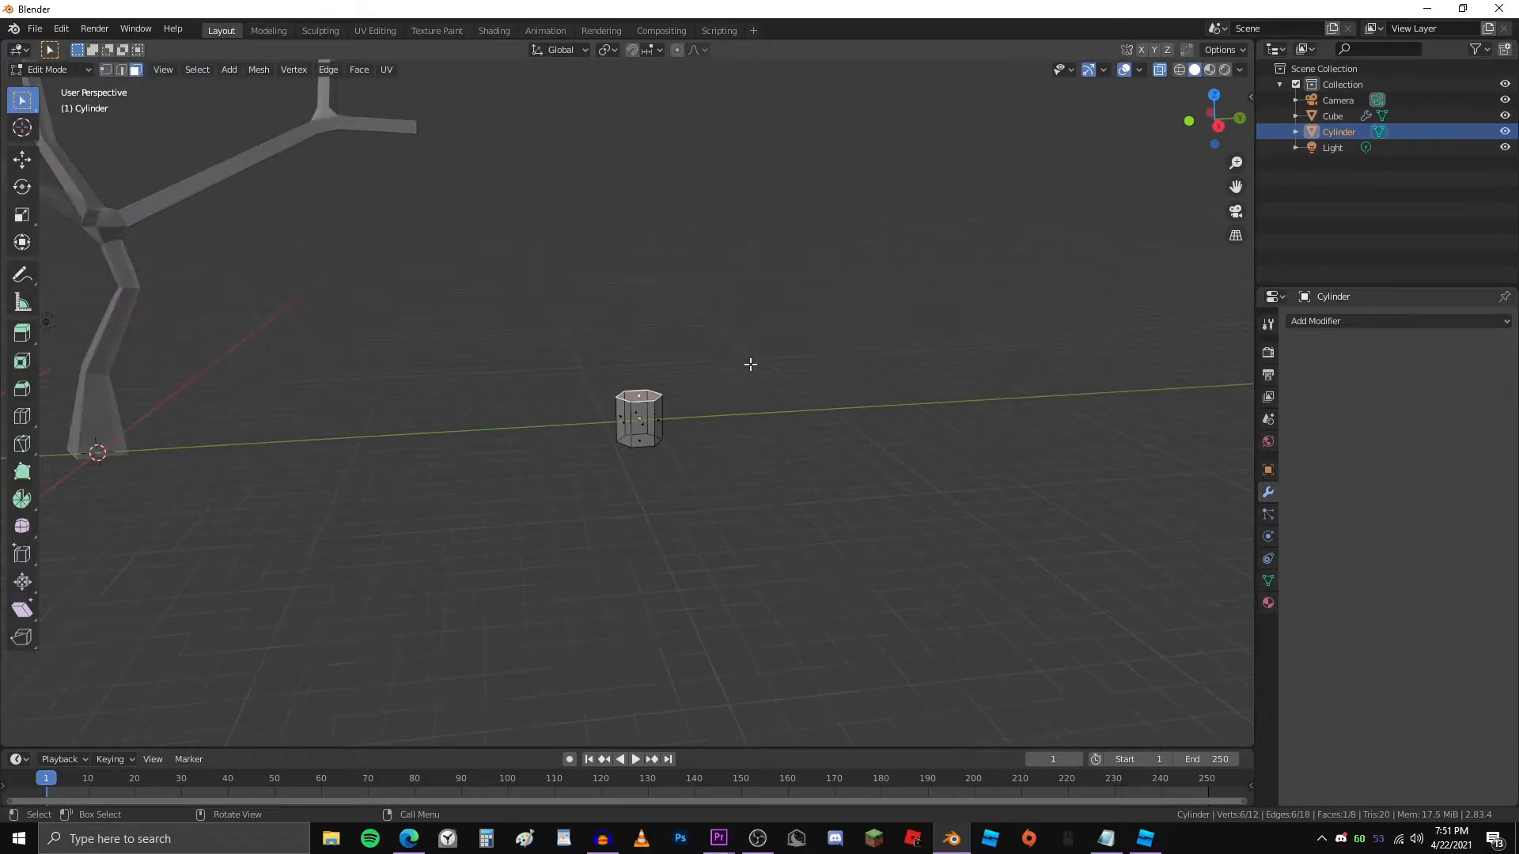
pyautogui.press('s')
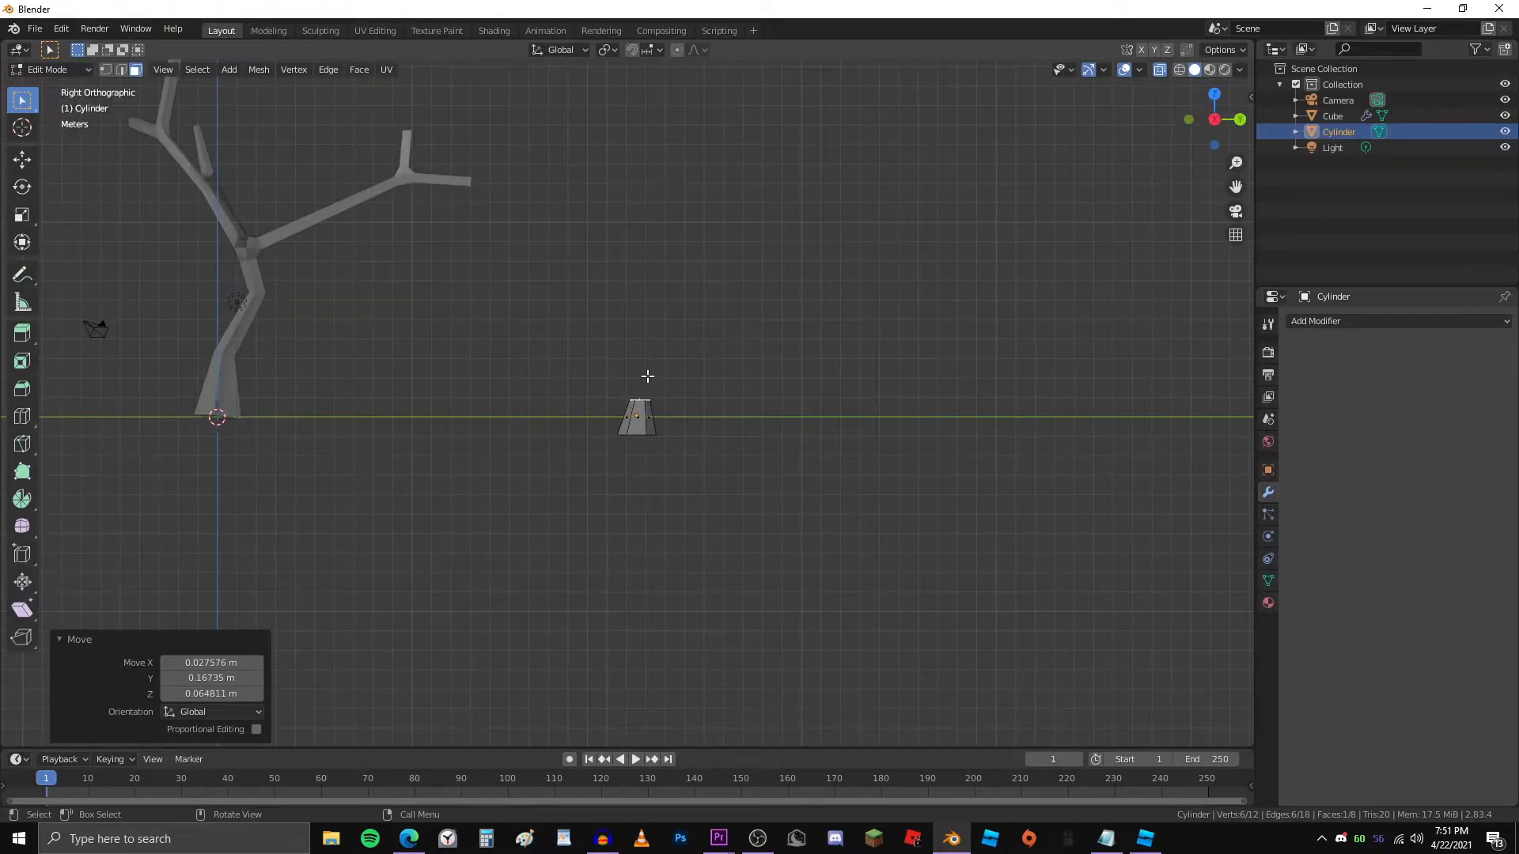
pyautogui.moveTo(693, 231)
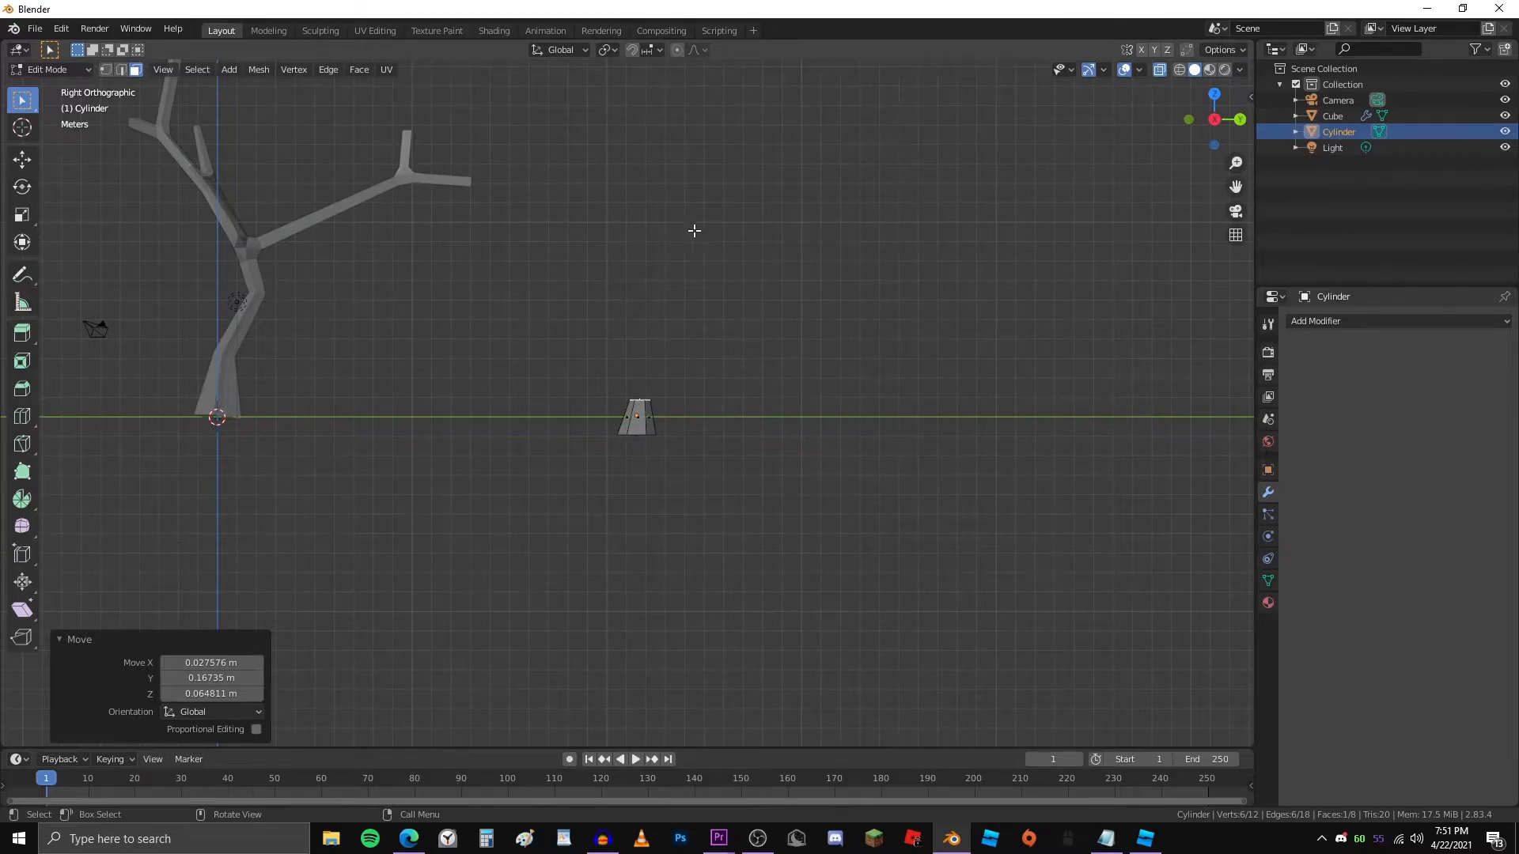
pyautogui.moveTo(629, 433)
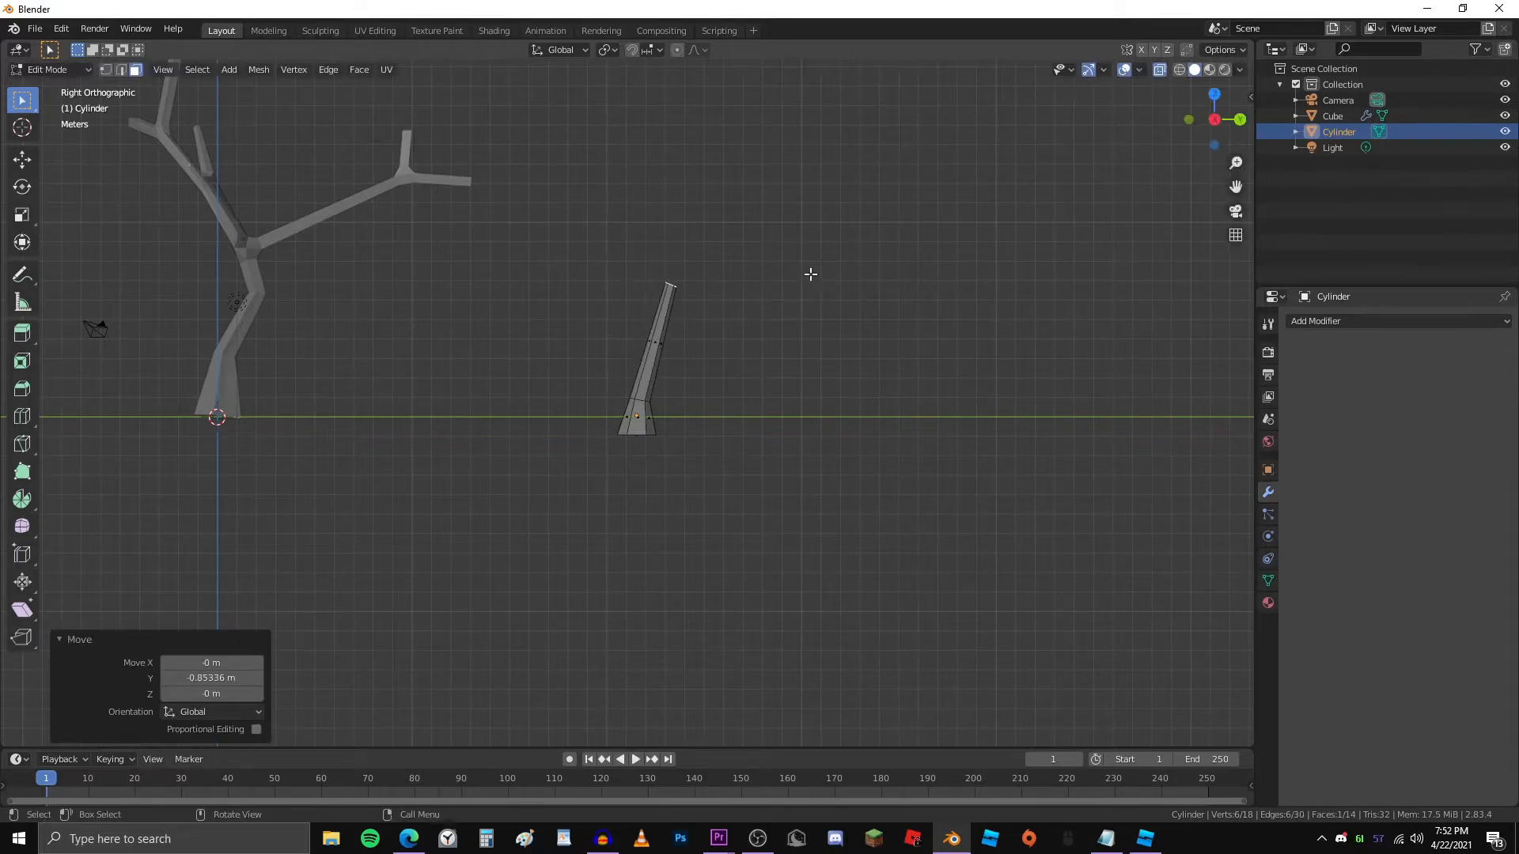
pyautogui.press('R')
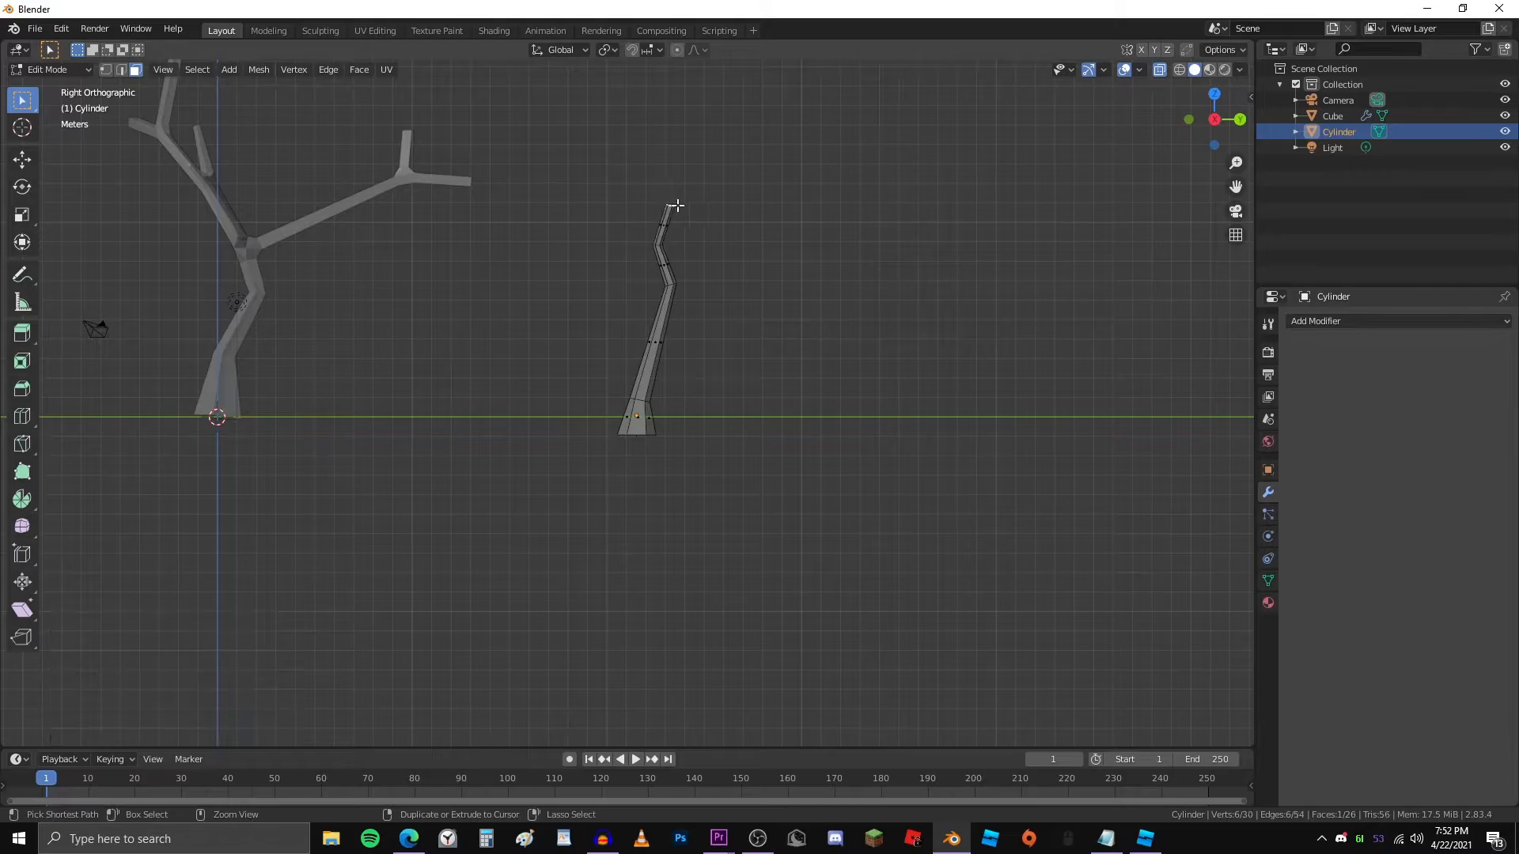
pyautogui.moveTo(676, 204); pyautogui.dragTo(663, 210)
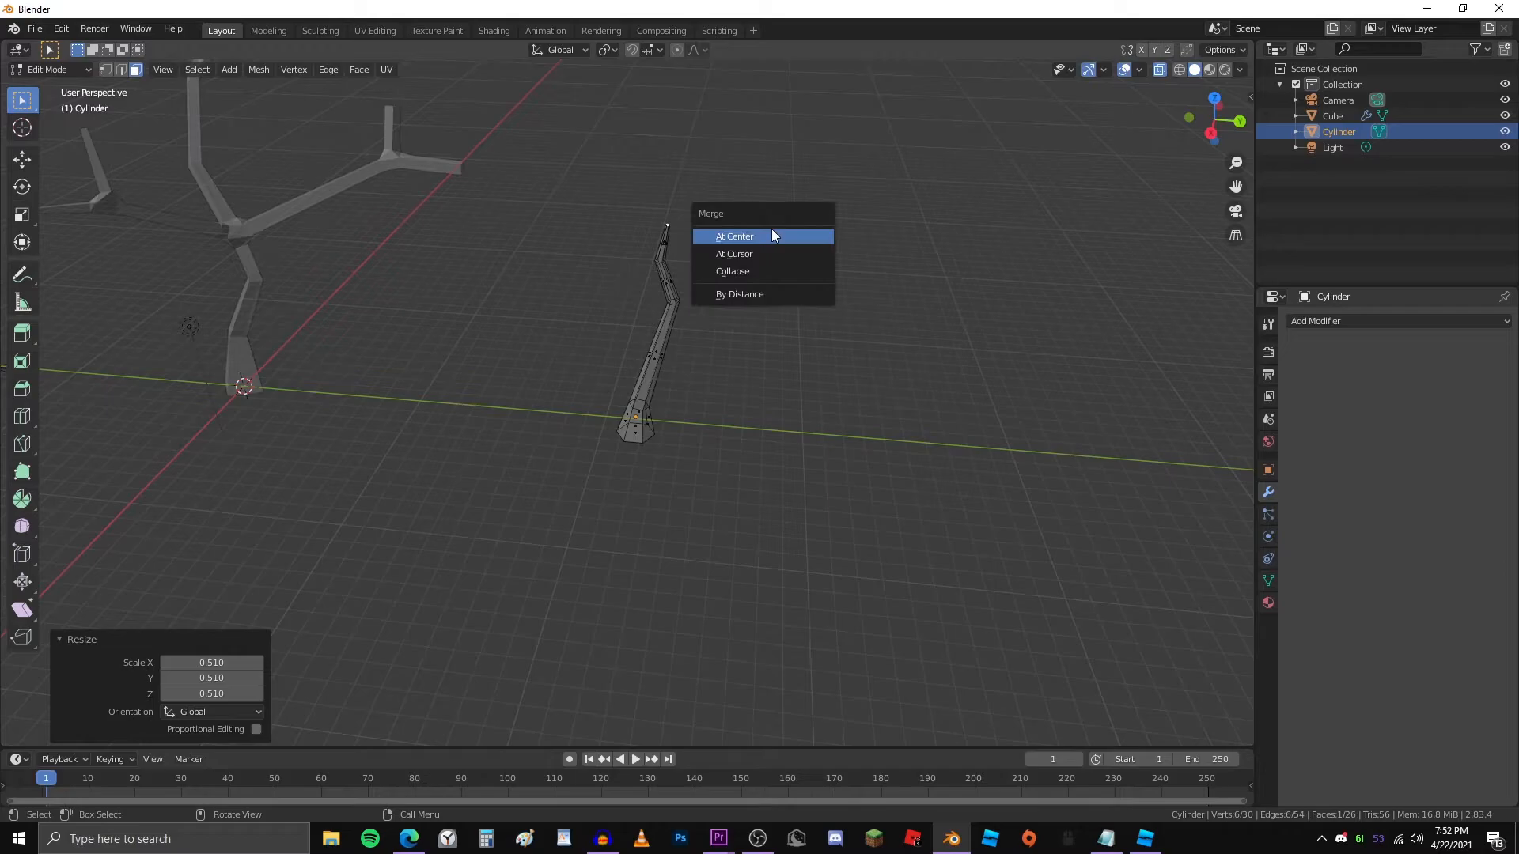
# Merge the stalk's top vertices At Center so it ends in a sharp point
pyautogui.click(734, 235)
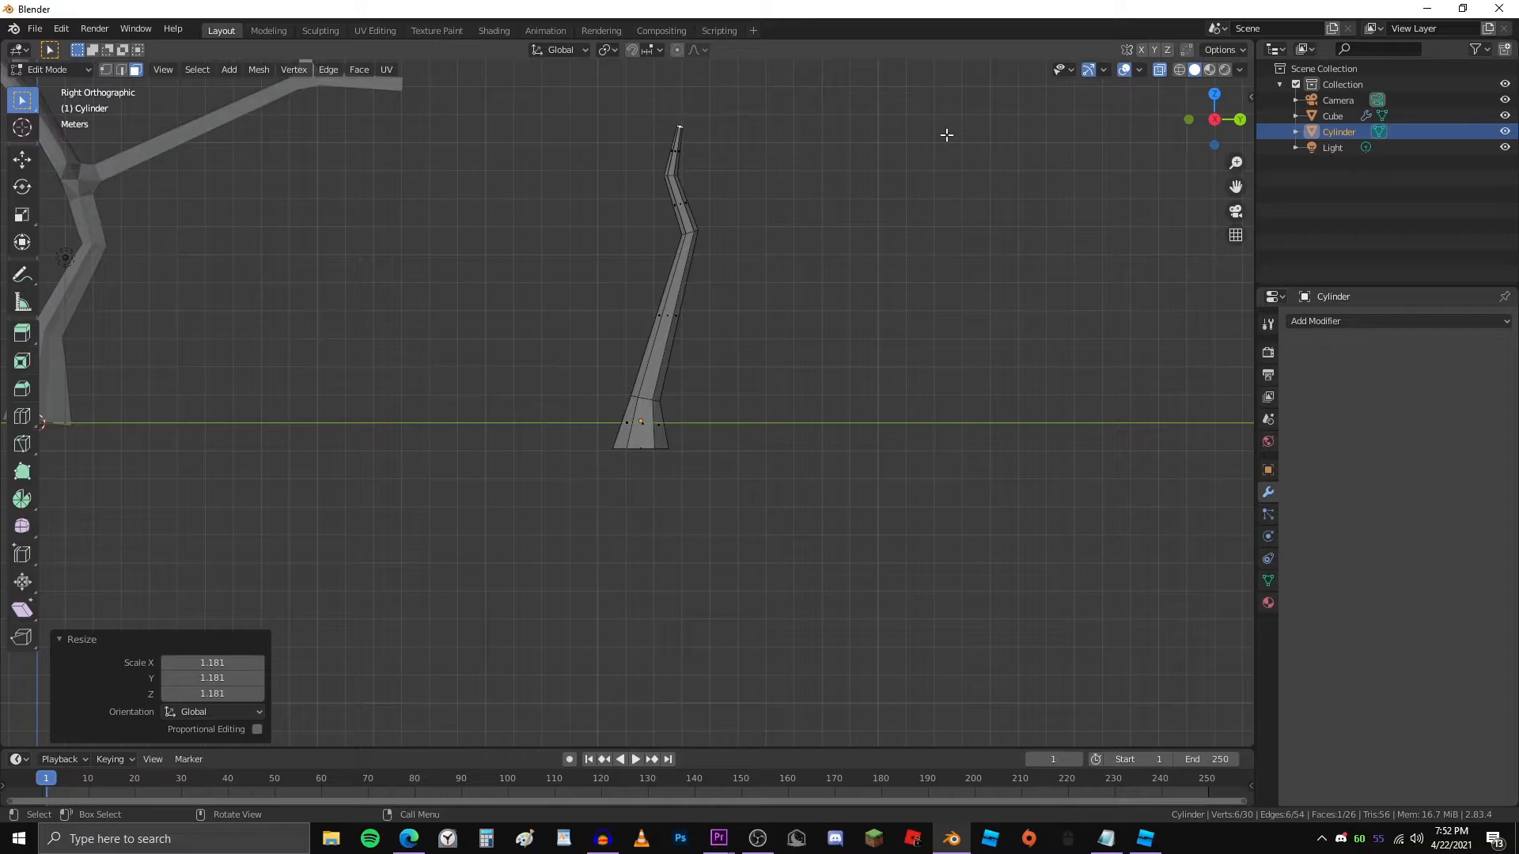
pyautogui.moveTo(686, 117)
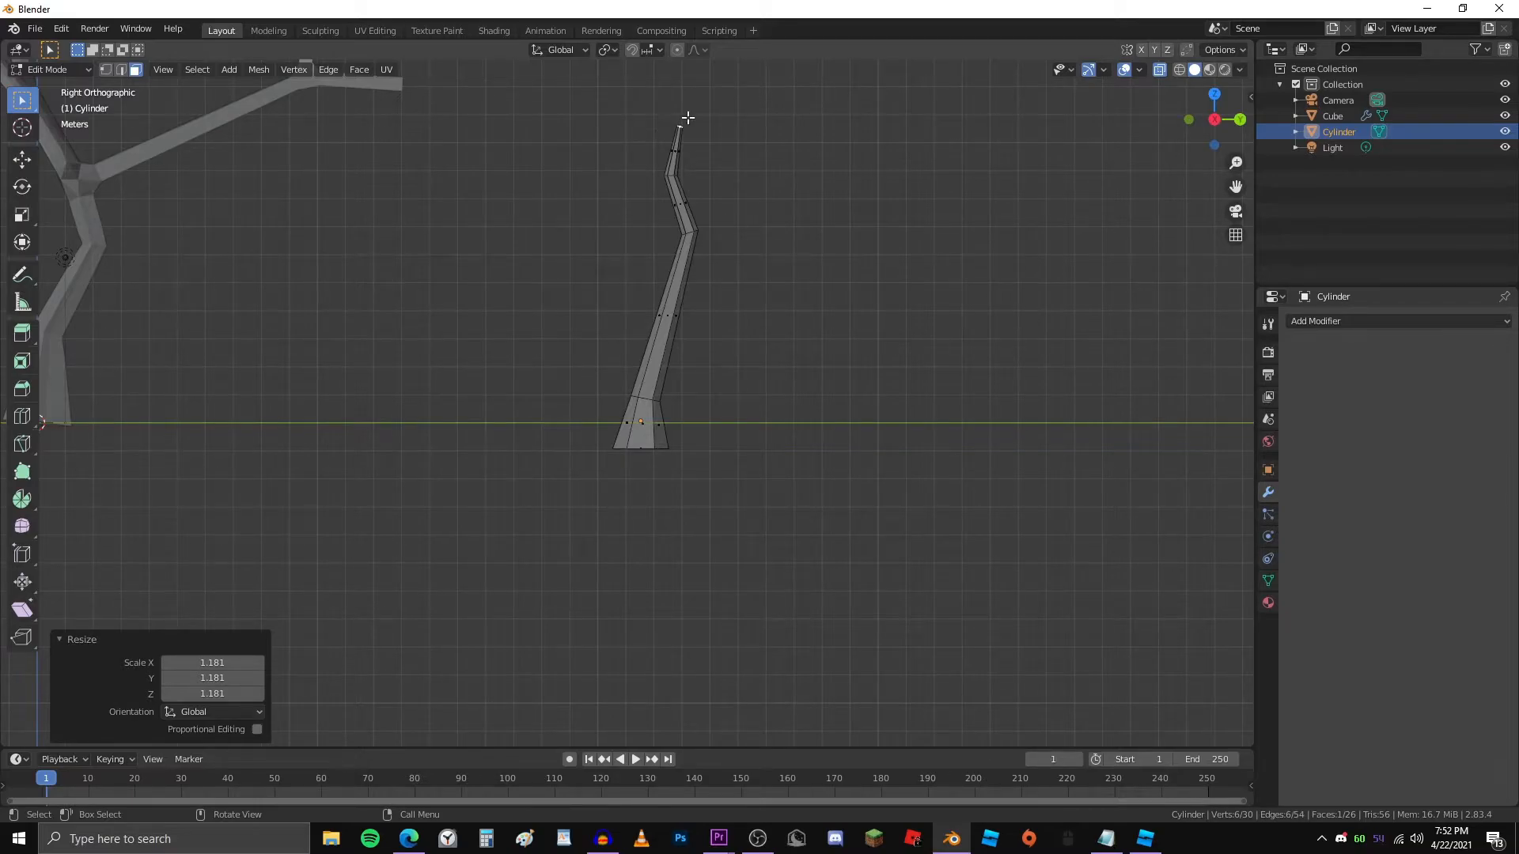
pyautogui.moveTo(644, 158)
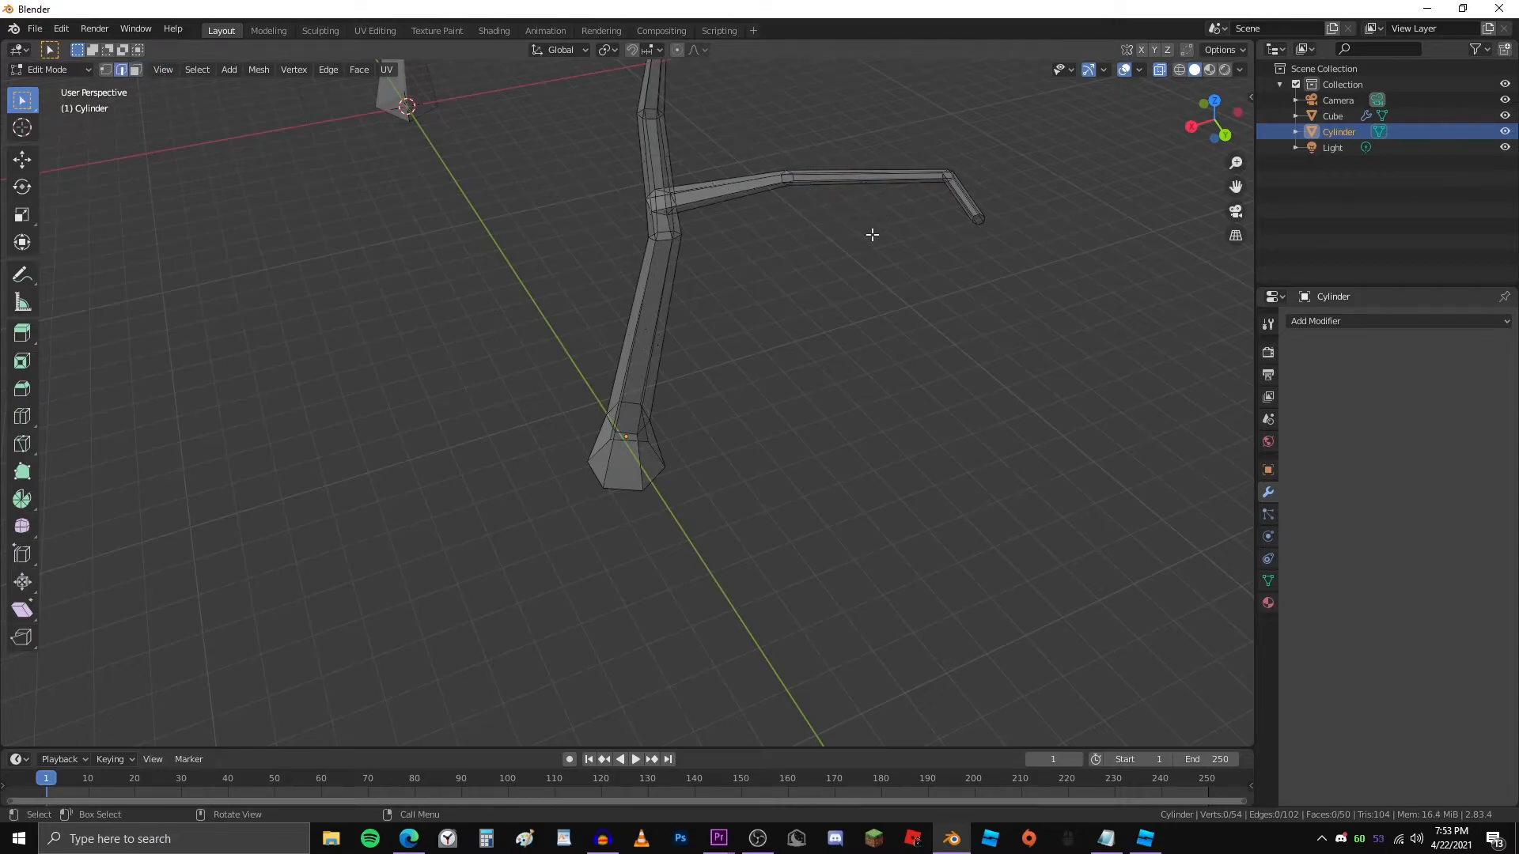
# Extrude and scale several thin limbs from the second trunk, ending in vertex editing
pyautogui.press('s')
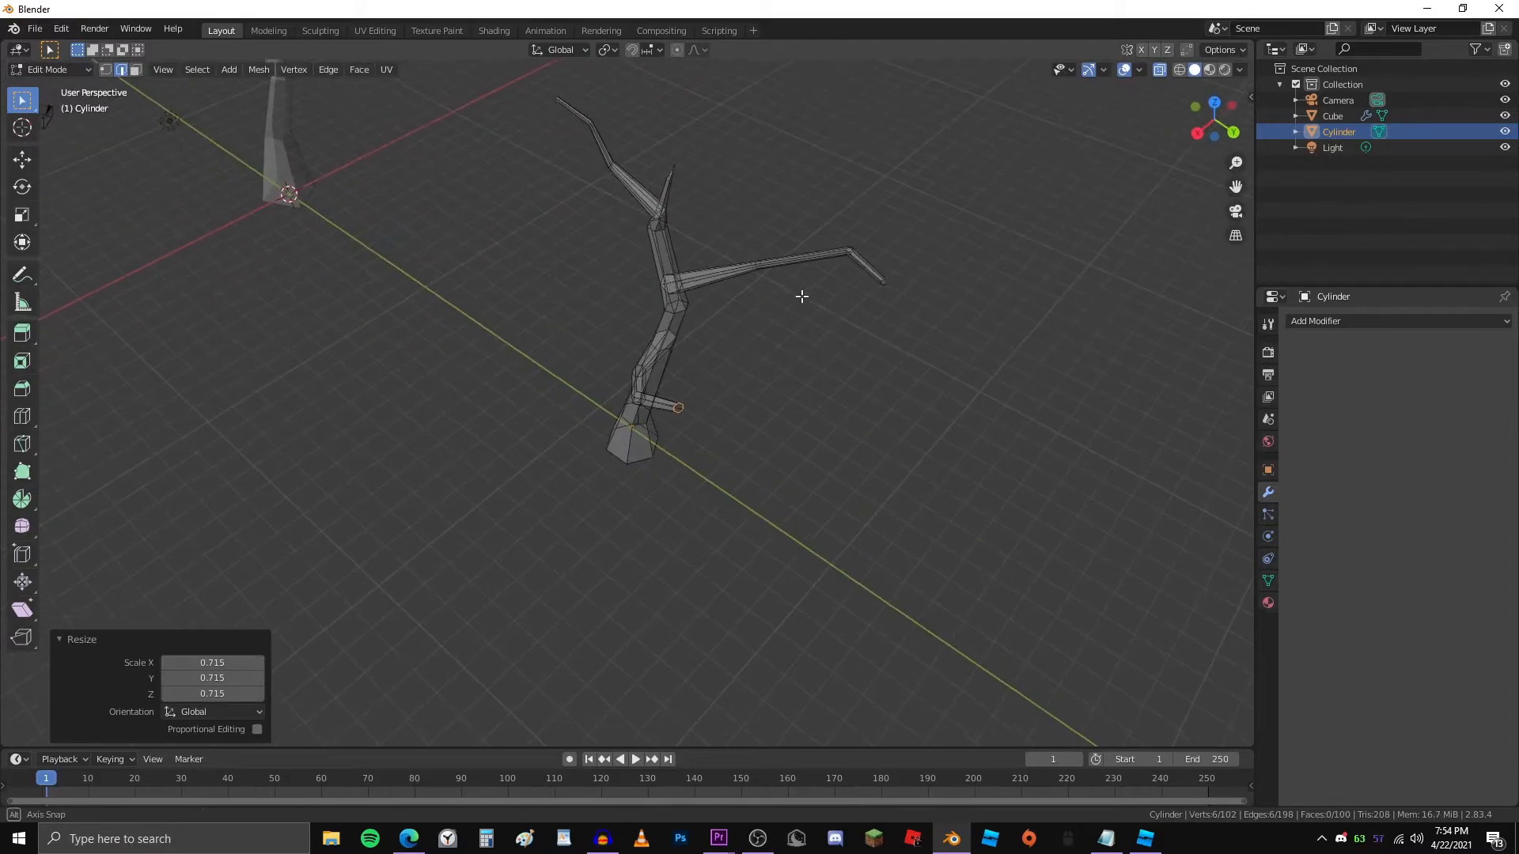
pyautogui.press('Tab')
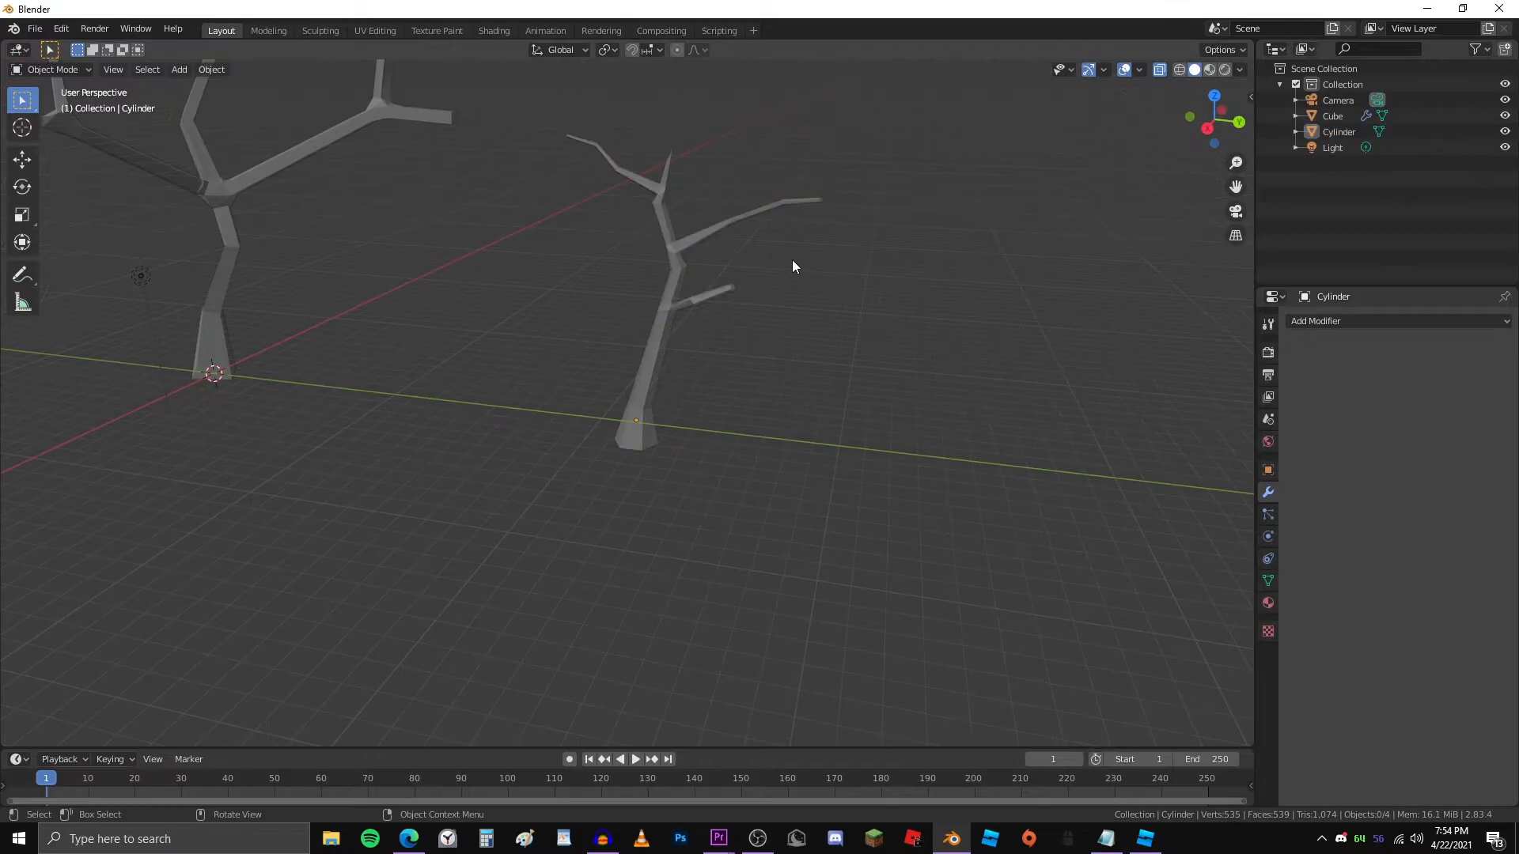
pyautogui.press('Tab')
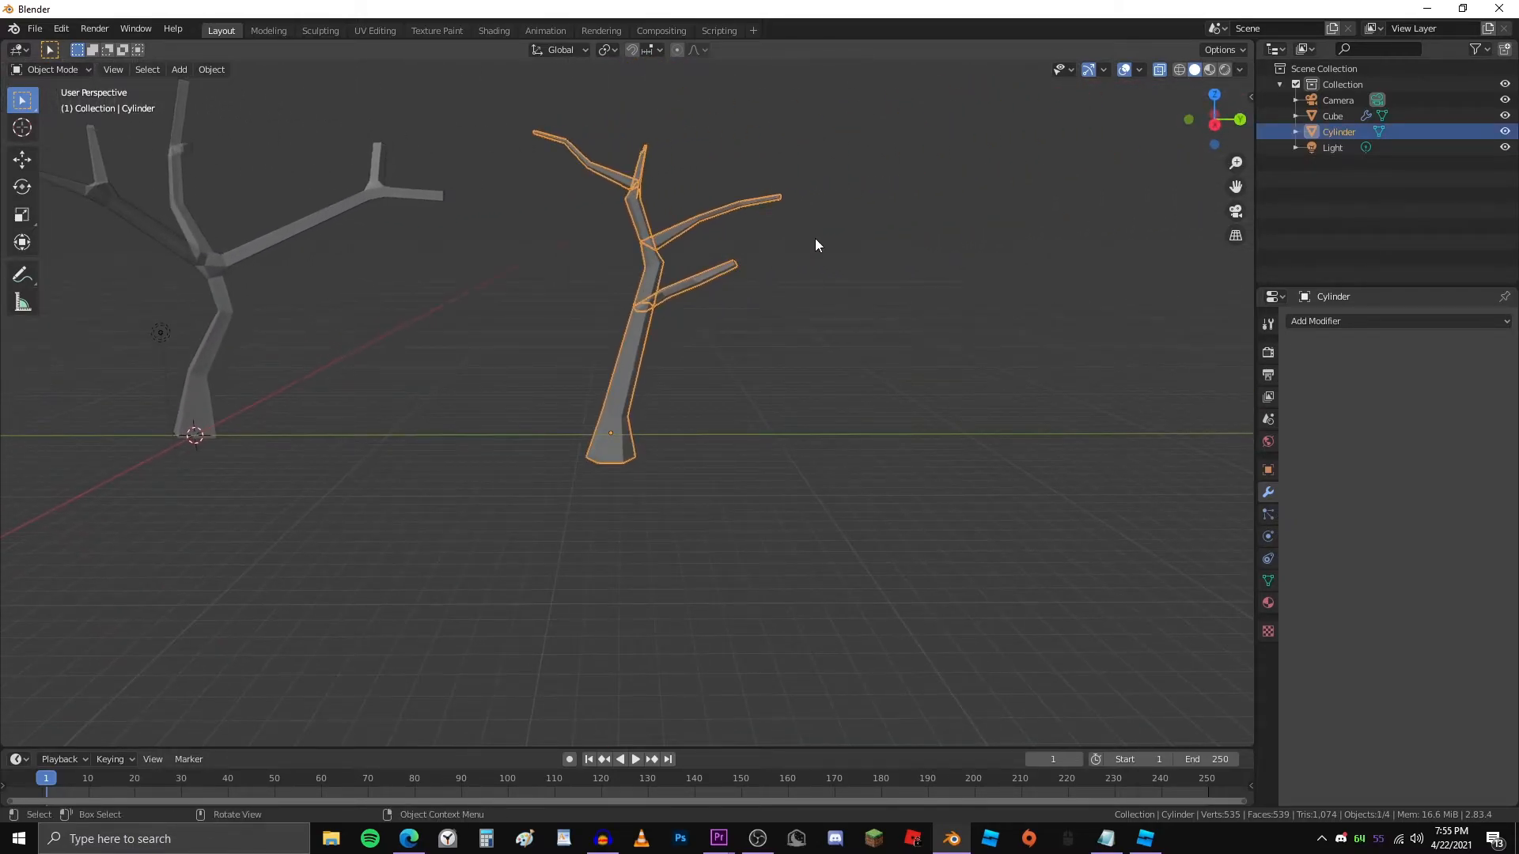
pyautogui.press('Tab')
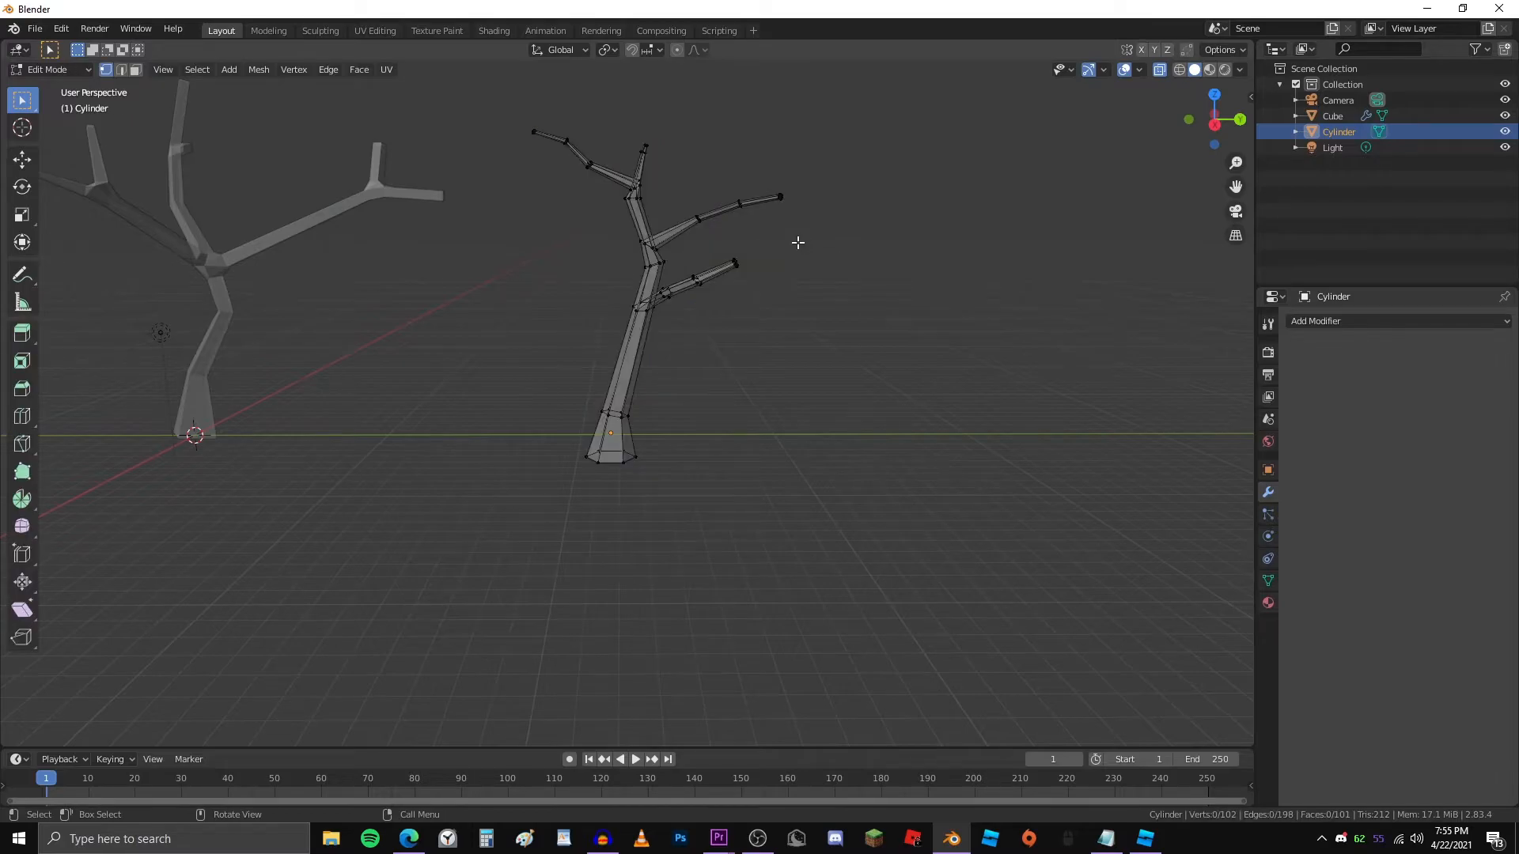
# Return both trees to Object Mode and bring up the Add Mesh list
pyautogui.press('a')
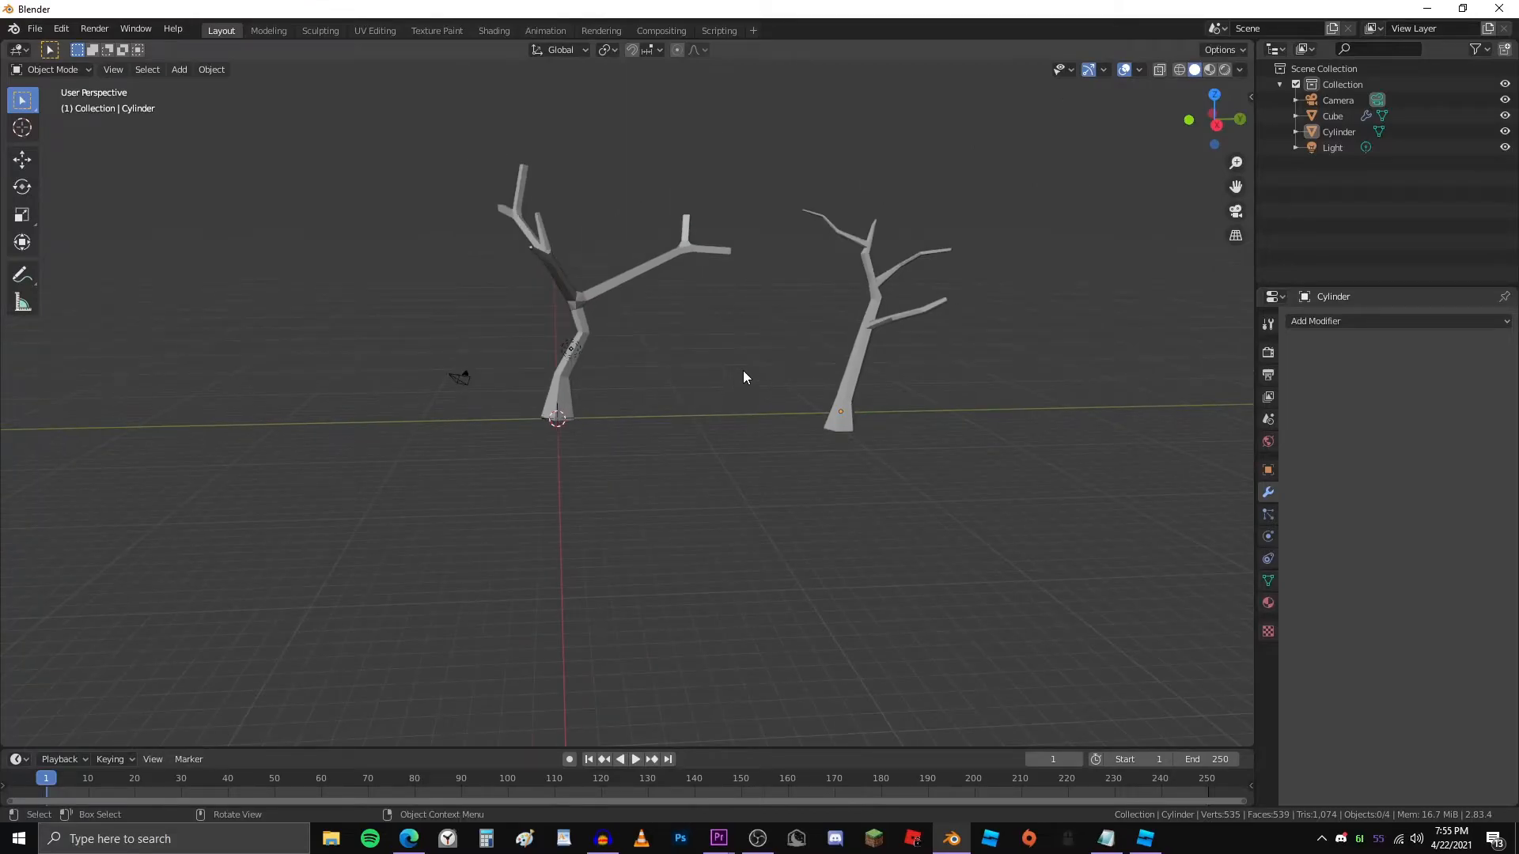
pyautogui.click(179, 69)
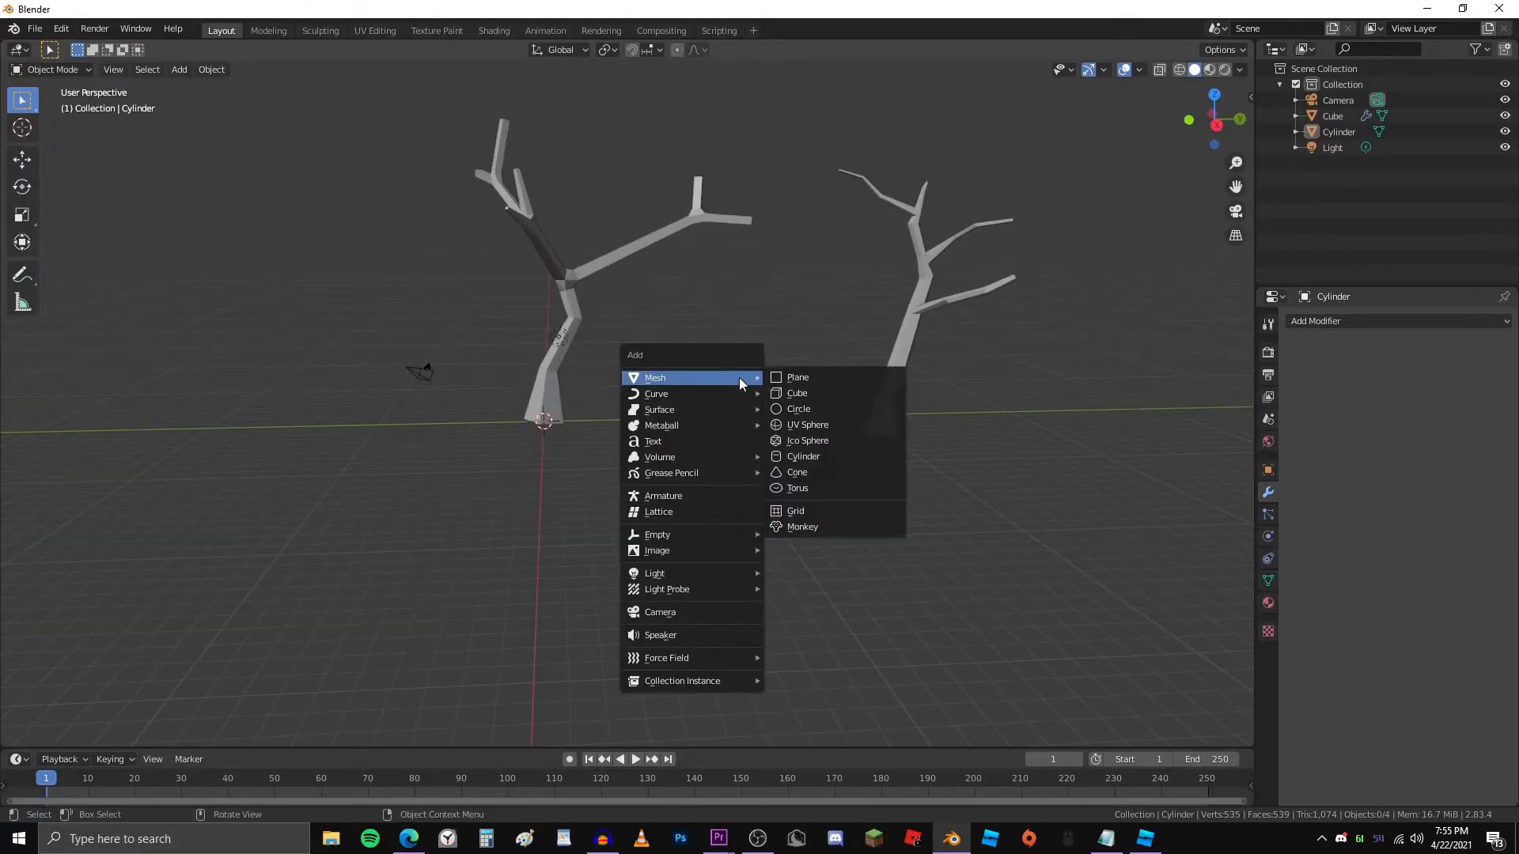
# Add a Subdivisions-1 icosphere with an Edge Split modifier and scale it about three times
pyautogui.click(806, 440)
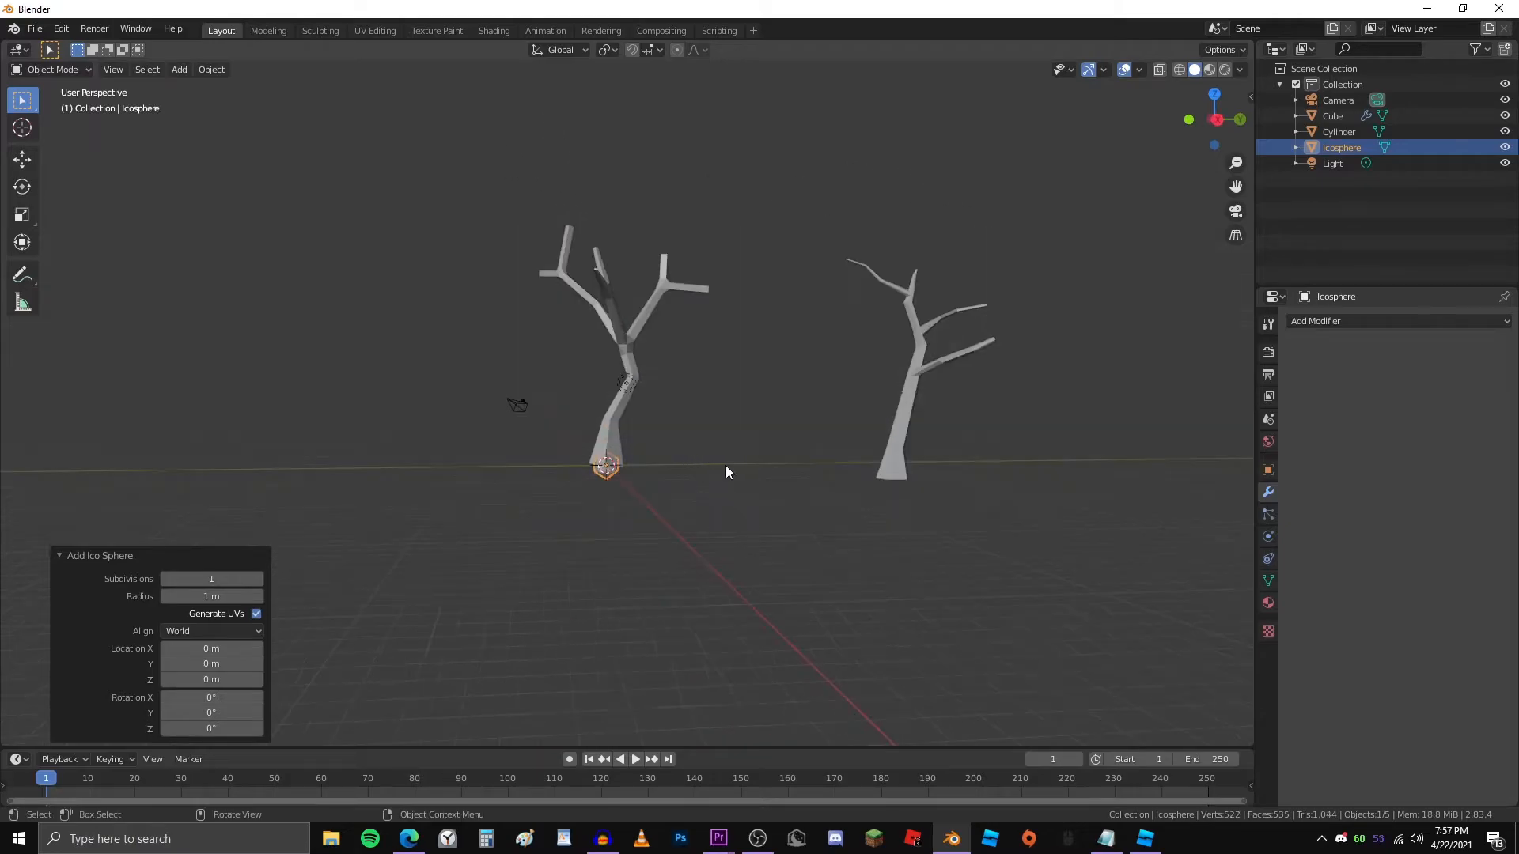
pyautogui.press('s')
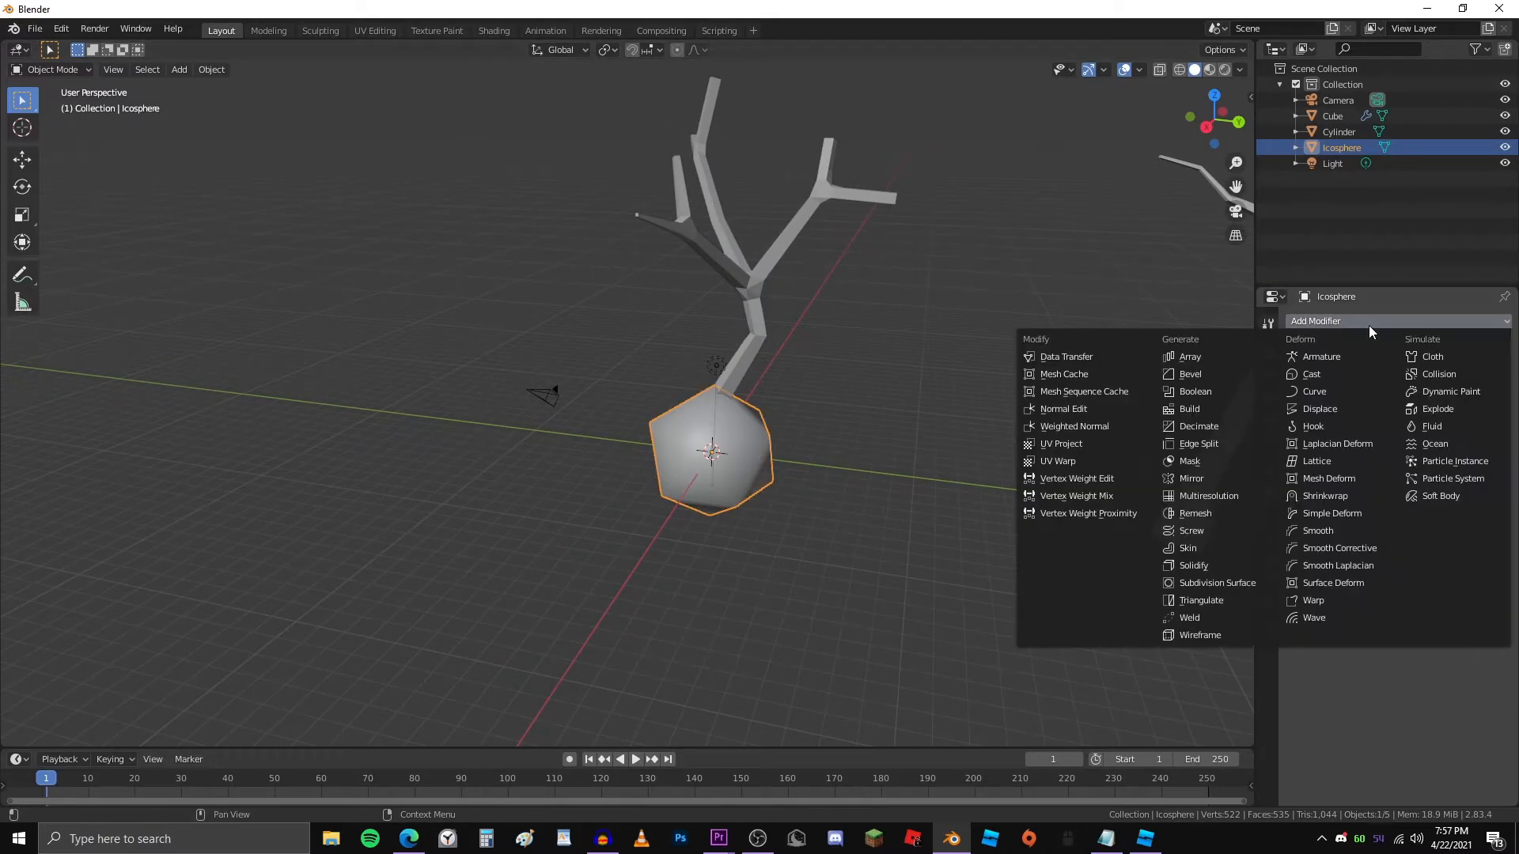
pyautogui.click(1196, 443)
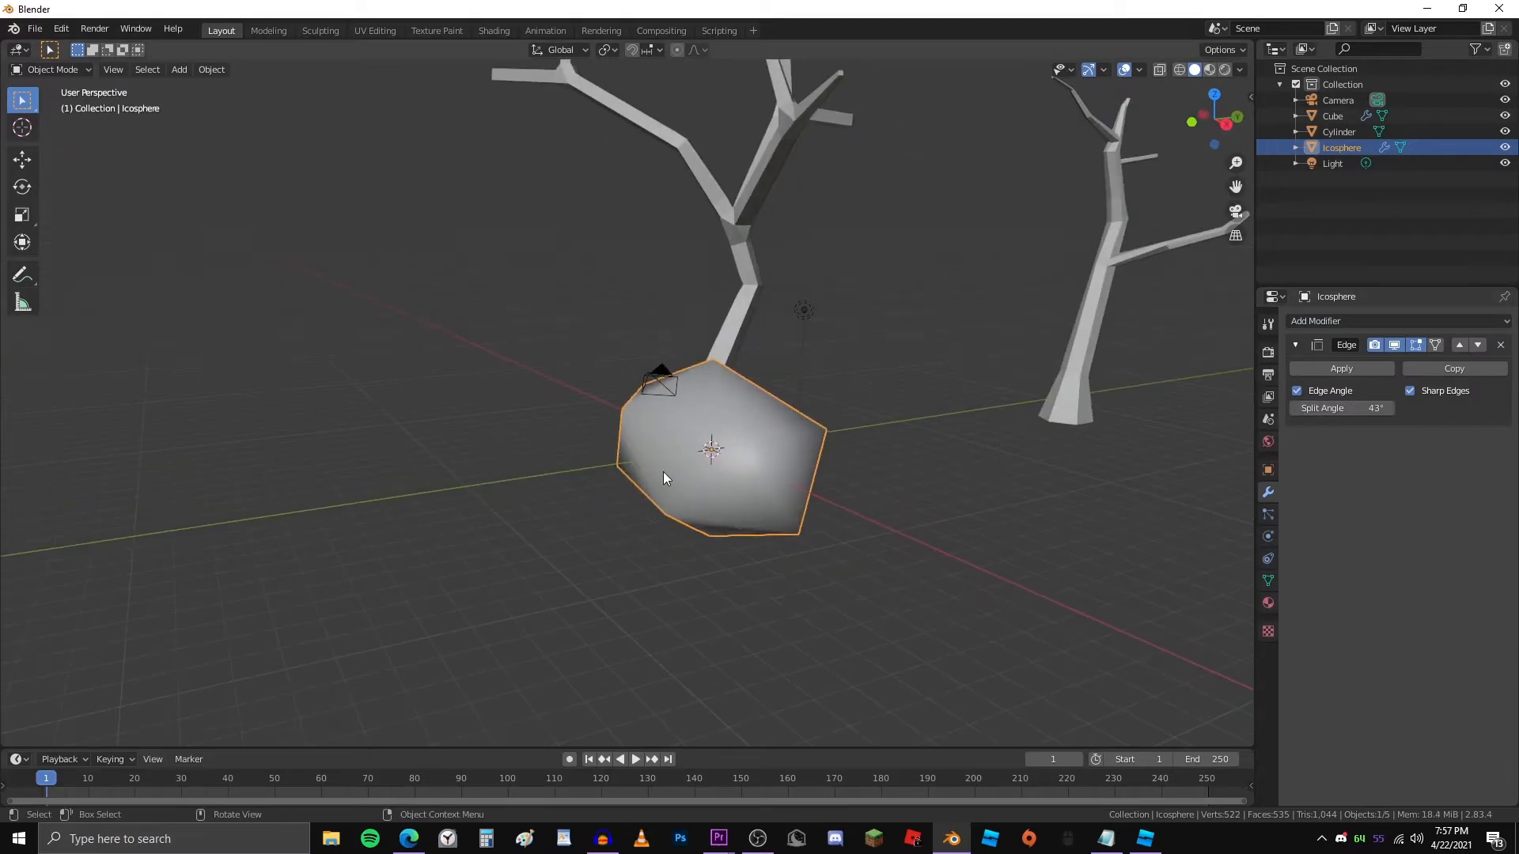
pyautogui.press('s')
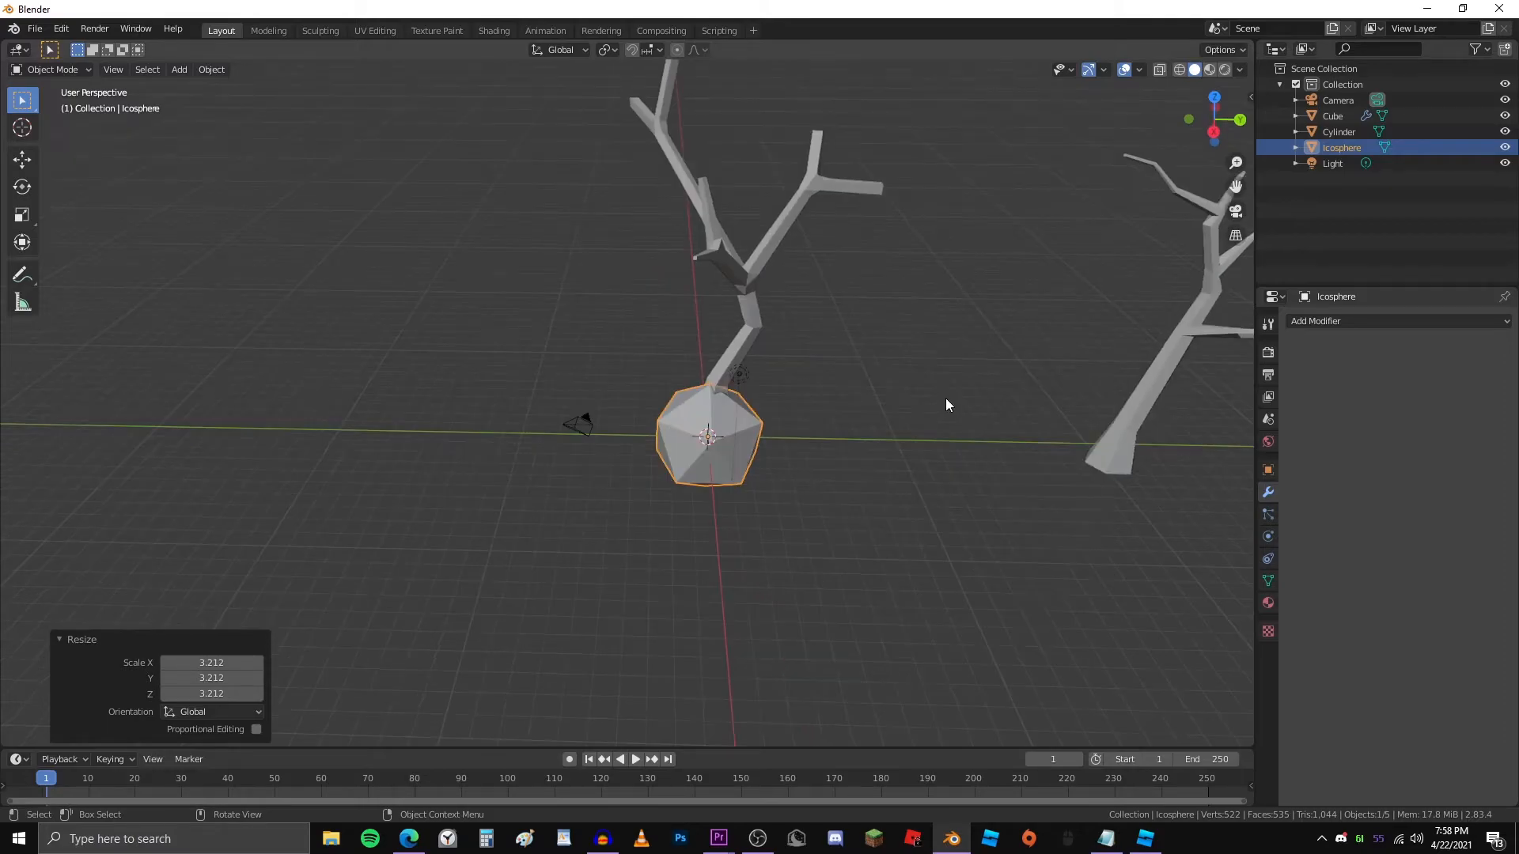
# Move the icosphere up into the branches to finish the first tree's foliage
pyautogui.moveTo(707, 437); pyautogui.dragTo(802, 193)
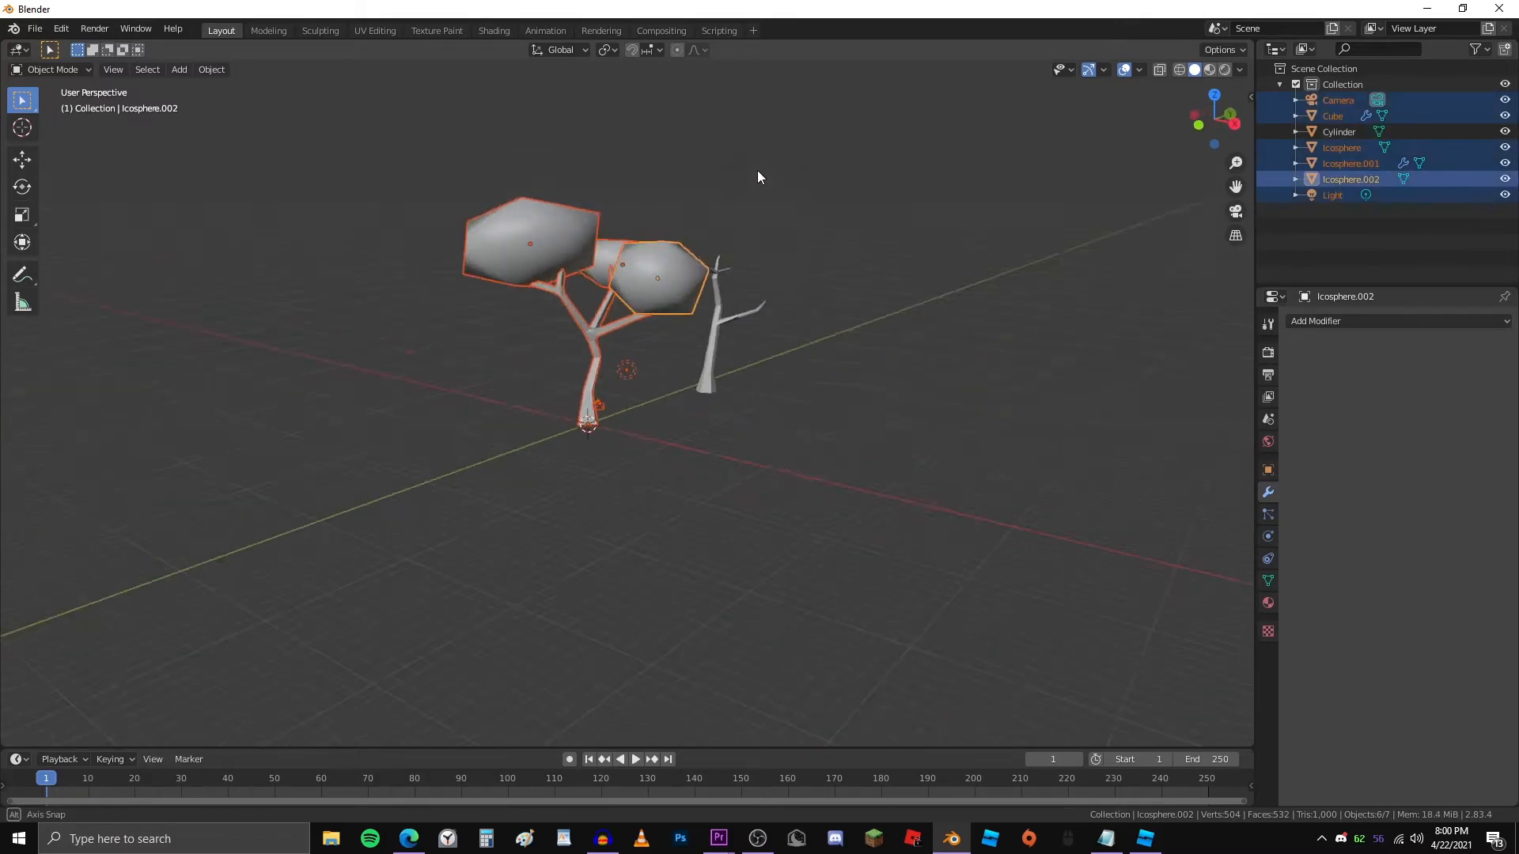
pyautogui.moveTo(758, 175); pyautogui.dragTo(430, 188)
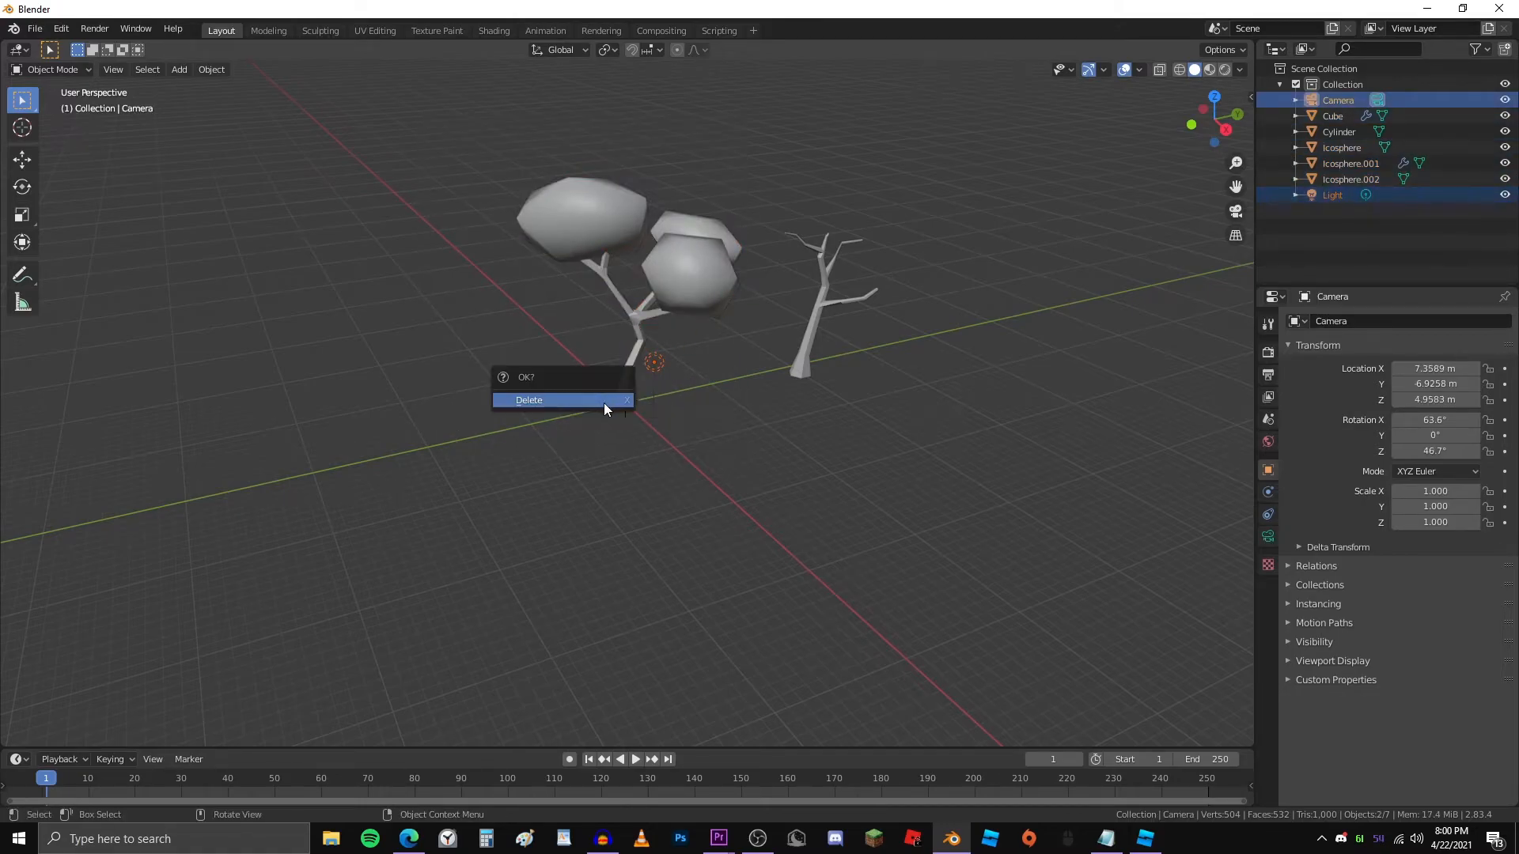
# Delete the camera and light, then set FBX export to Selected Objects only
pyautogui.click(528, 399)
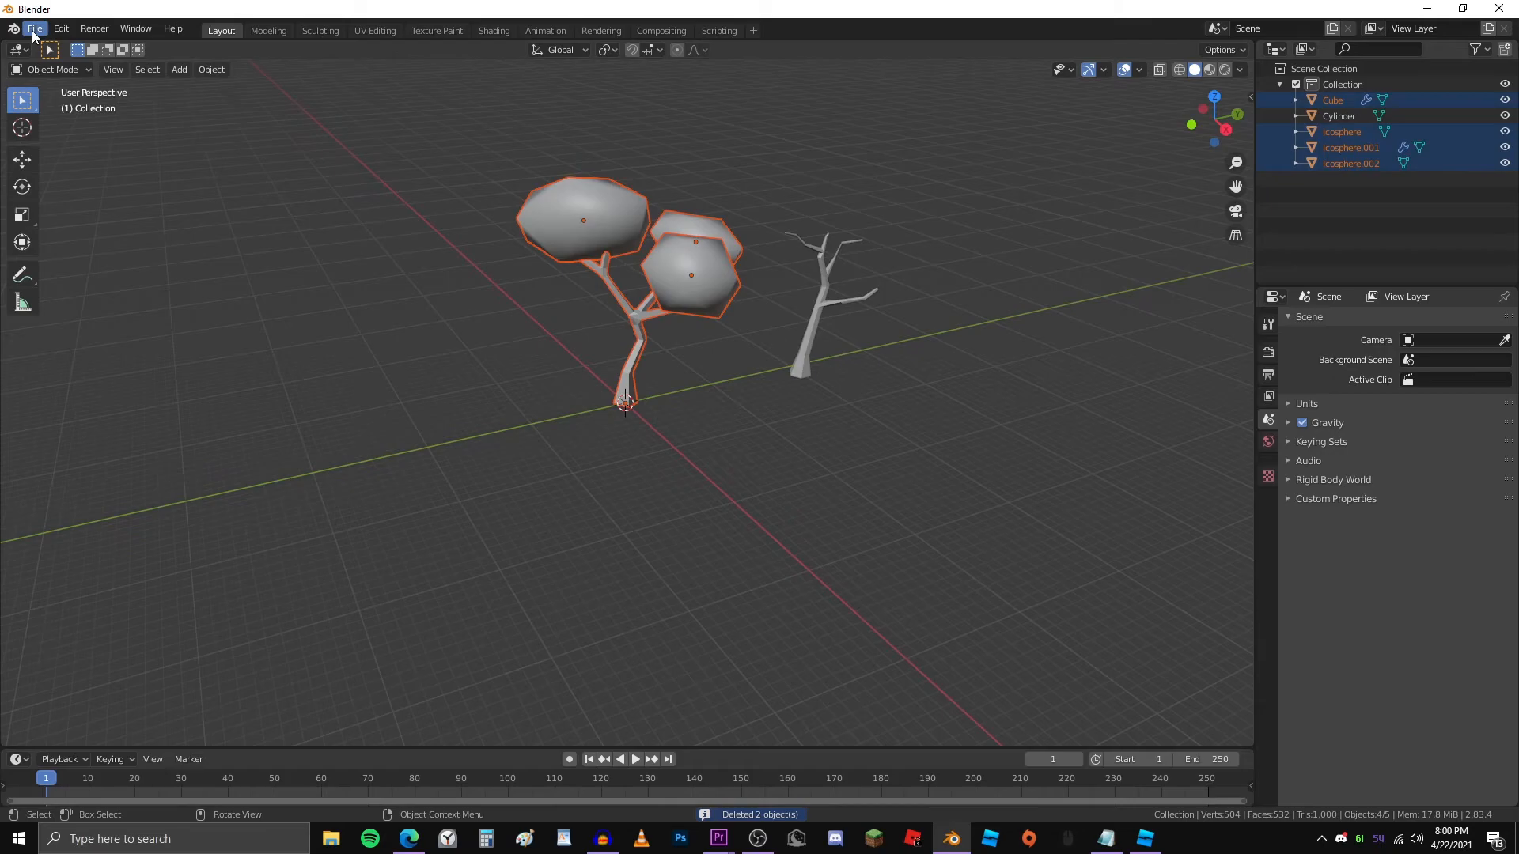
pyautogui.click(35, 28)
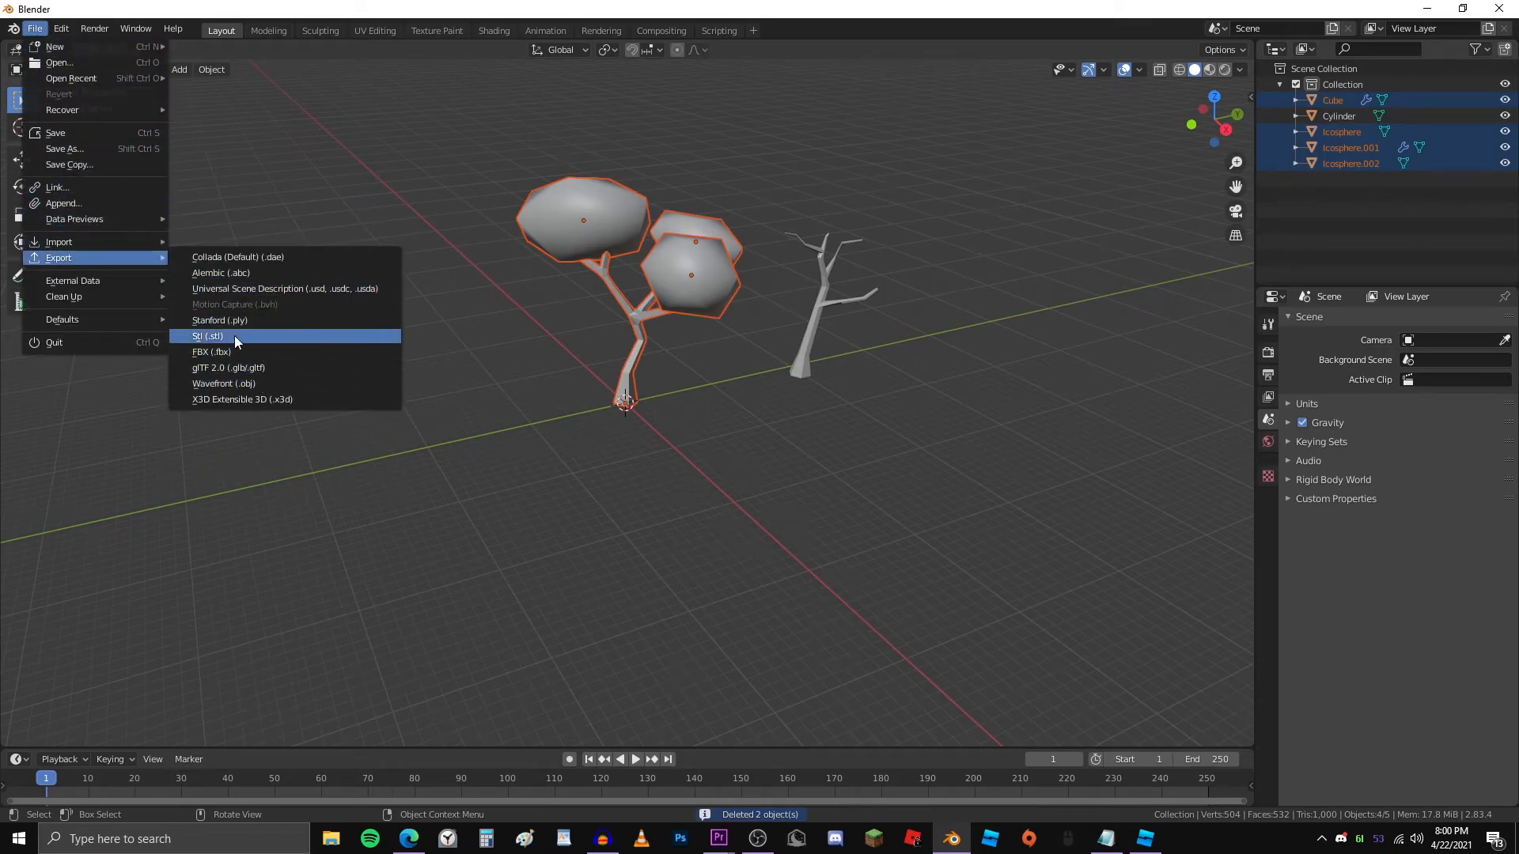
pyautogui.moveTo(233, 351)
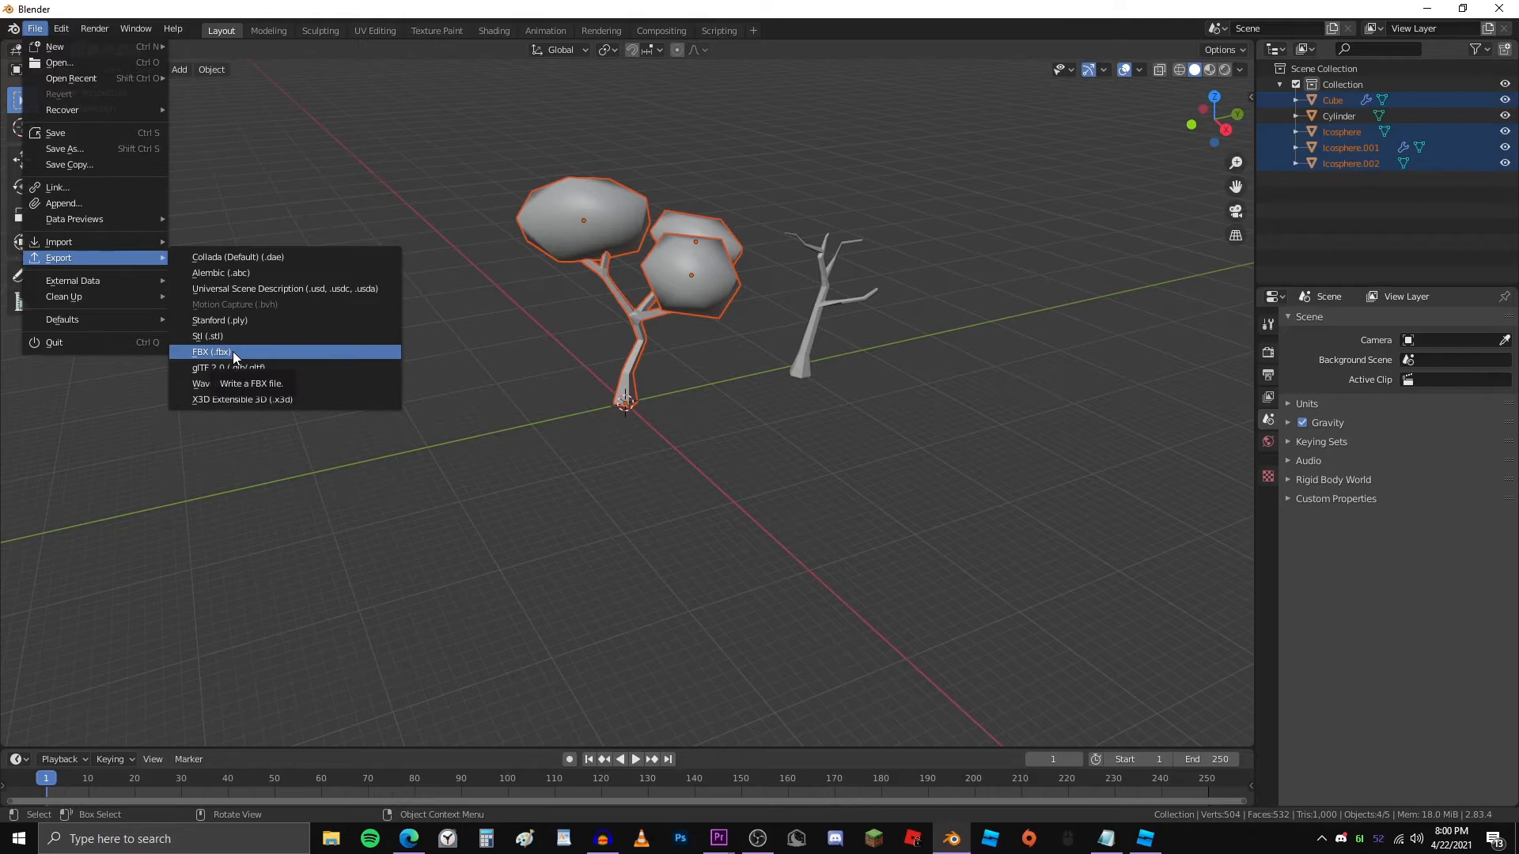
pyautogui.click(210, 351)
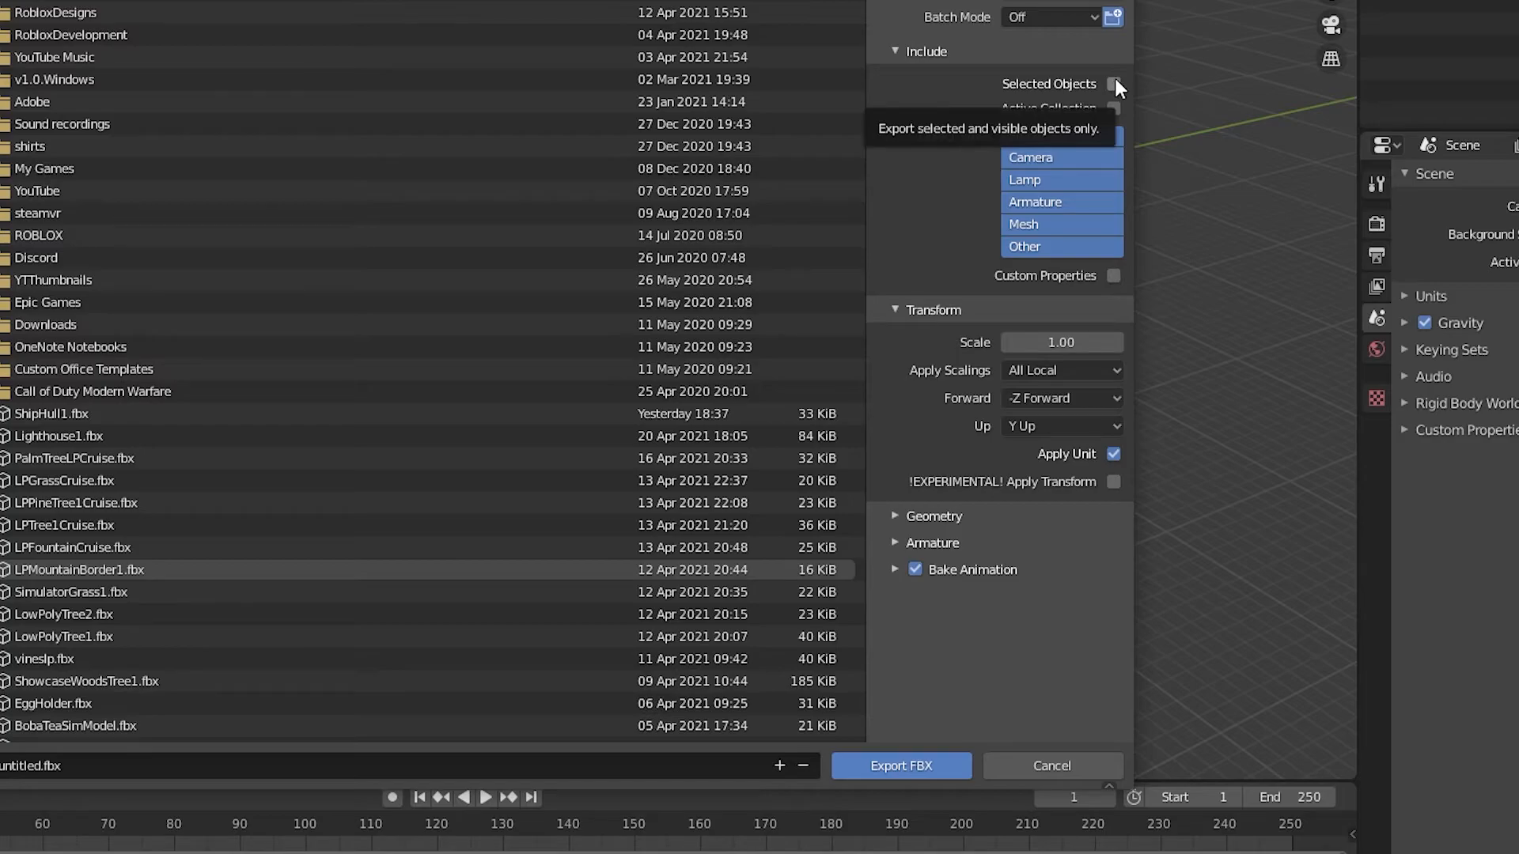
pyautogui.click(1114, 82)
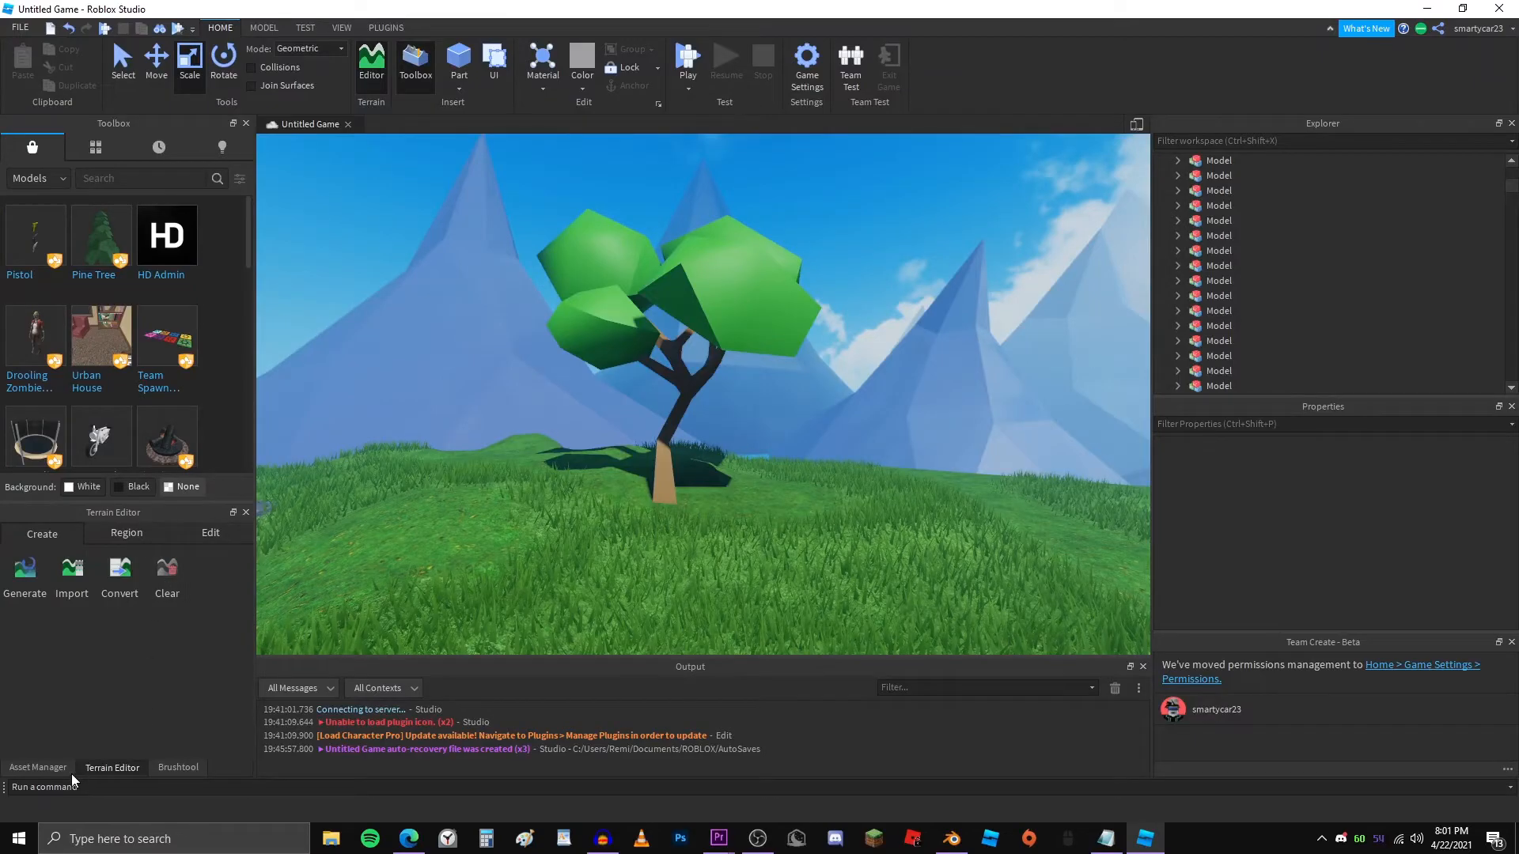
# Import TreeTutorial.fbx via Asset Manager with inverted normals reversed, applied to all four meshes
pyautogui.click(342, 29)
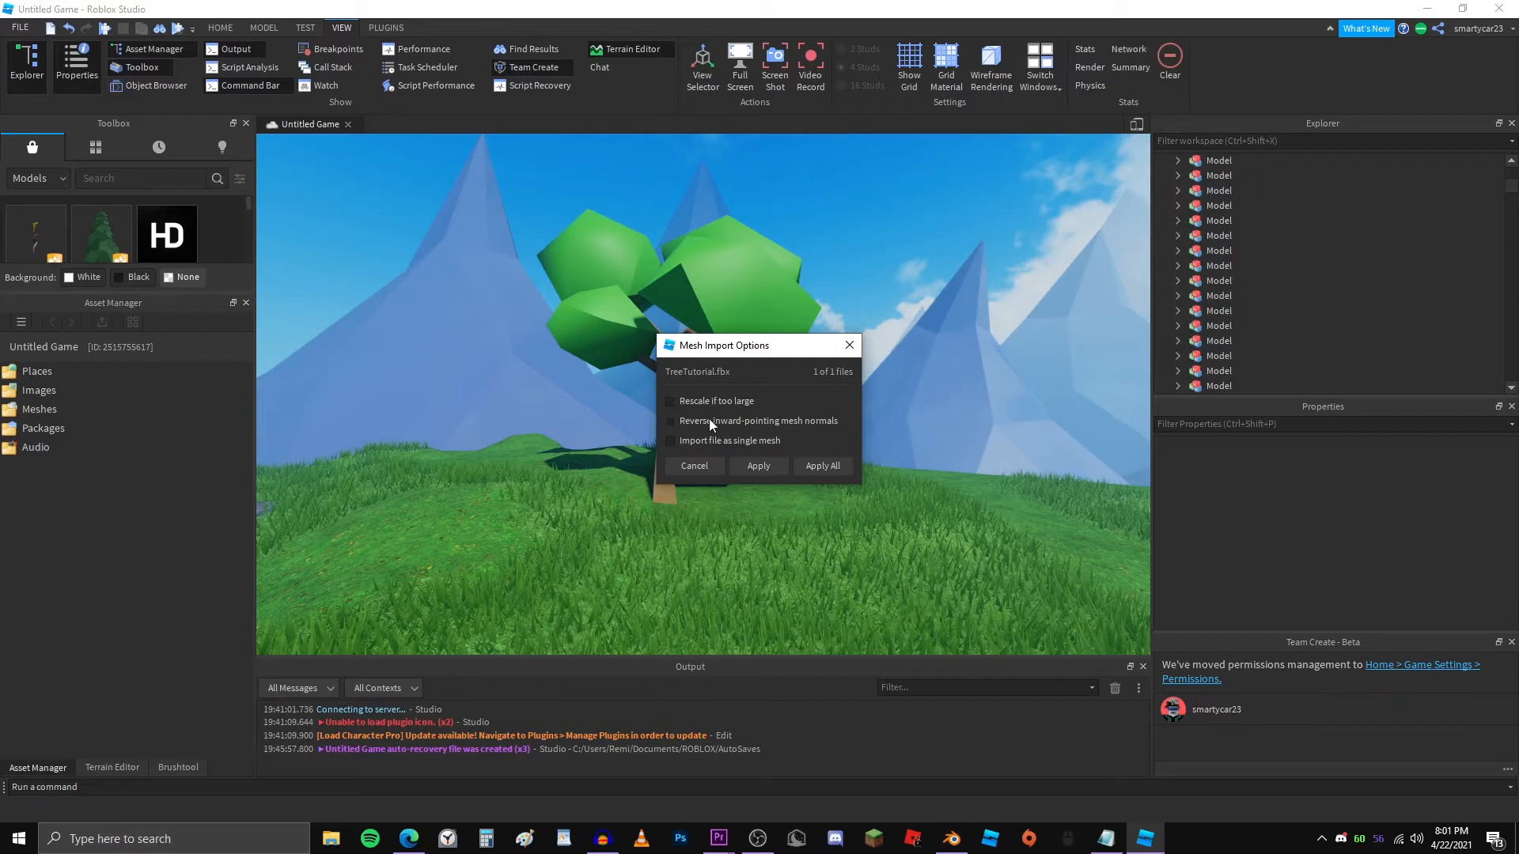
pyautogui.click(671, 421)
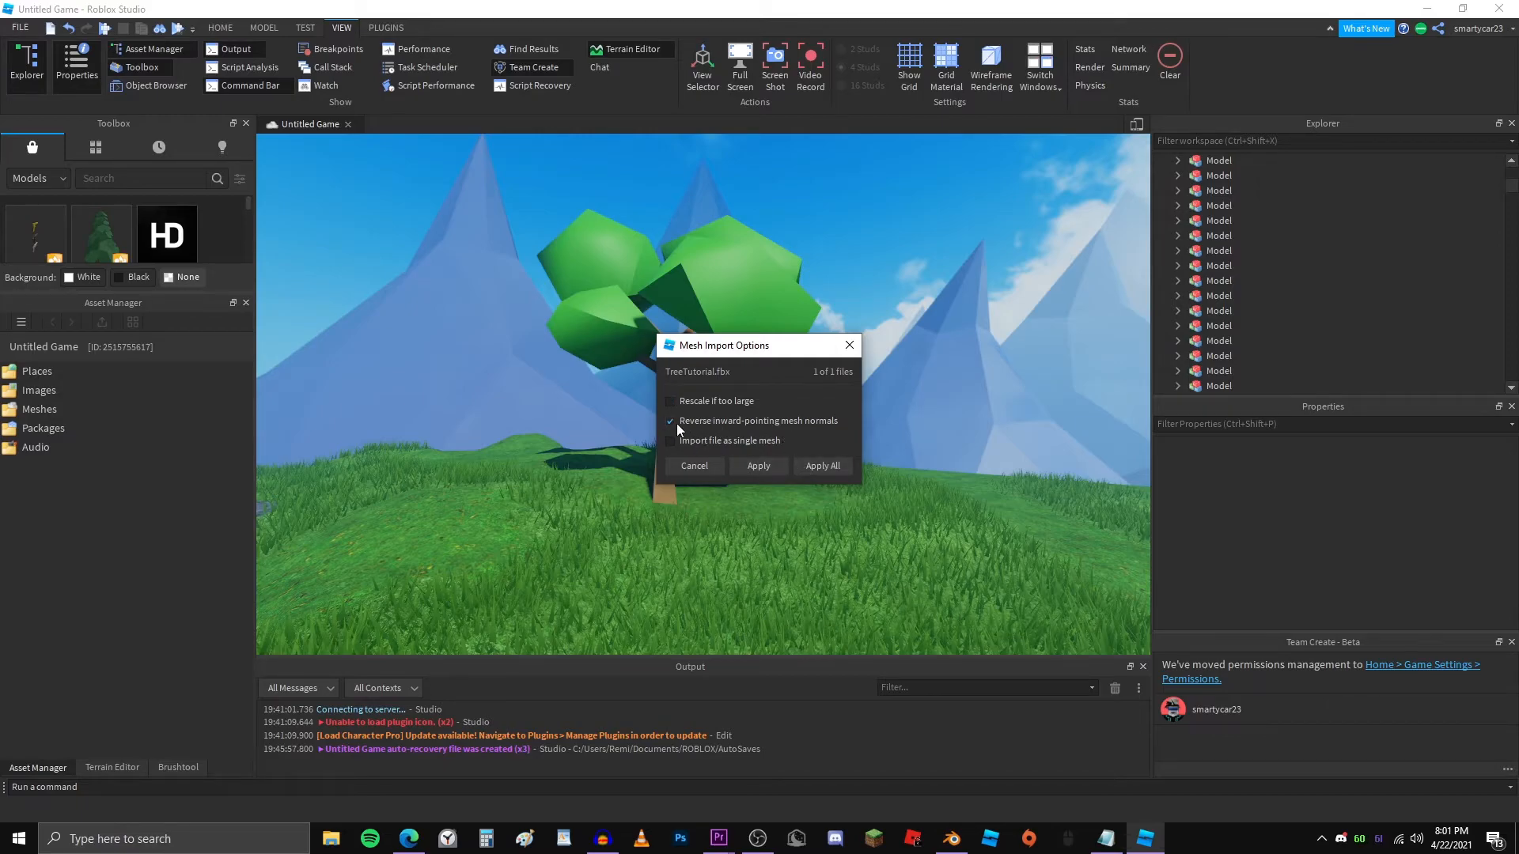
pyautogui.click(759, 465)
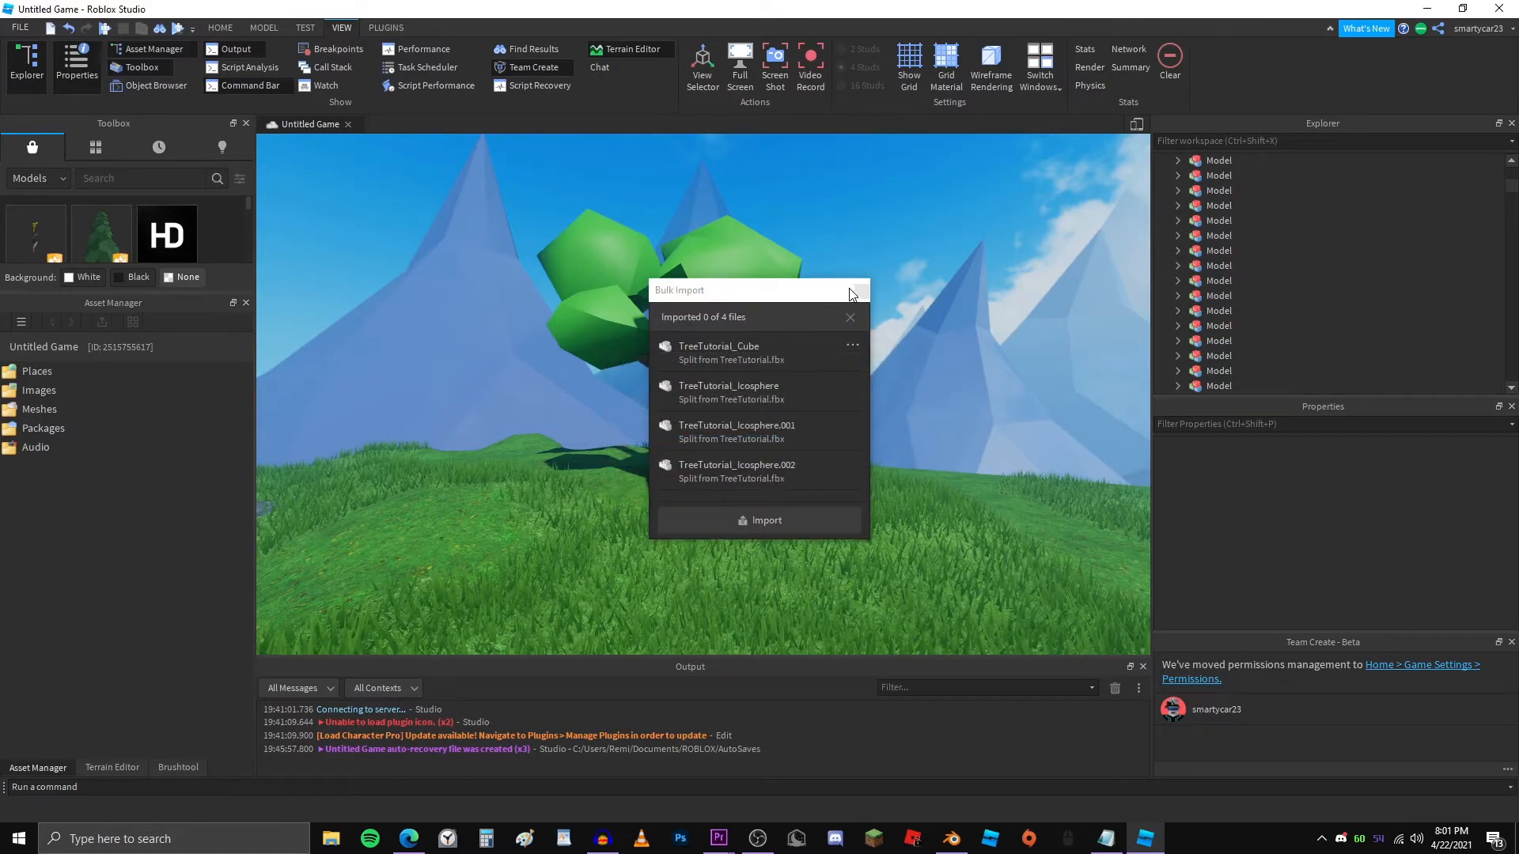
pyautogui.click(759, 519)
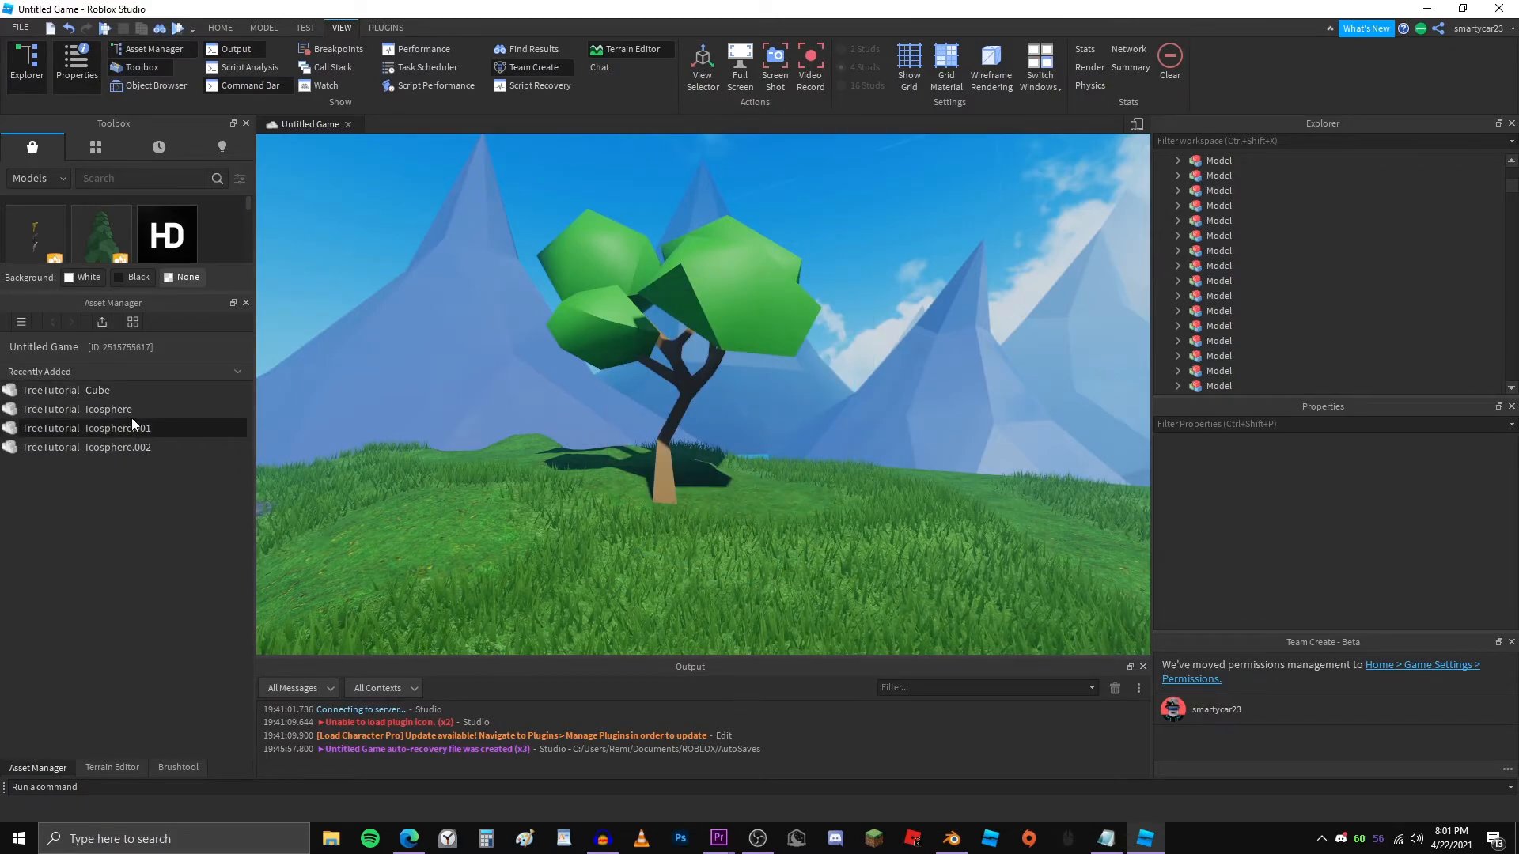
# Give the trunk MeshPart a darker brown colour
pyautogui.click(85, 446)
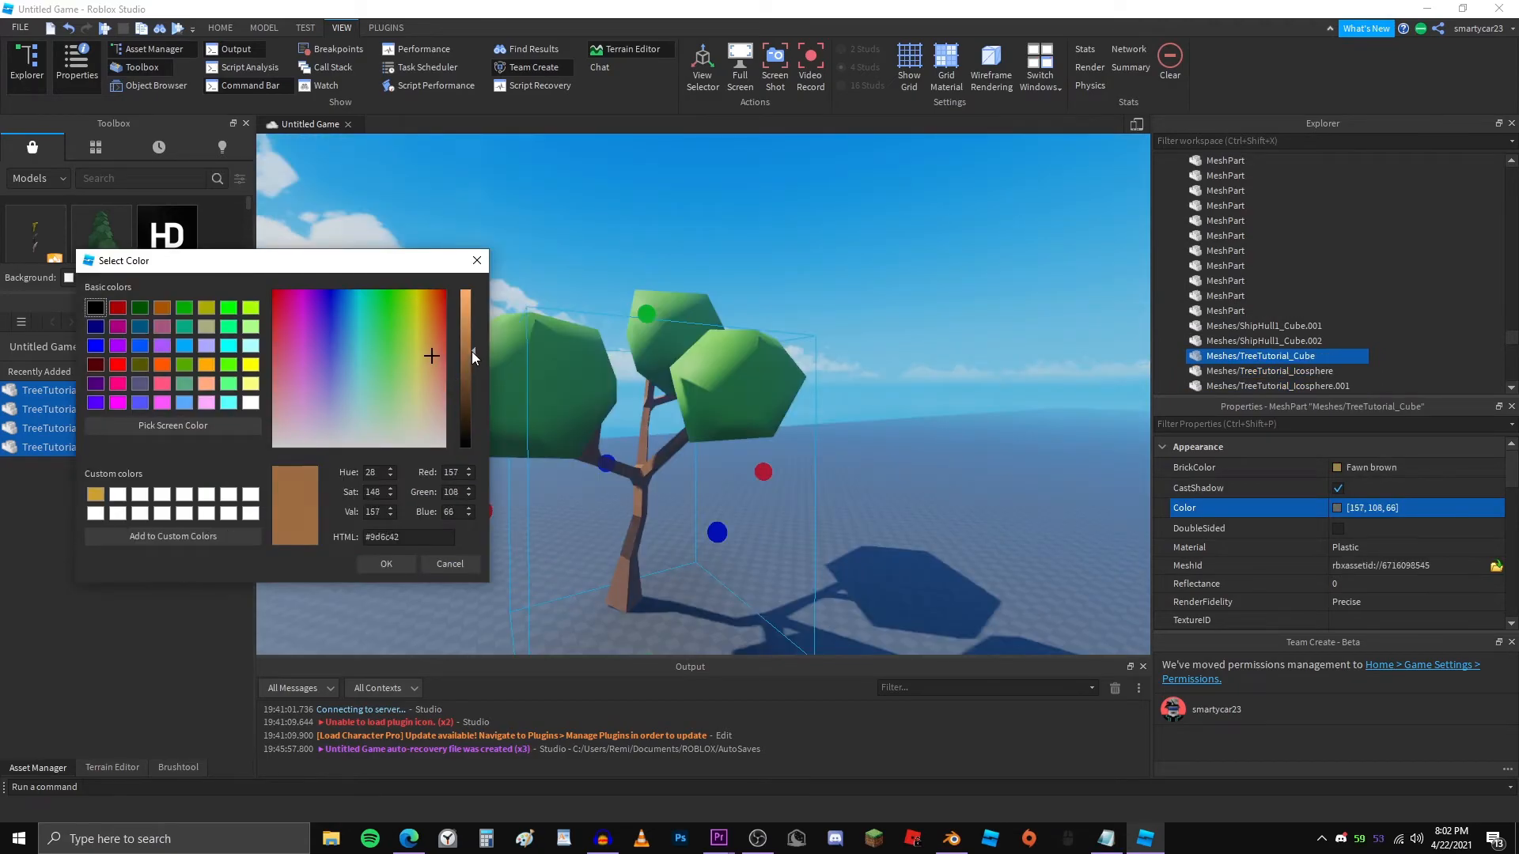
pyautogui.moveTo(471, 353); pyautogui.dragTo(472, 356)
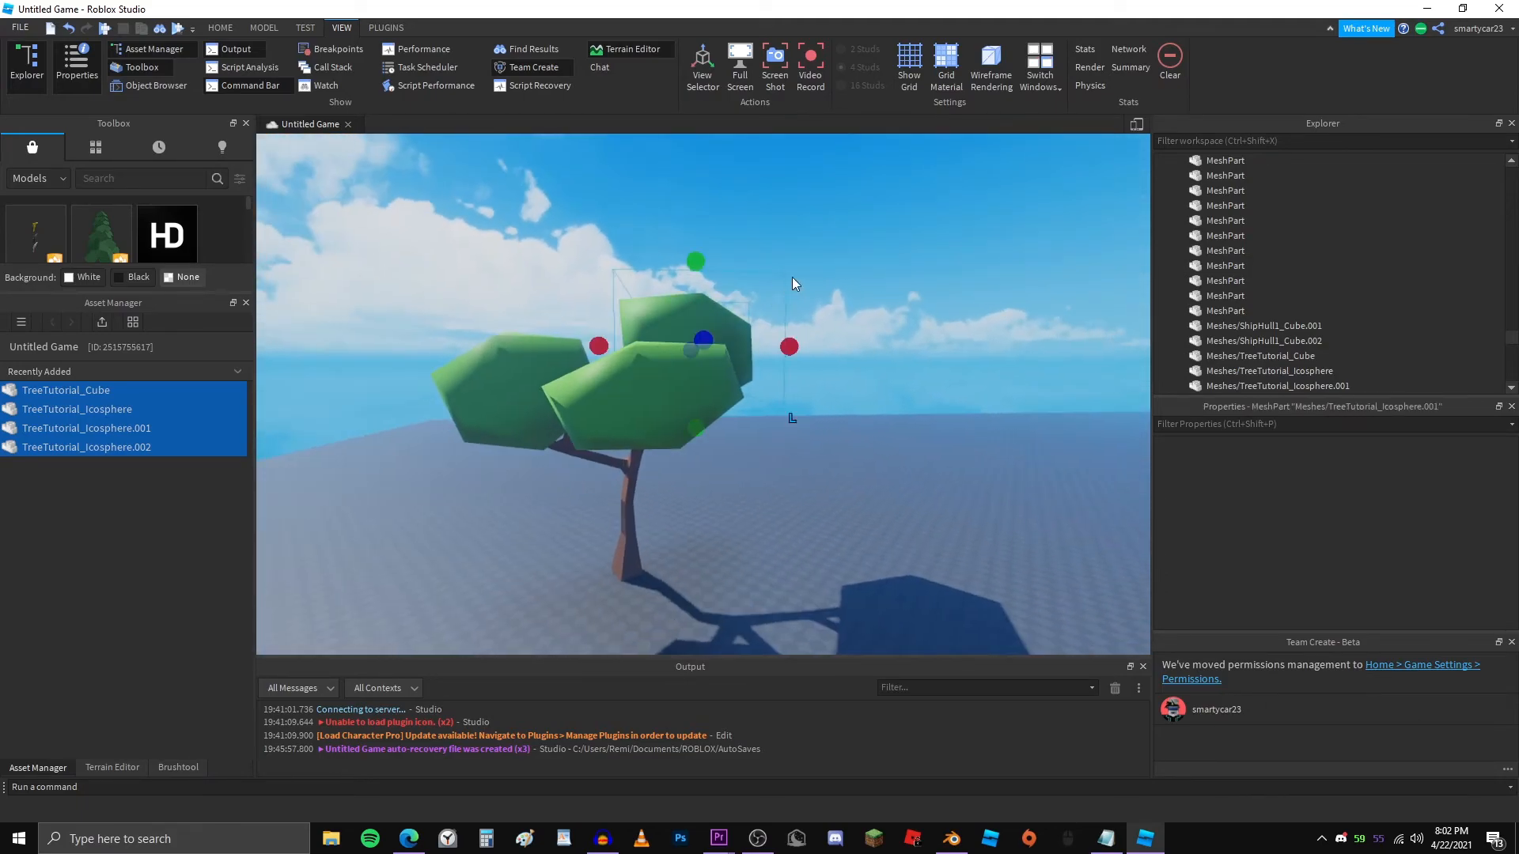
# Recolour the upper leaf cluster a more yellow-green and confirm it
pyautogui.click(1278, 386)
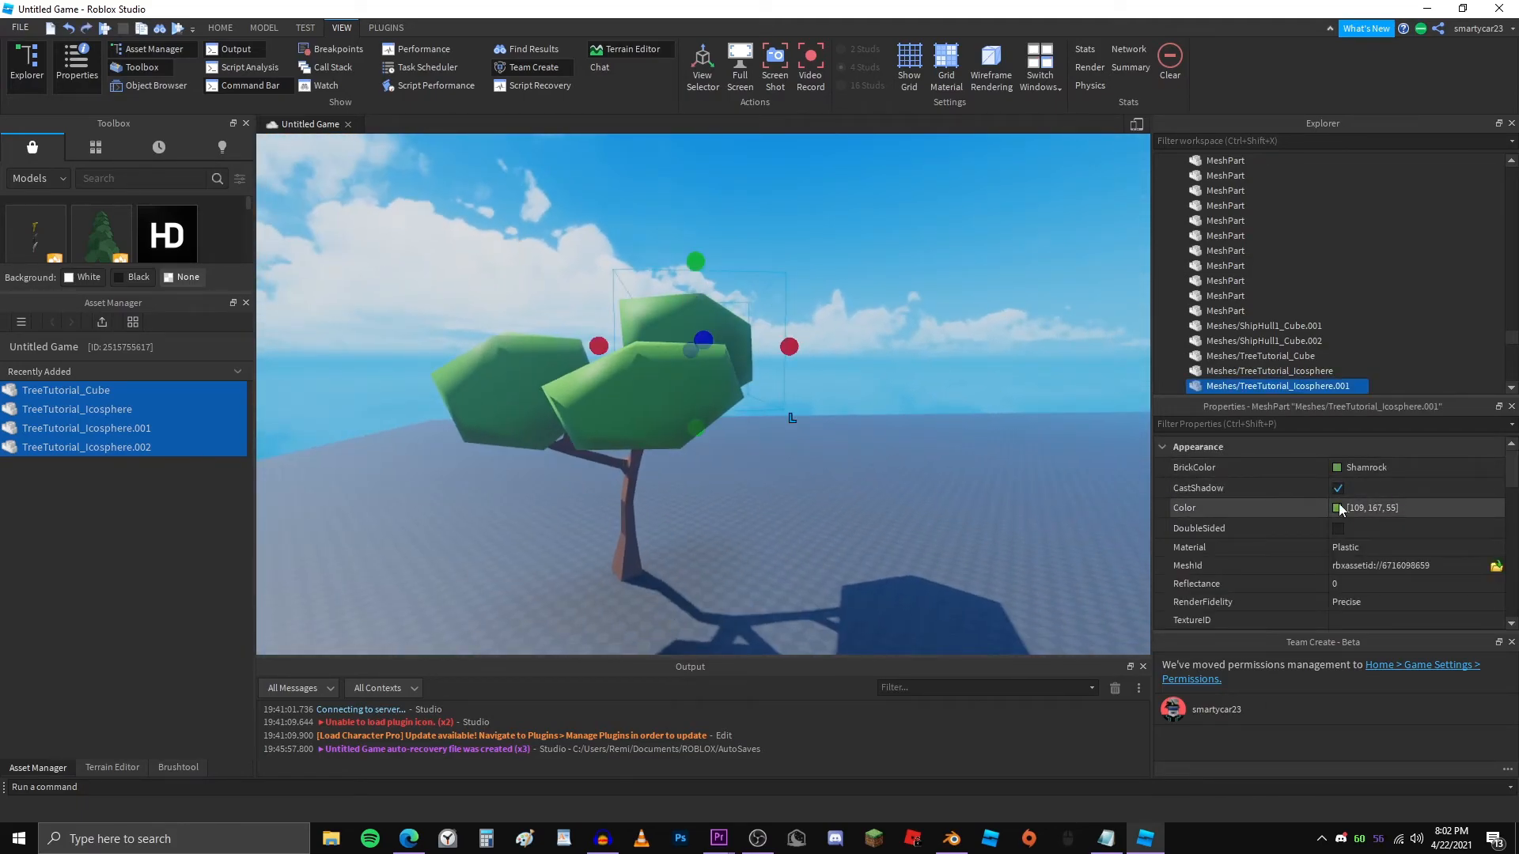
pyautogui.click(1338, 507)
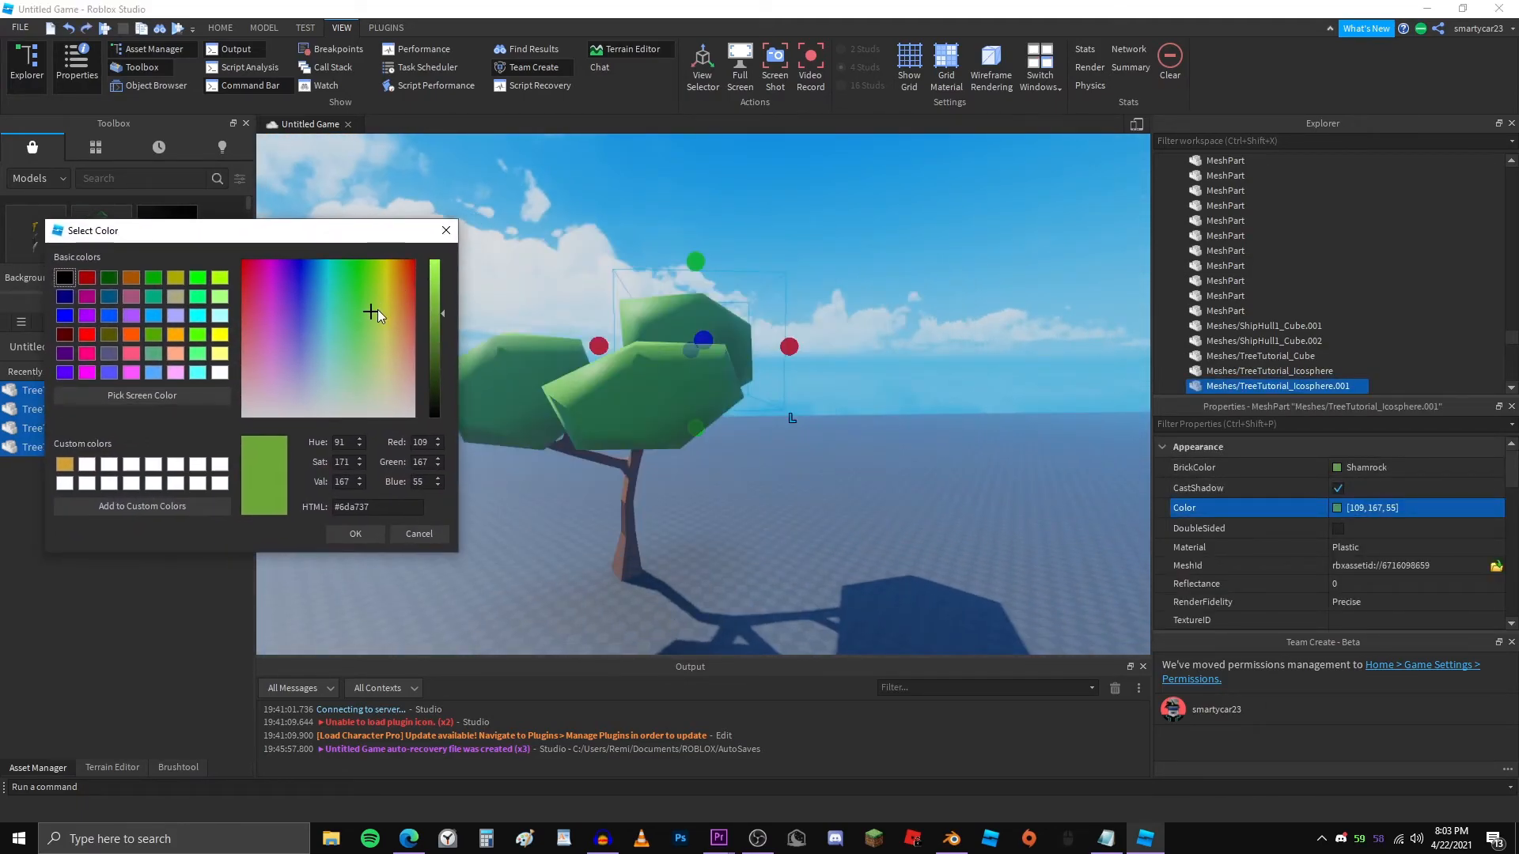
pyautogui.click(380, 292)
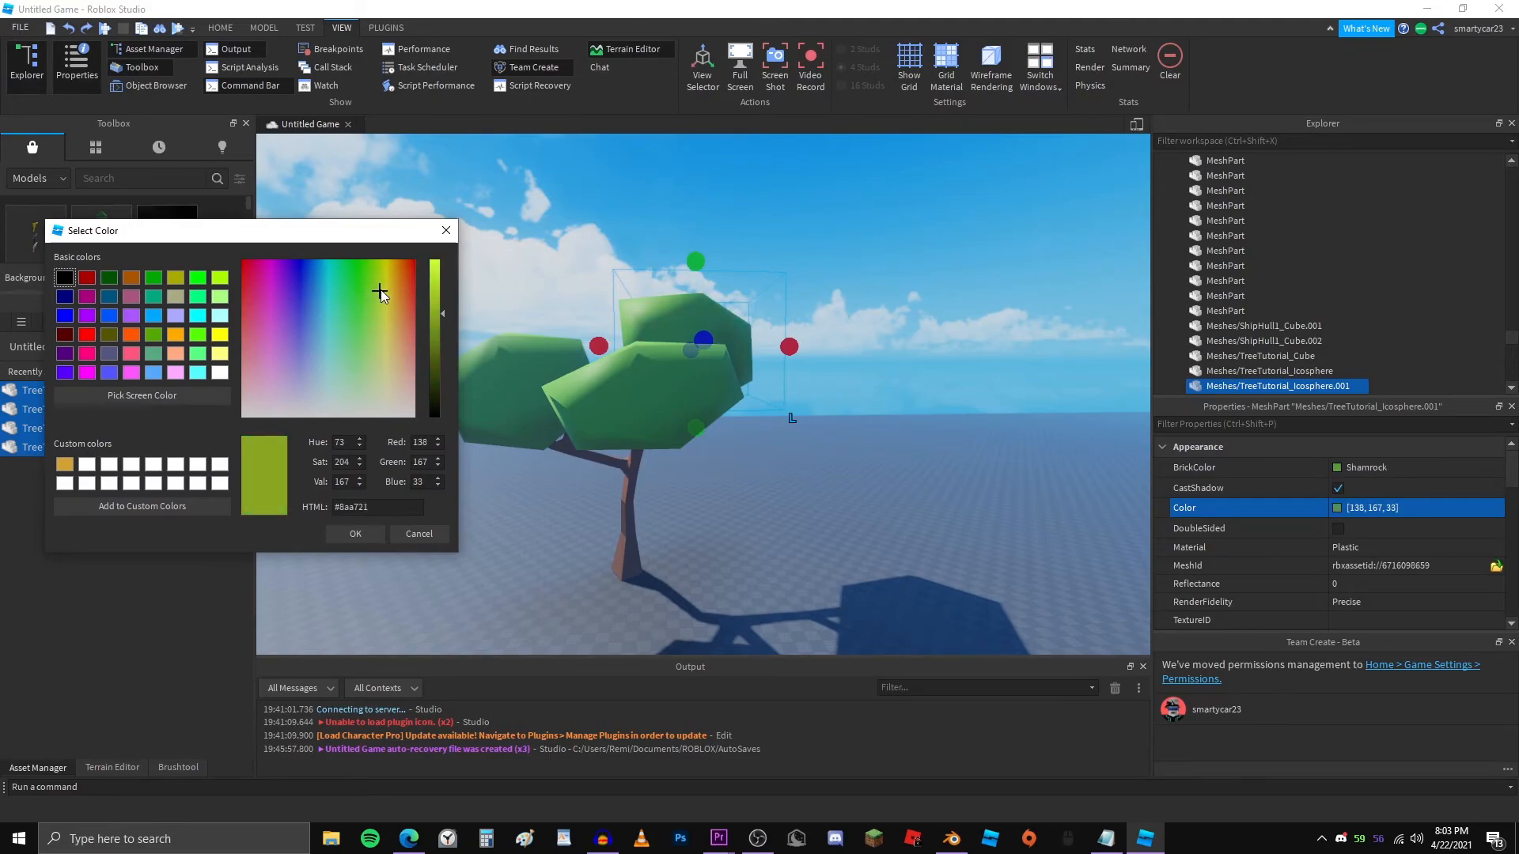
pyautogui.click(418, 535)
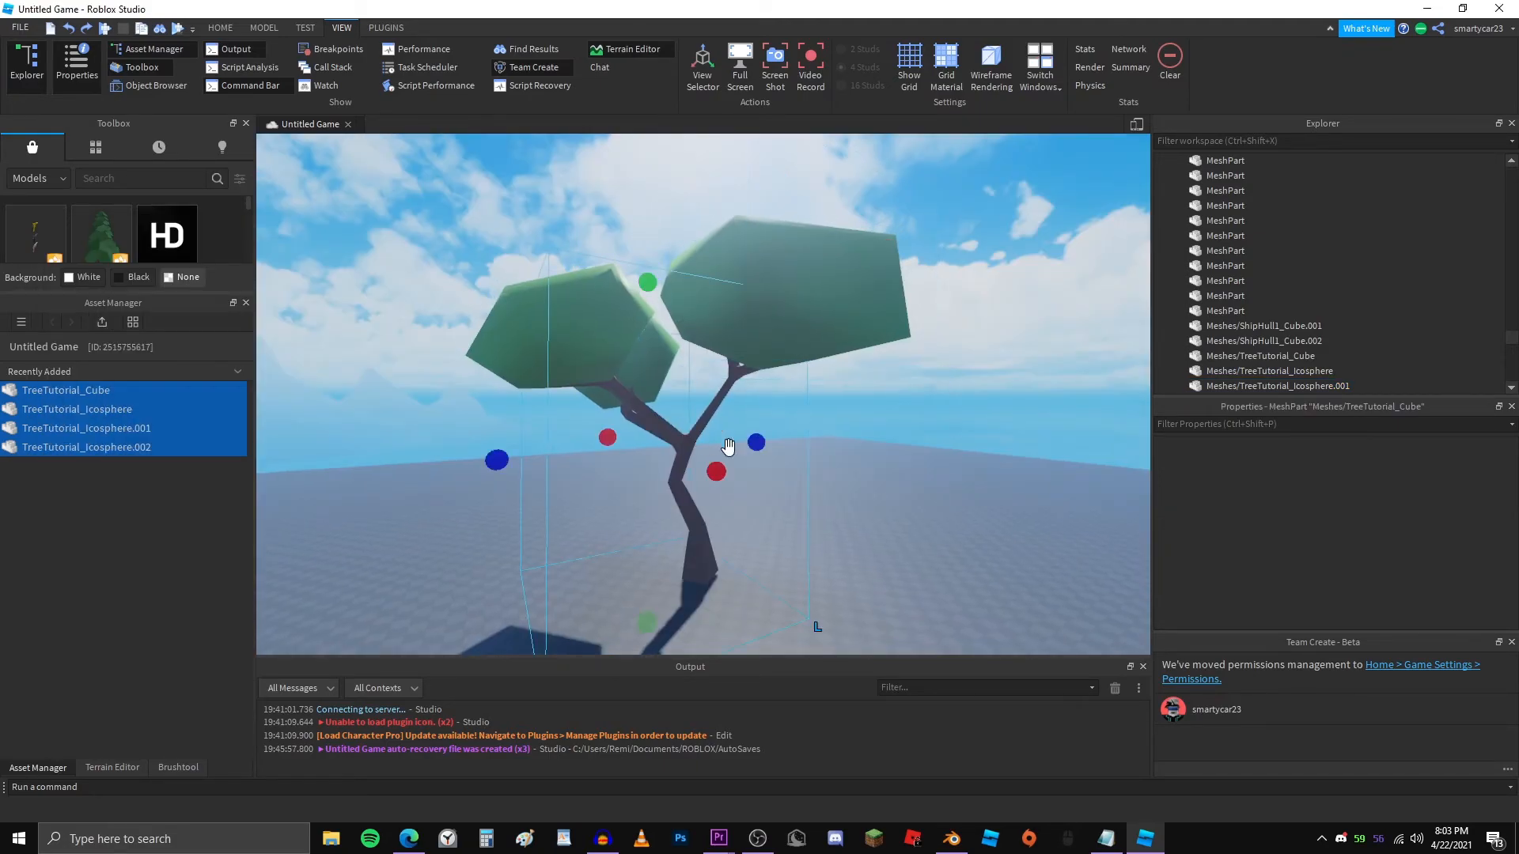
# Select the tree trunk and adjust its Properties colour
pyautogui.click(1259, 356)
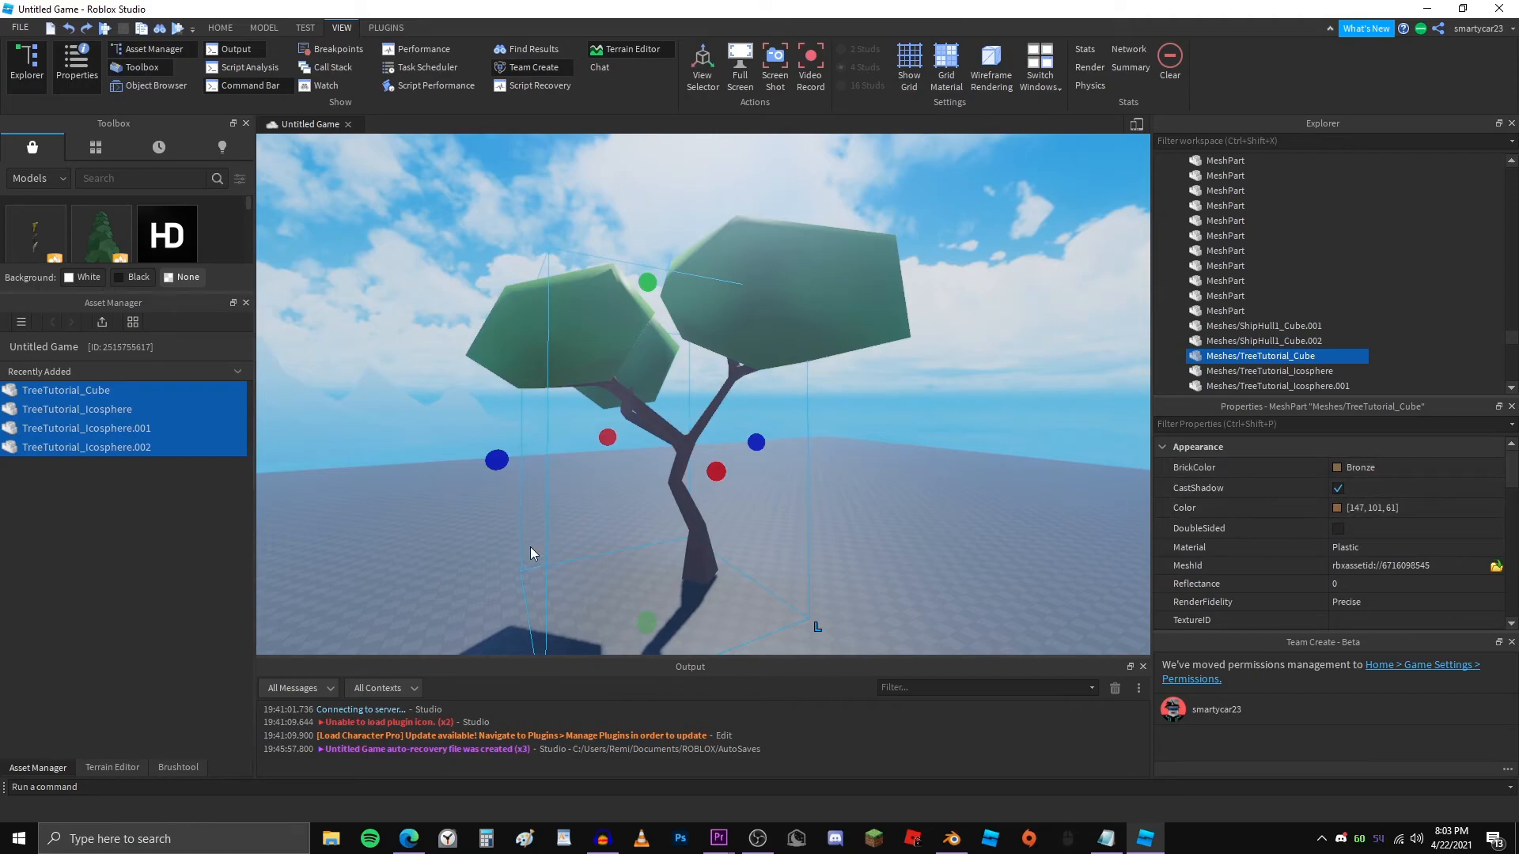
pyautogui.click(1421, 506)
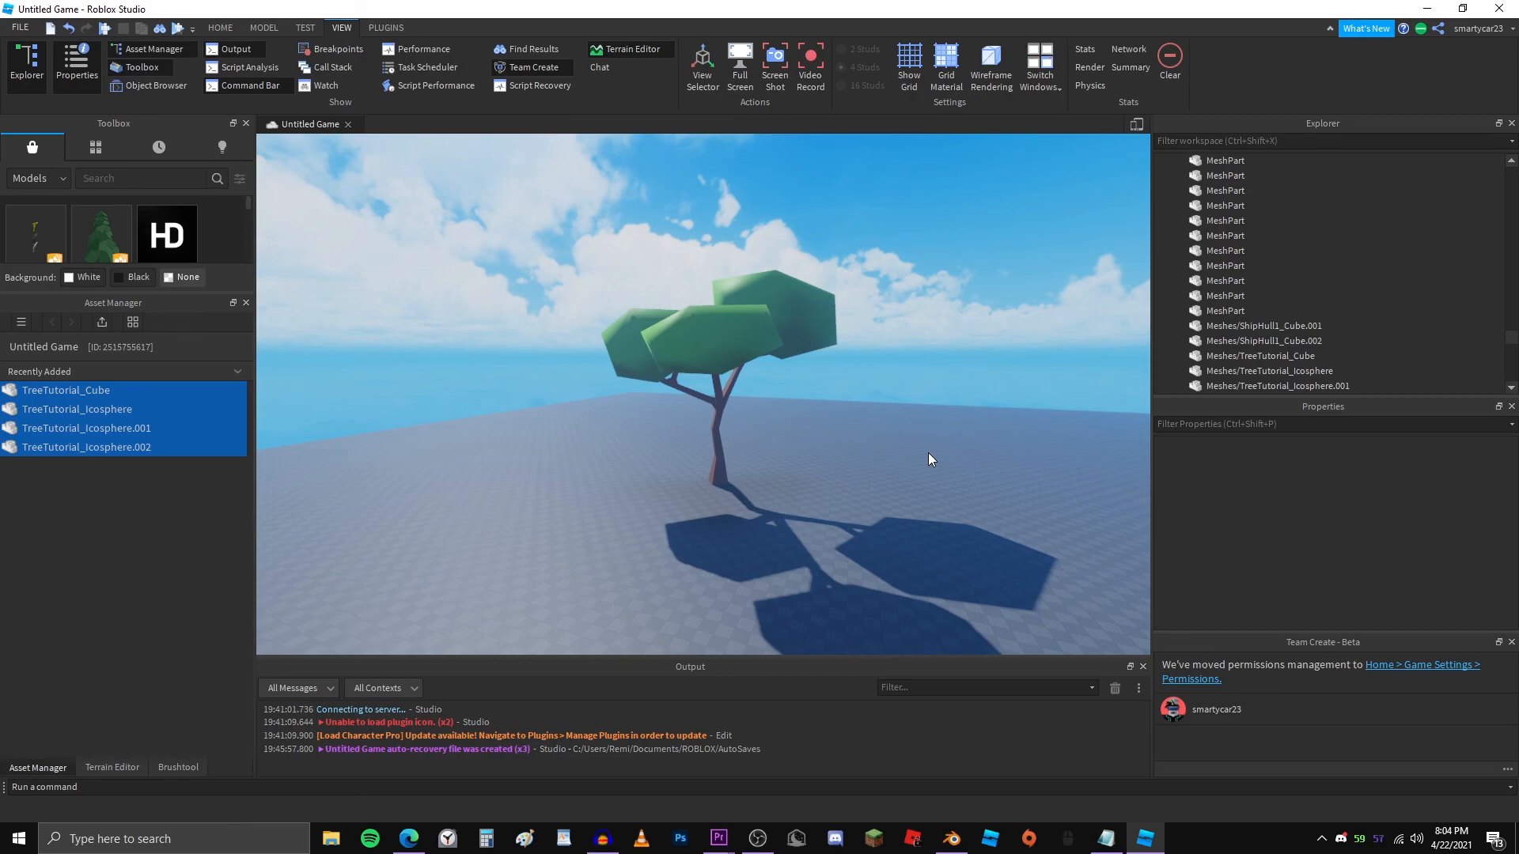
pyautogui.moveTo(756, 838)
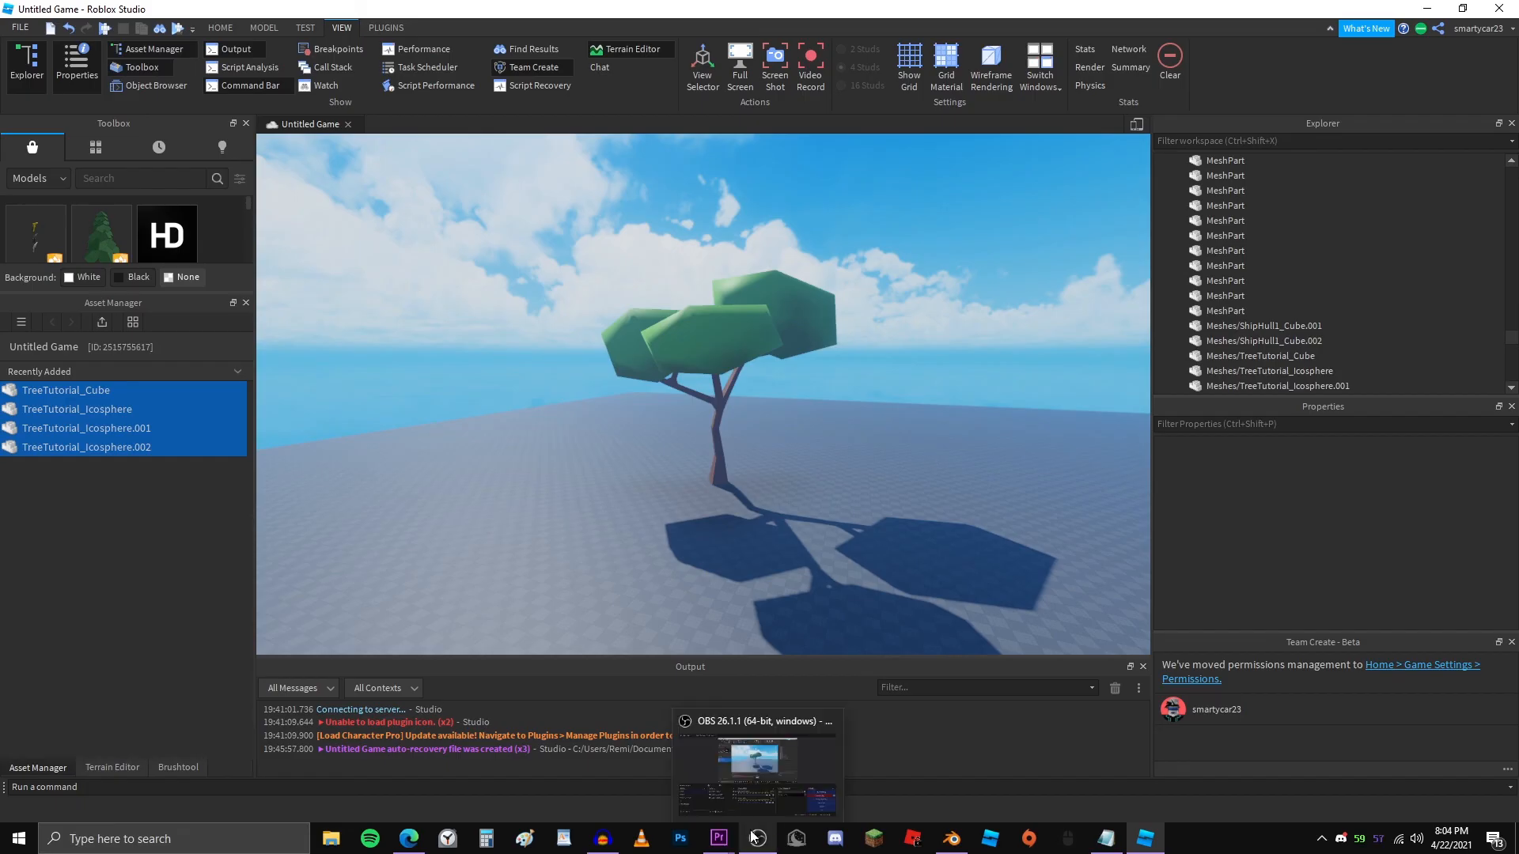